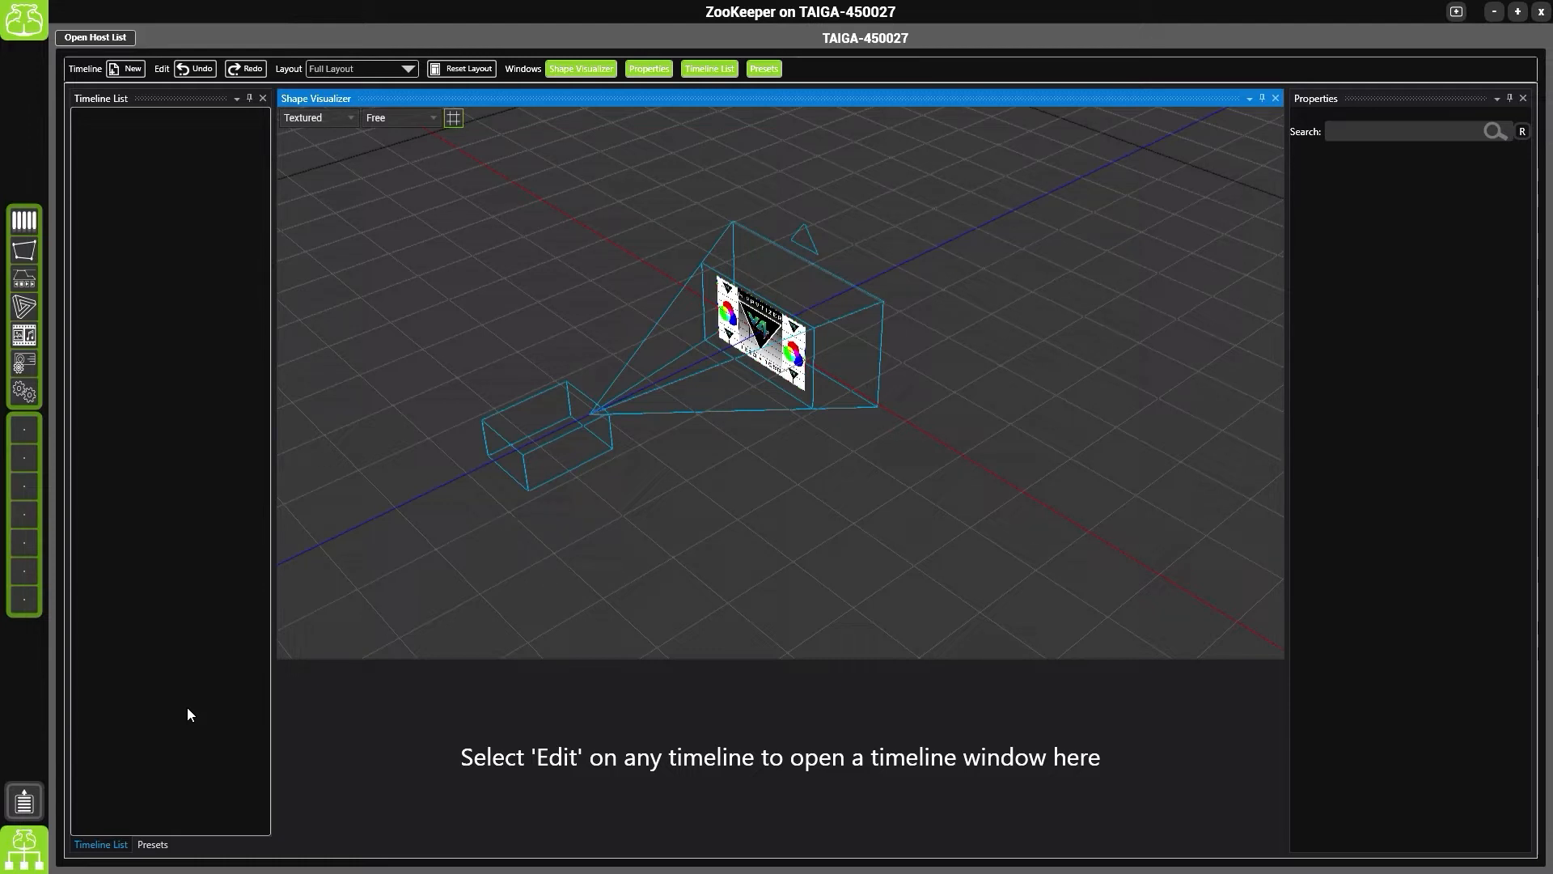
mouse_move(98, 385)
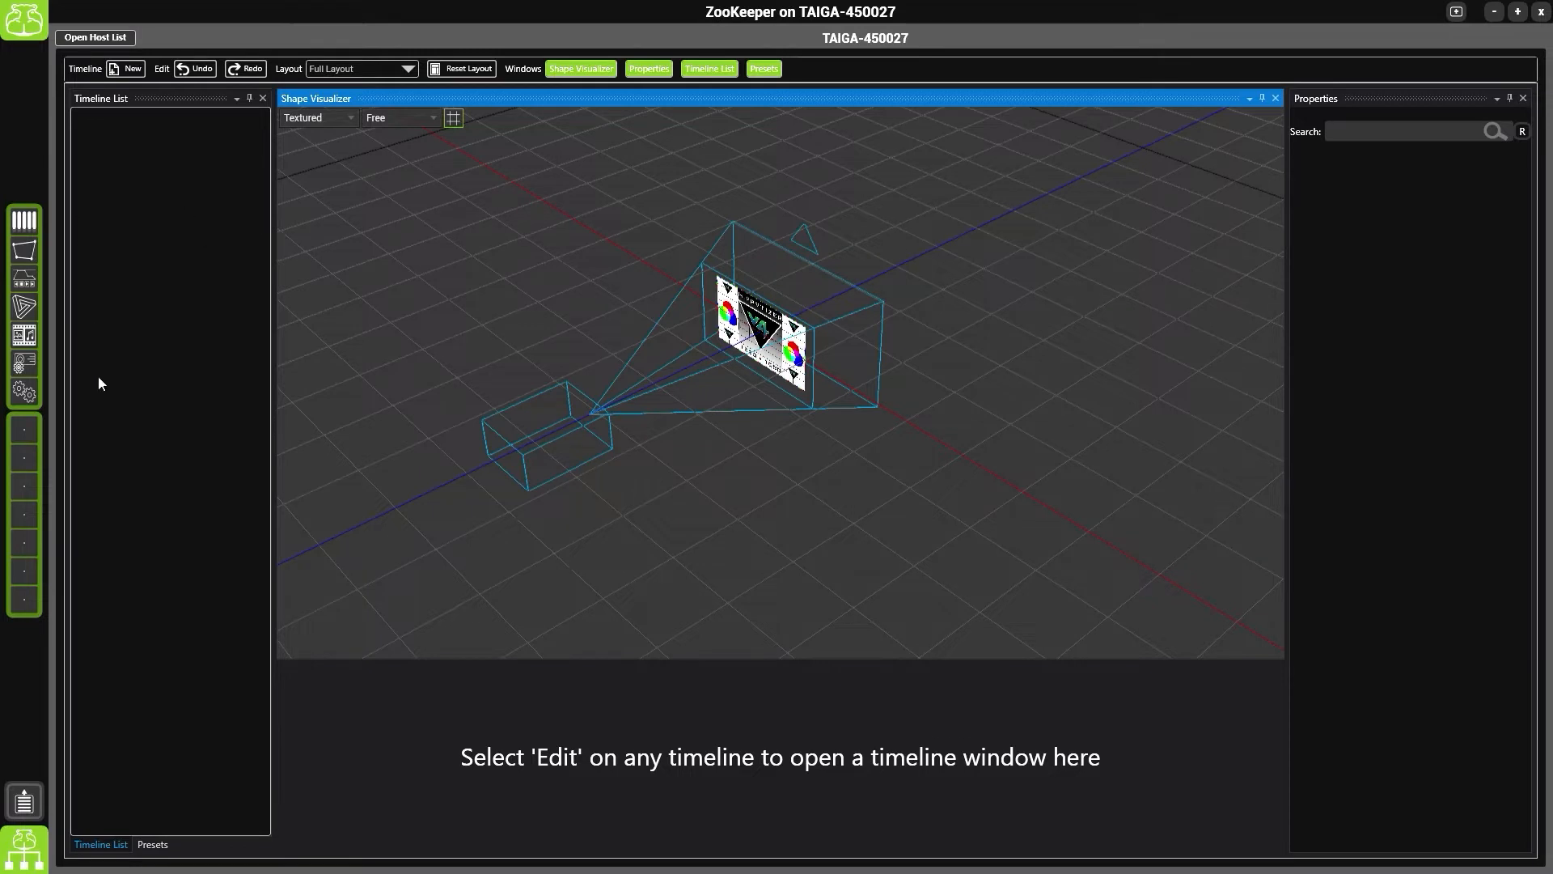
mouse_move(143, 353)
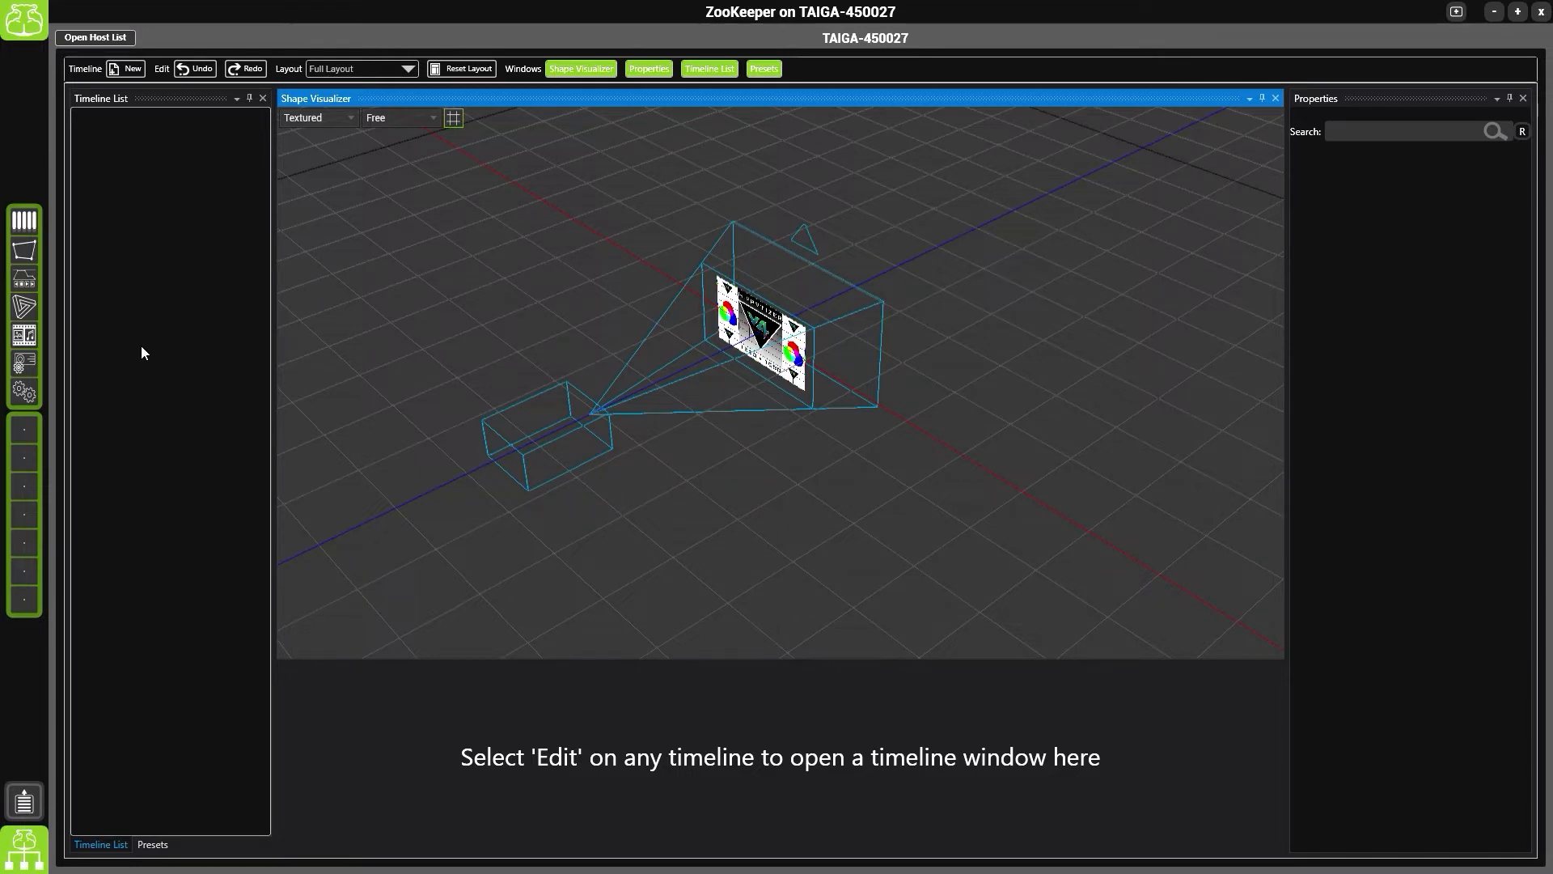
mouse_move(806, 264)
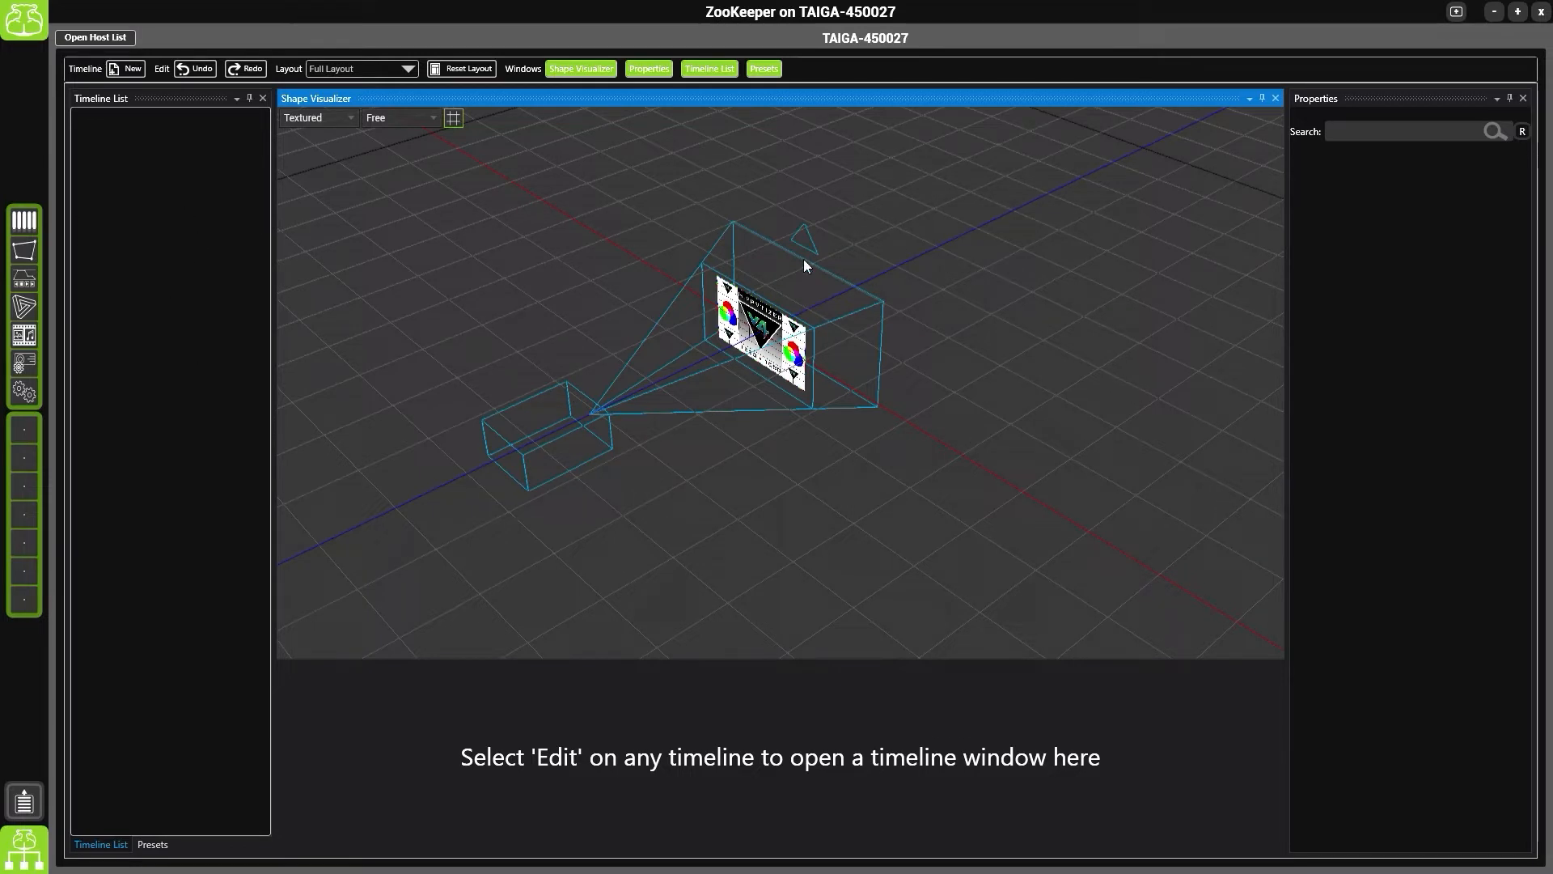
mouse_move(1429, 281)
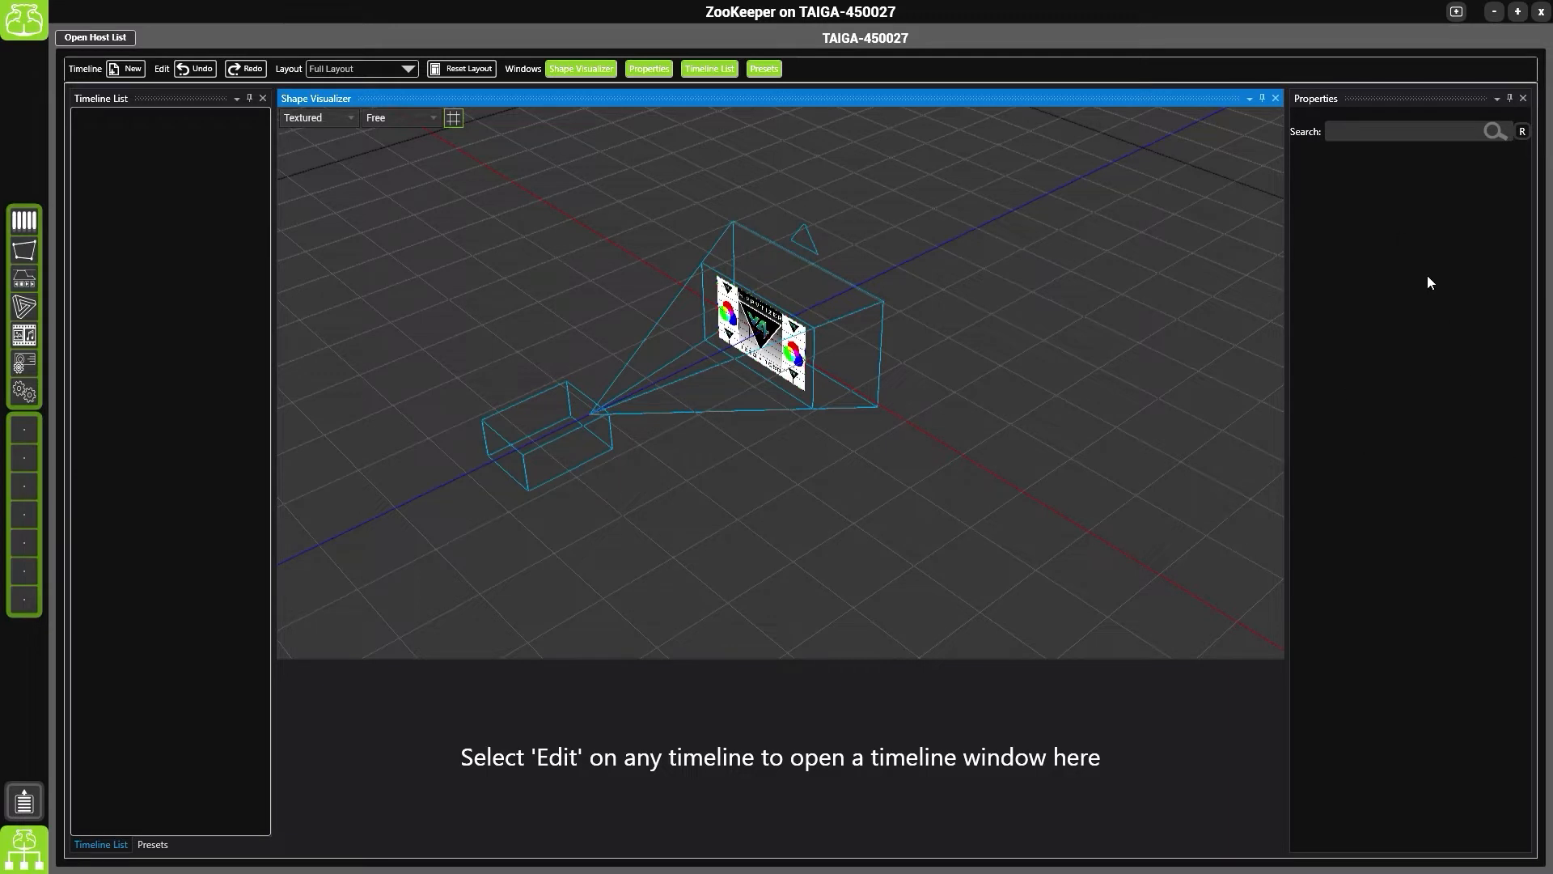
mouse_move(942, 830)
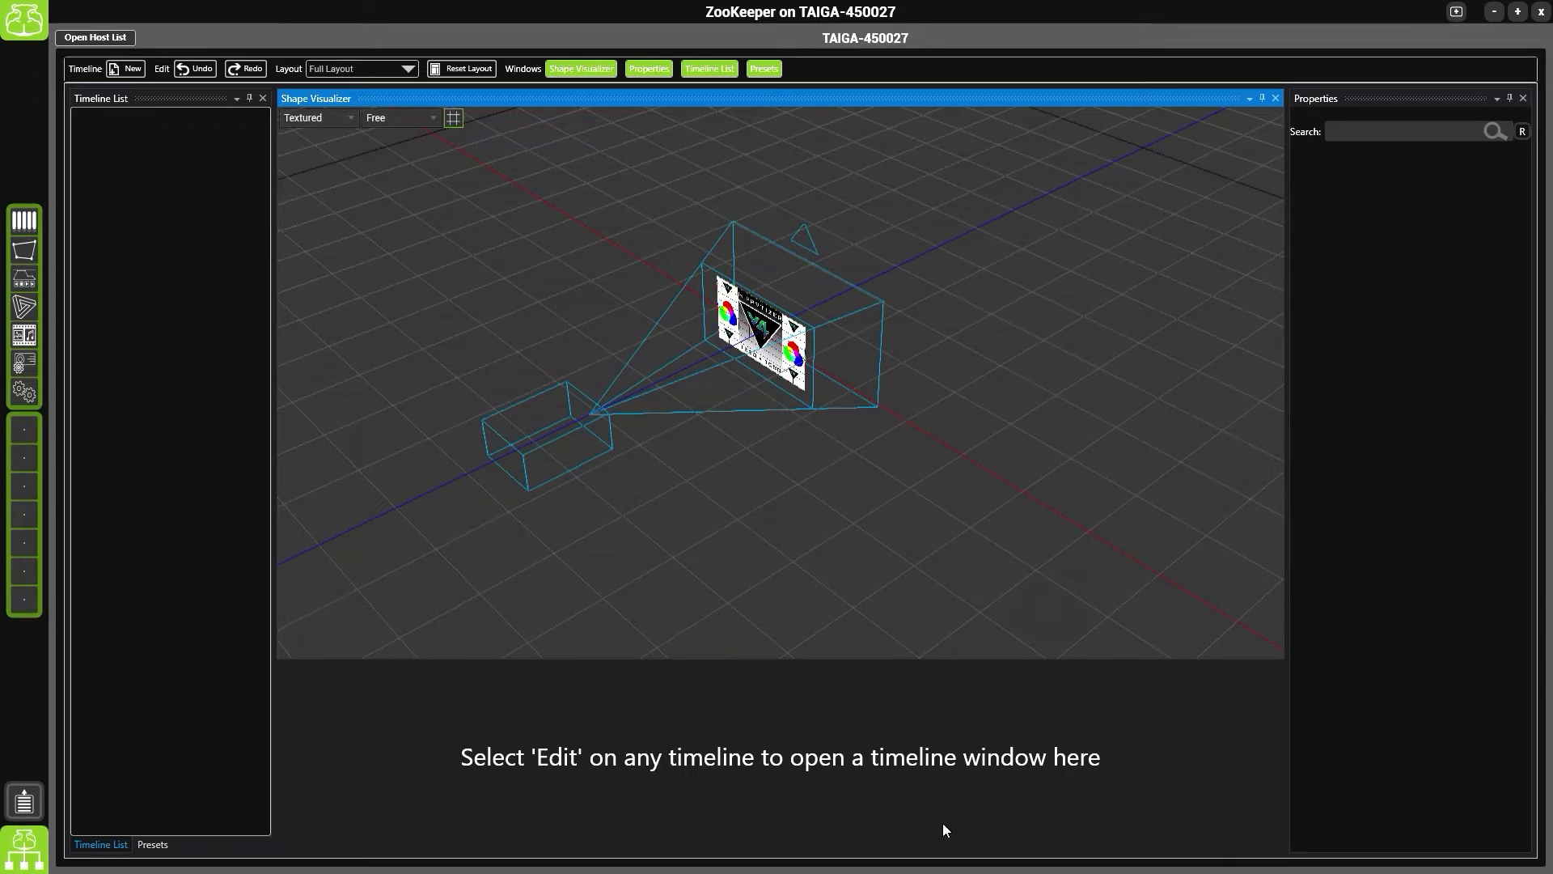
mouse_move(527, 798)
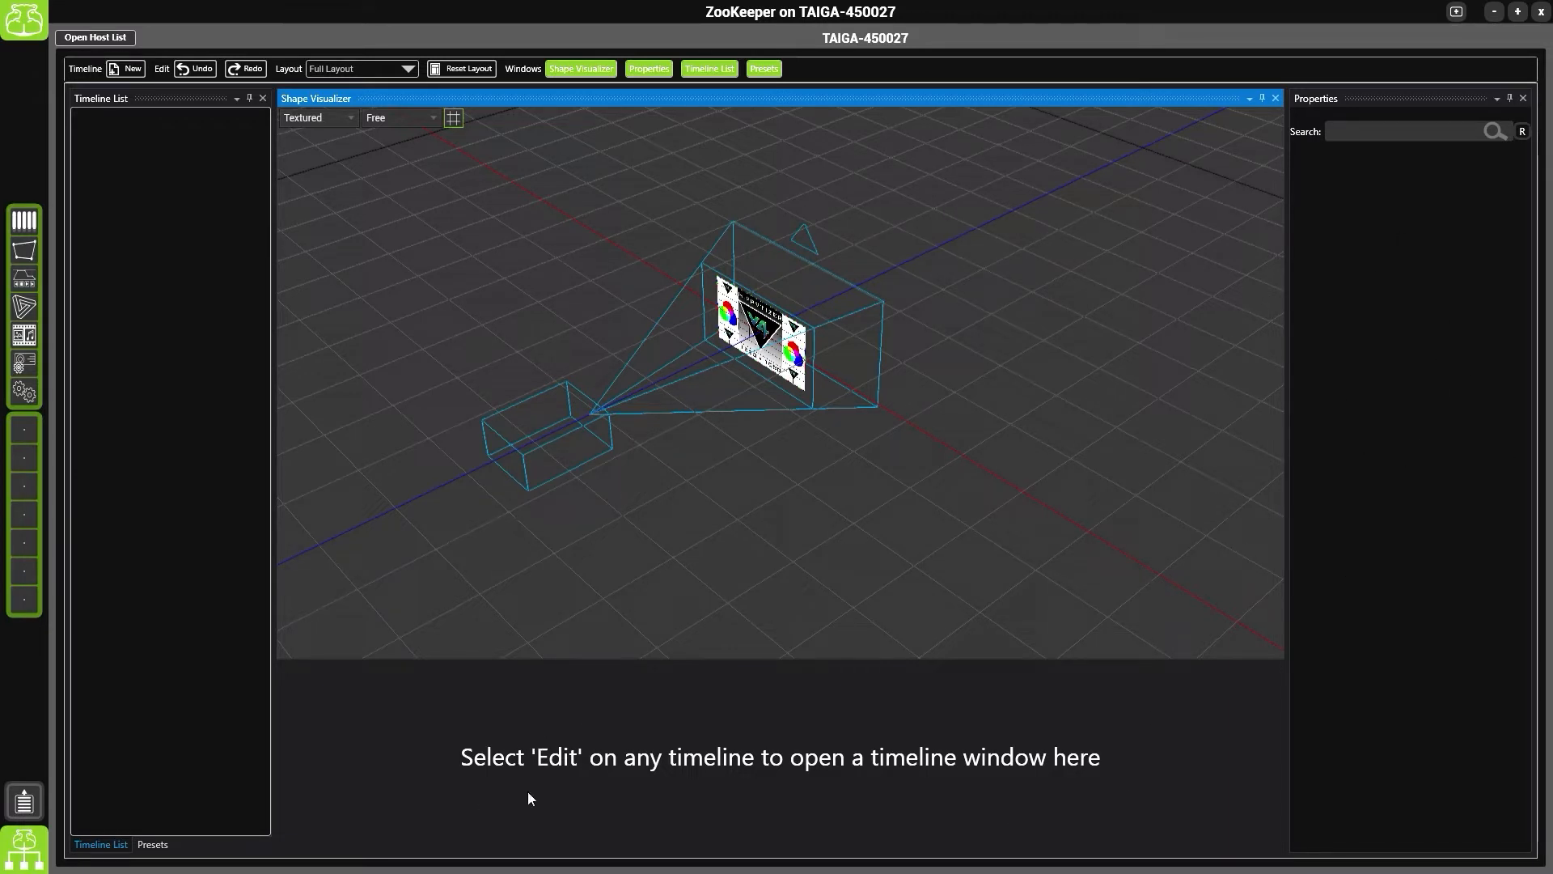
mouse_move(165, 201)
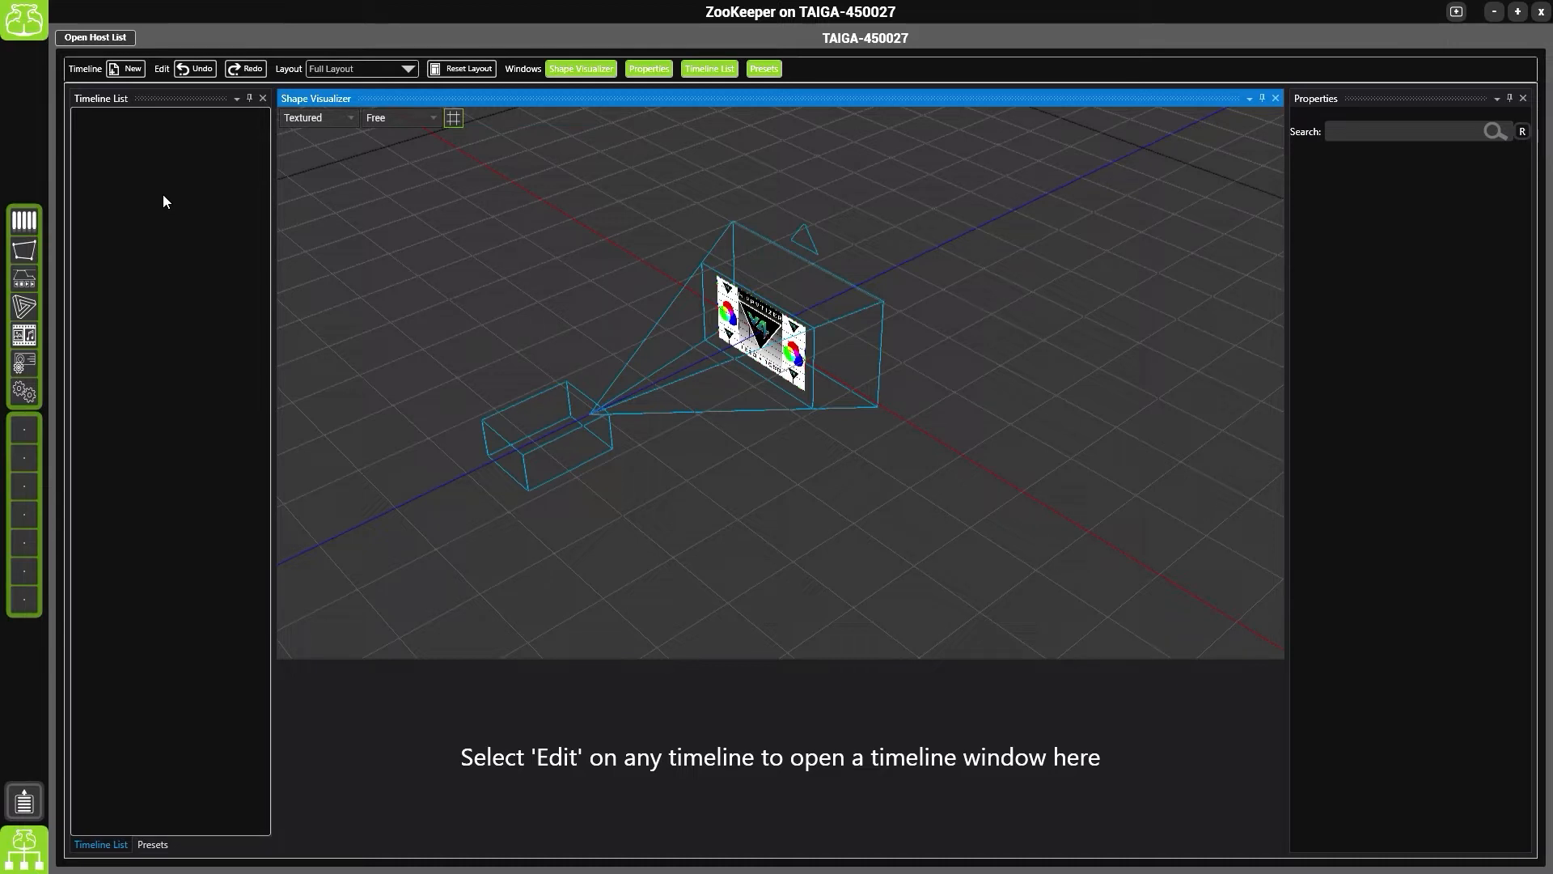
mouse_move(91, 52)
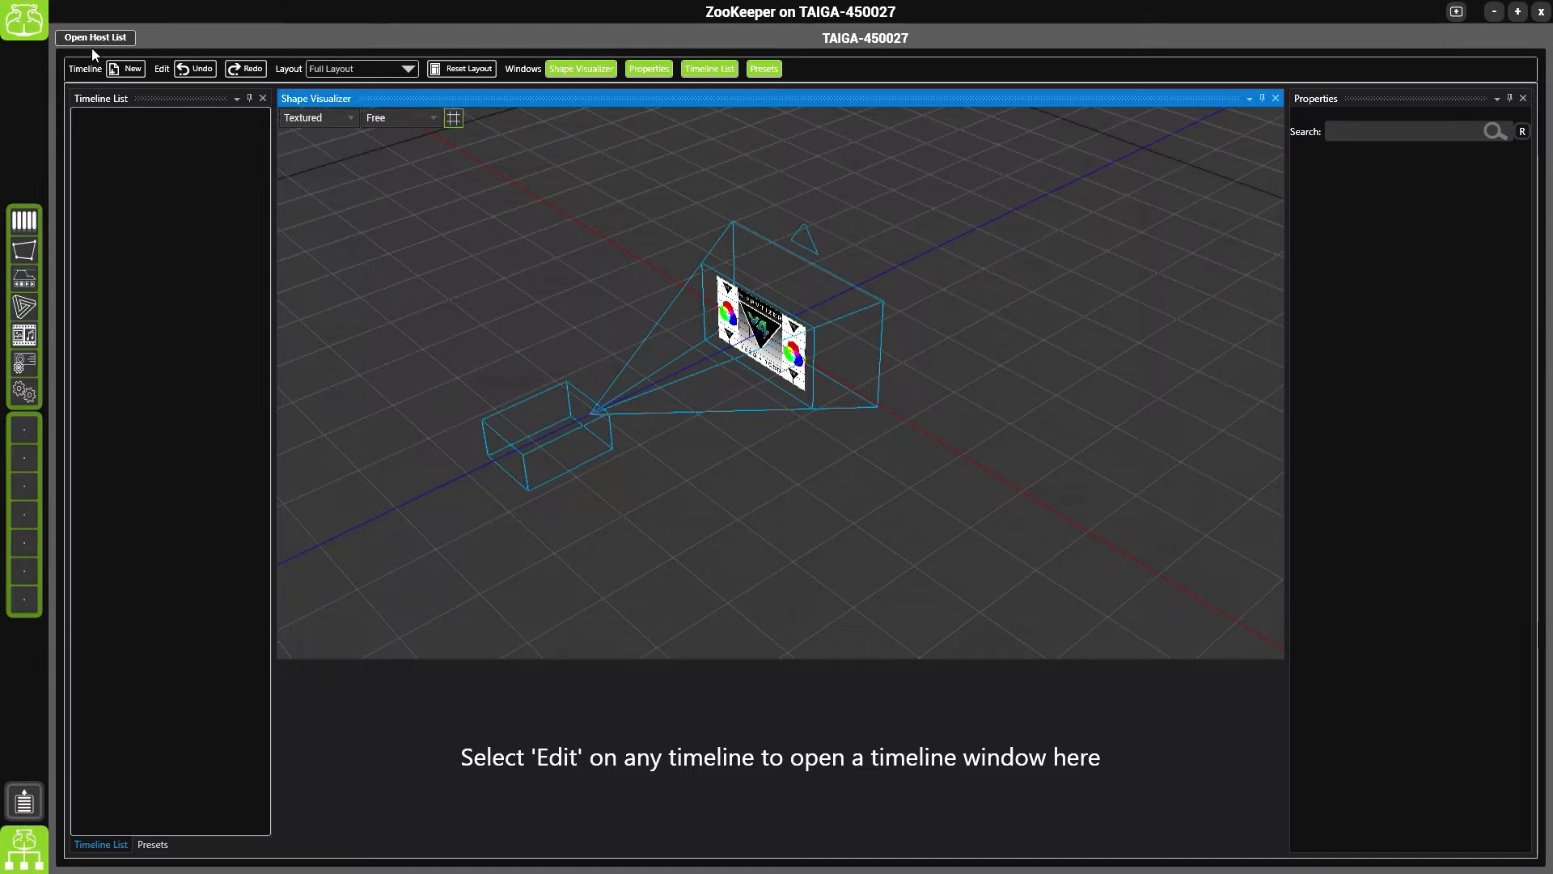
Check the connected hosts list, then begin a new timeline from the Timeline menu
click(94, 37)
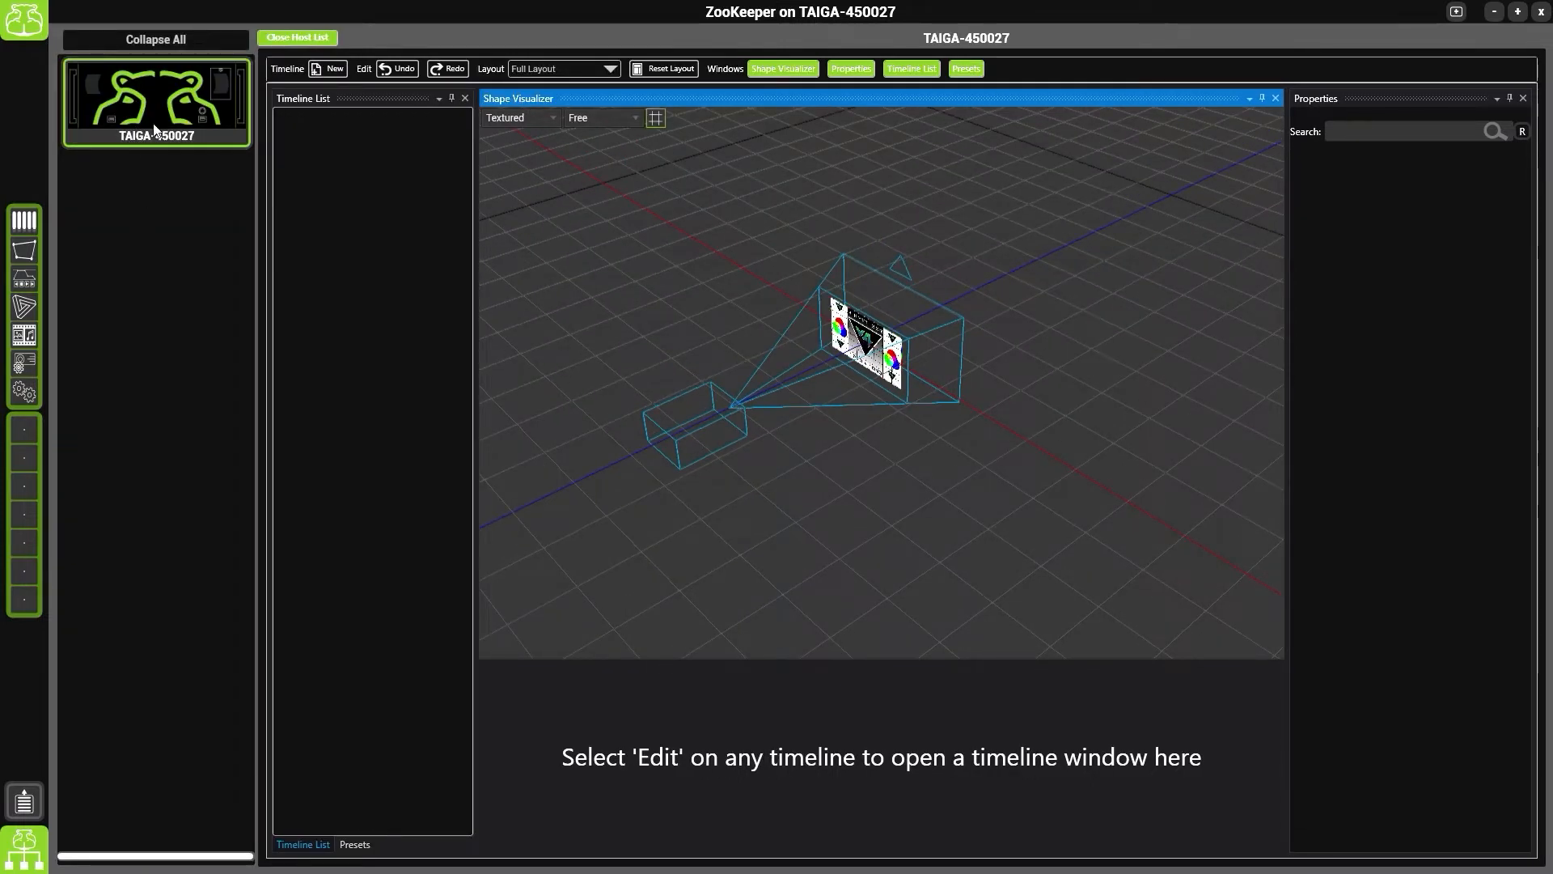
click(297, 37)
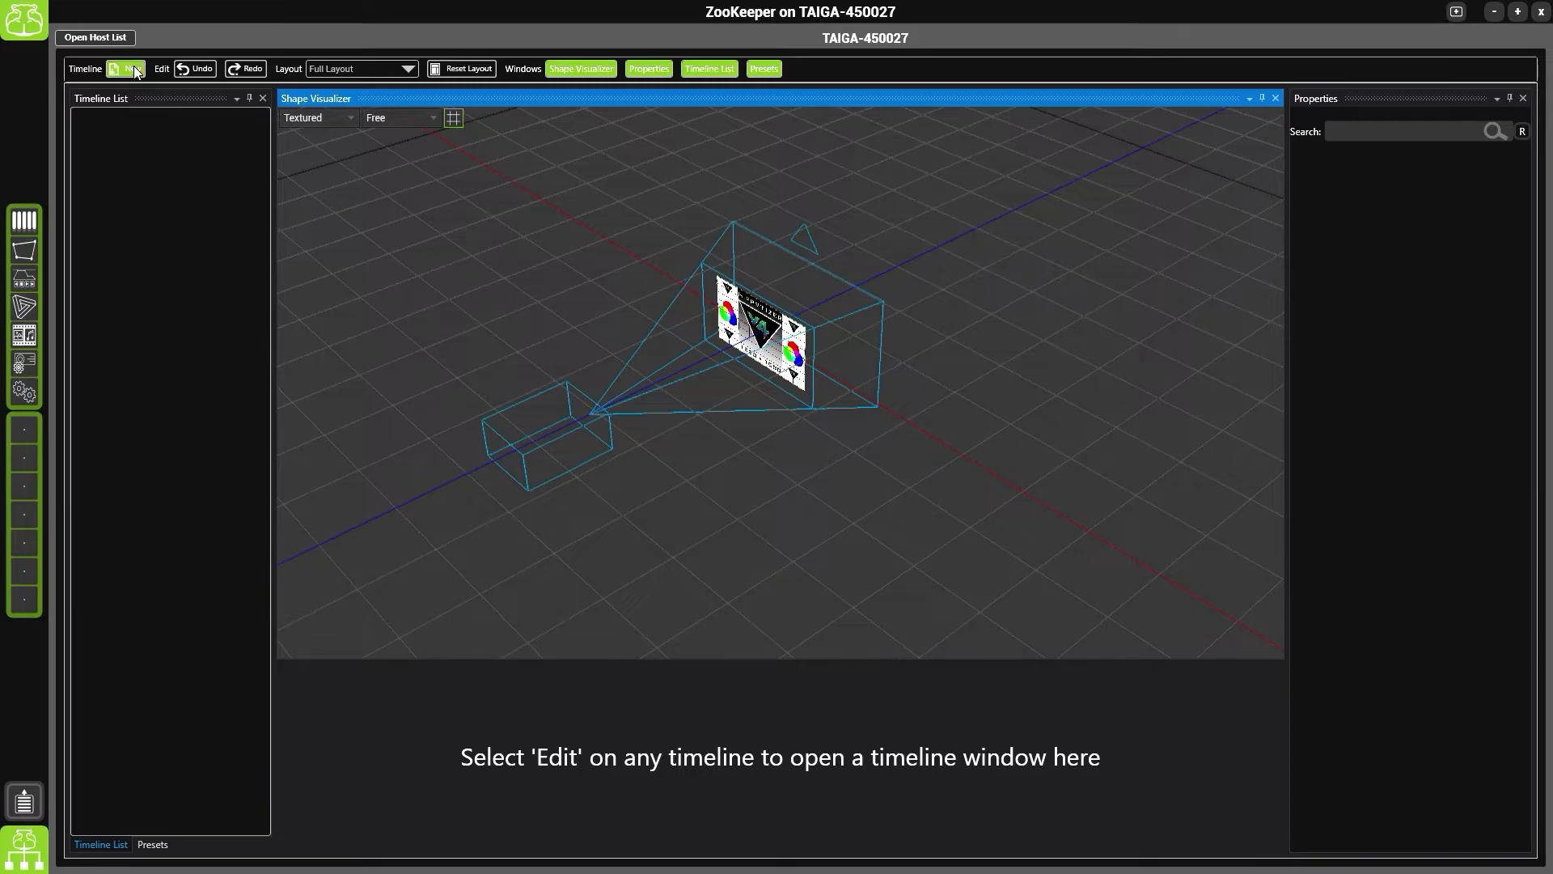
click(129, 68)
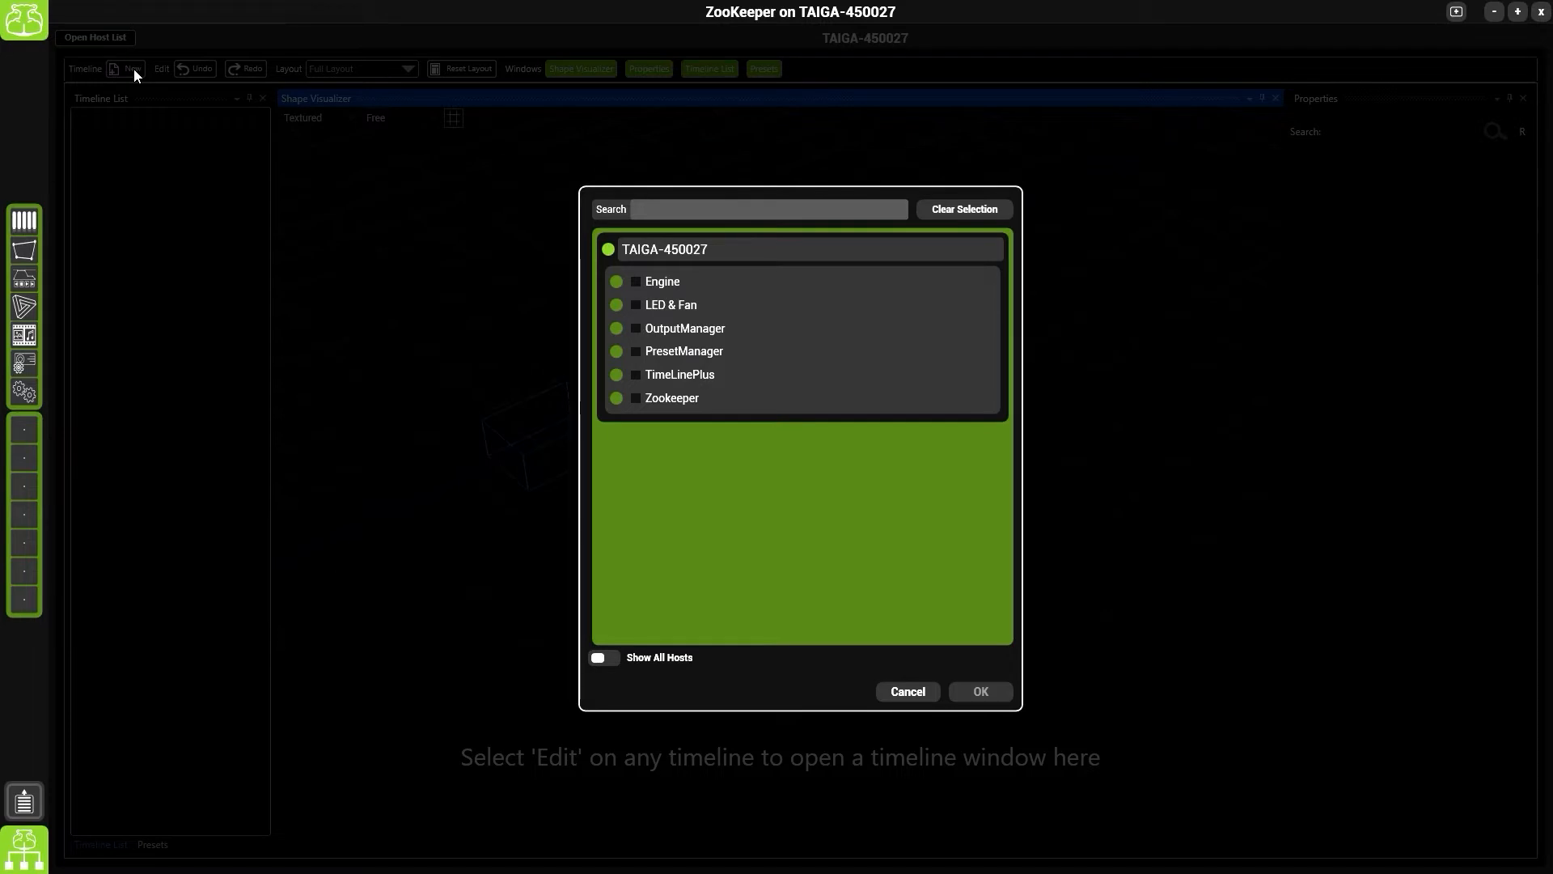
mouse_move(320, 222)
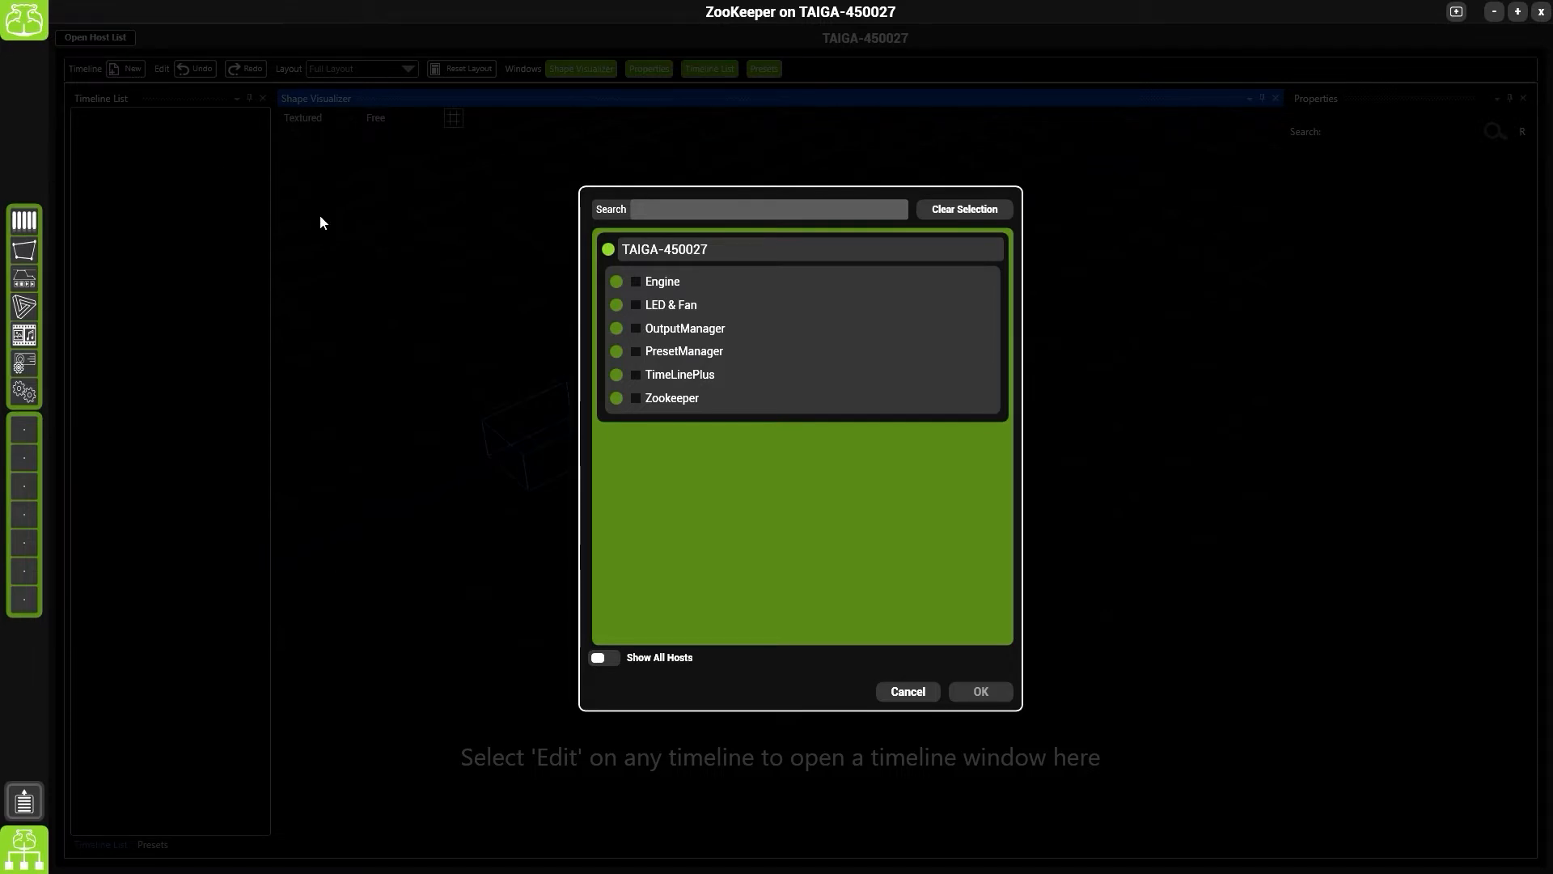
Choose Layer1 of Mix1 under Engine as the new timeline's track and confirm
click(619, 282)
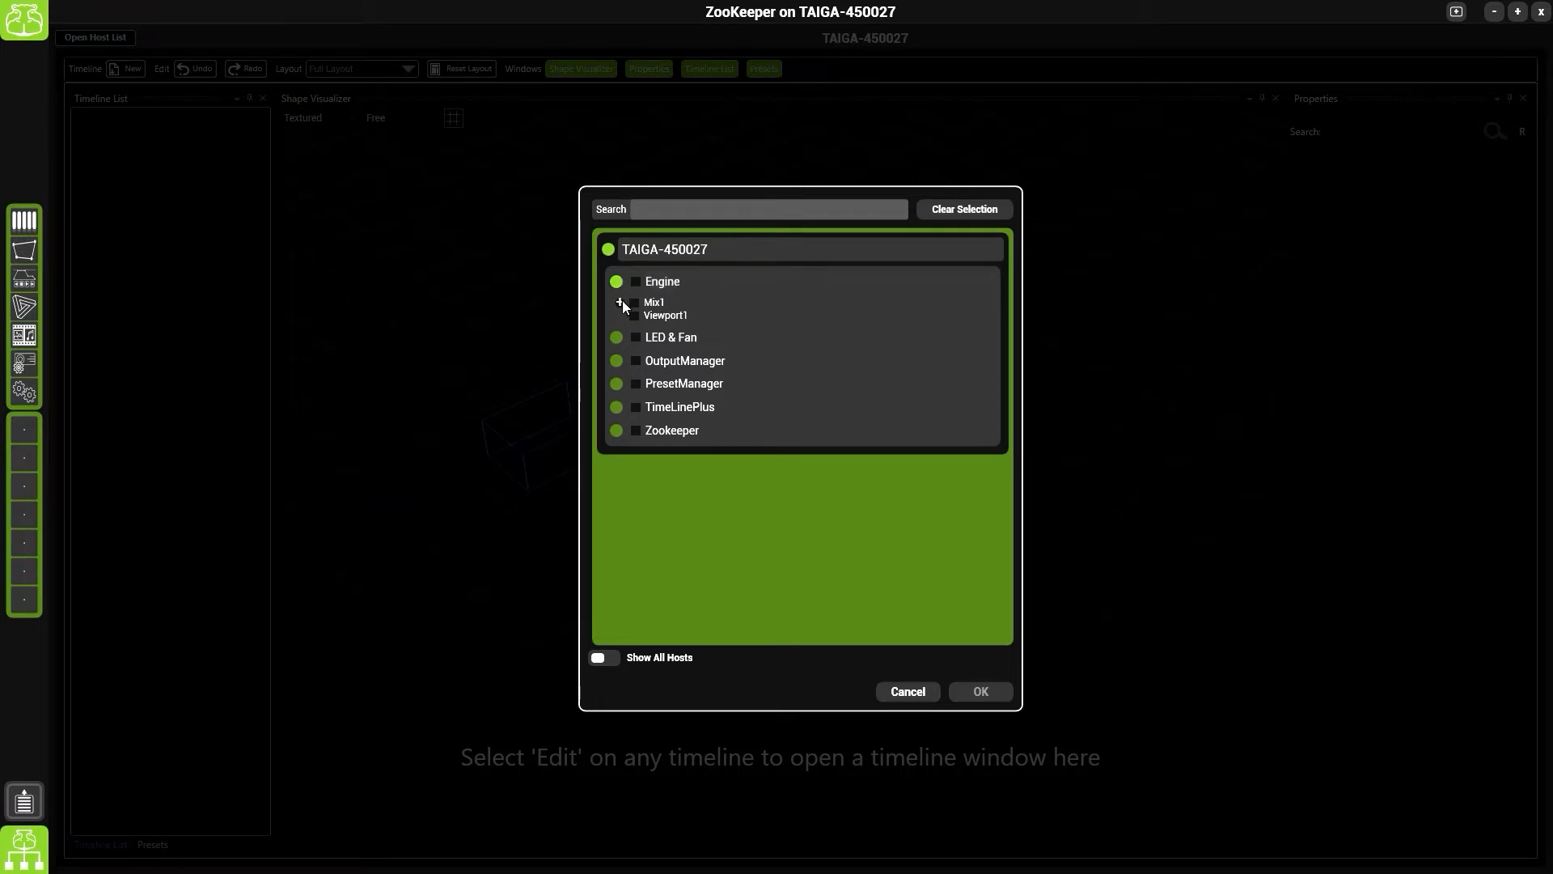
click(620, 302)
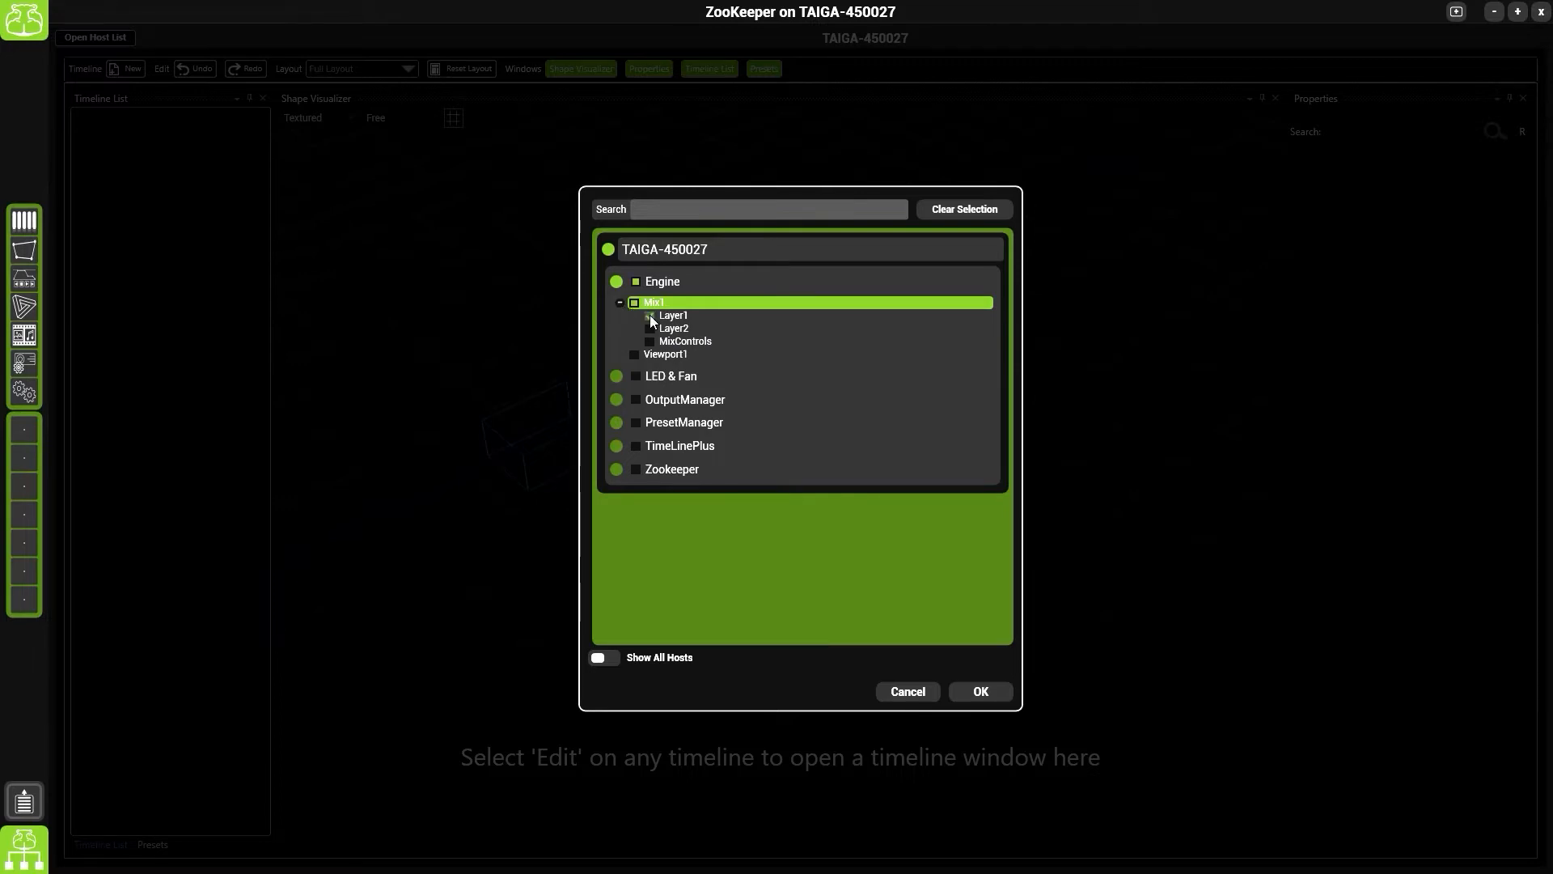
click(634, 316)
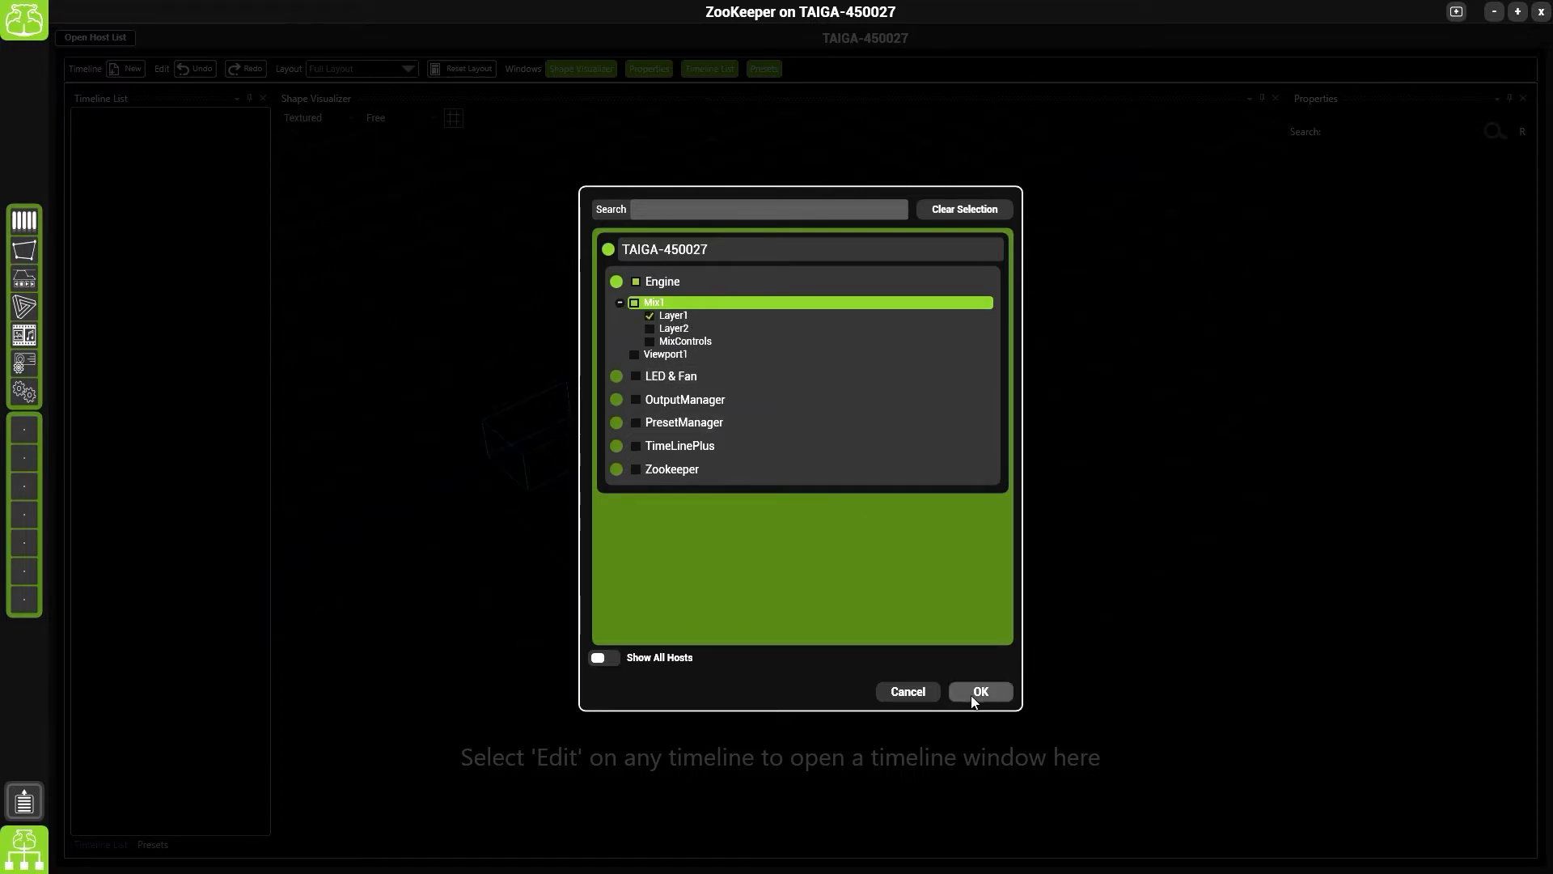
click(978, 691)
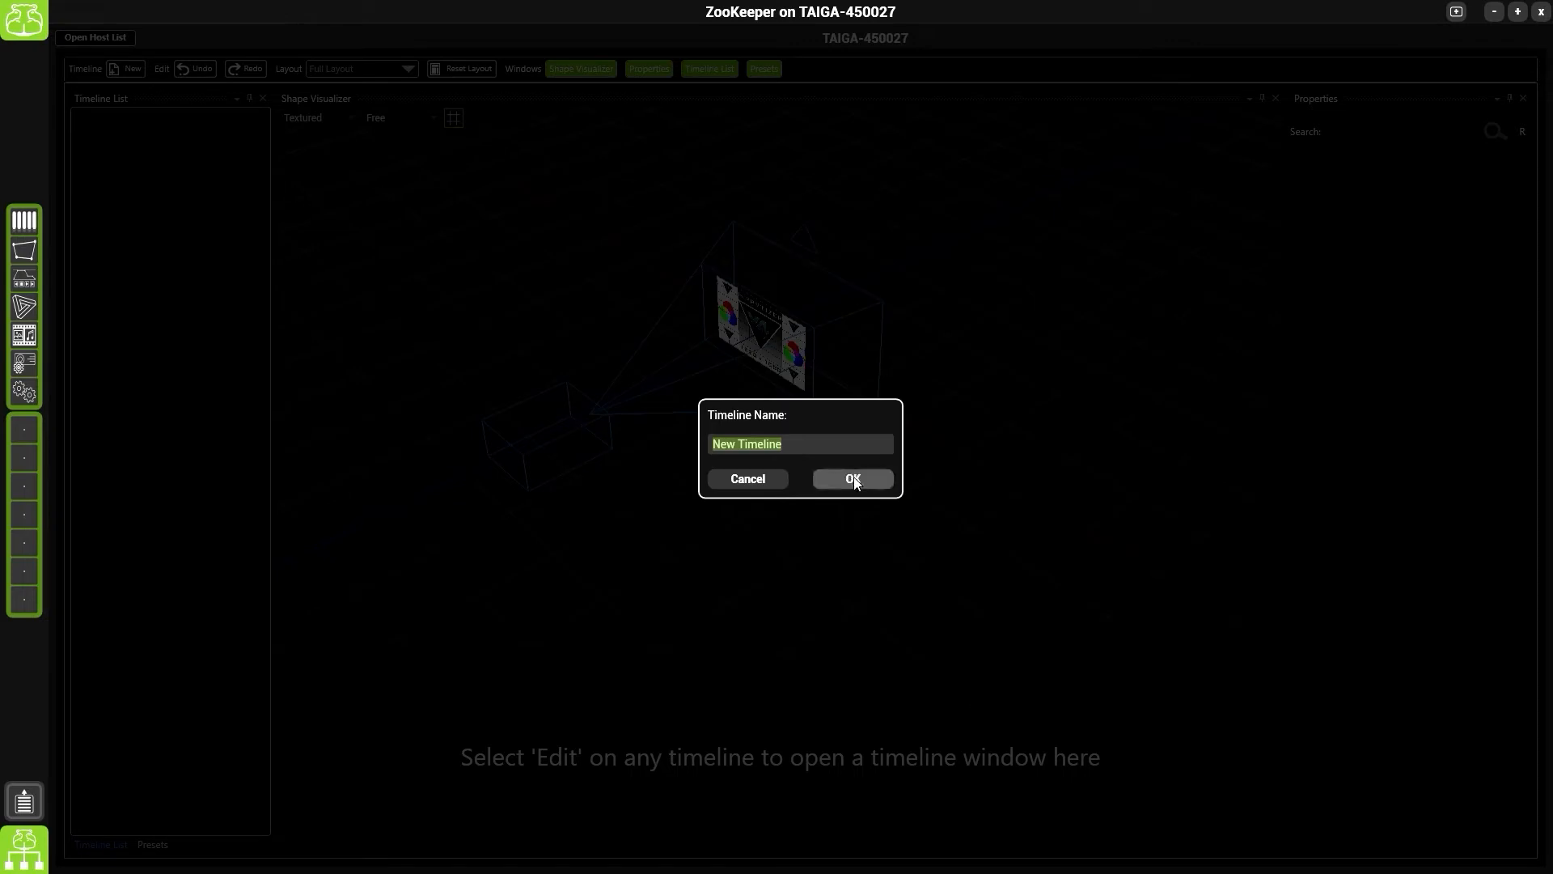
Name the new timeline 'My First Timeline' and confirm it
text(My)
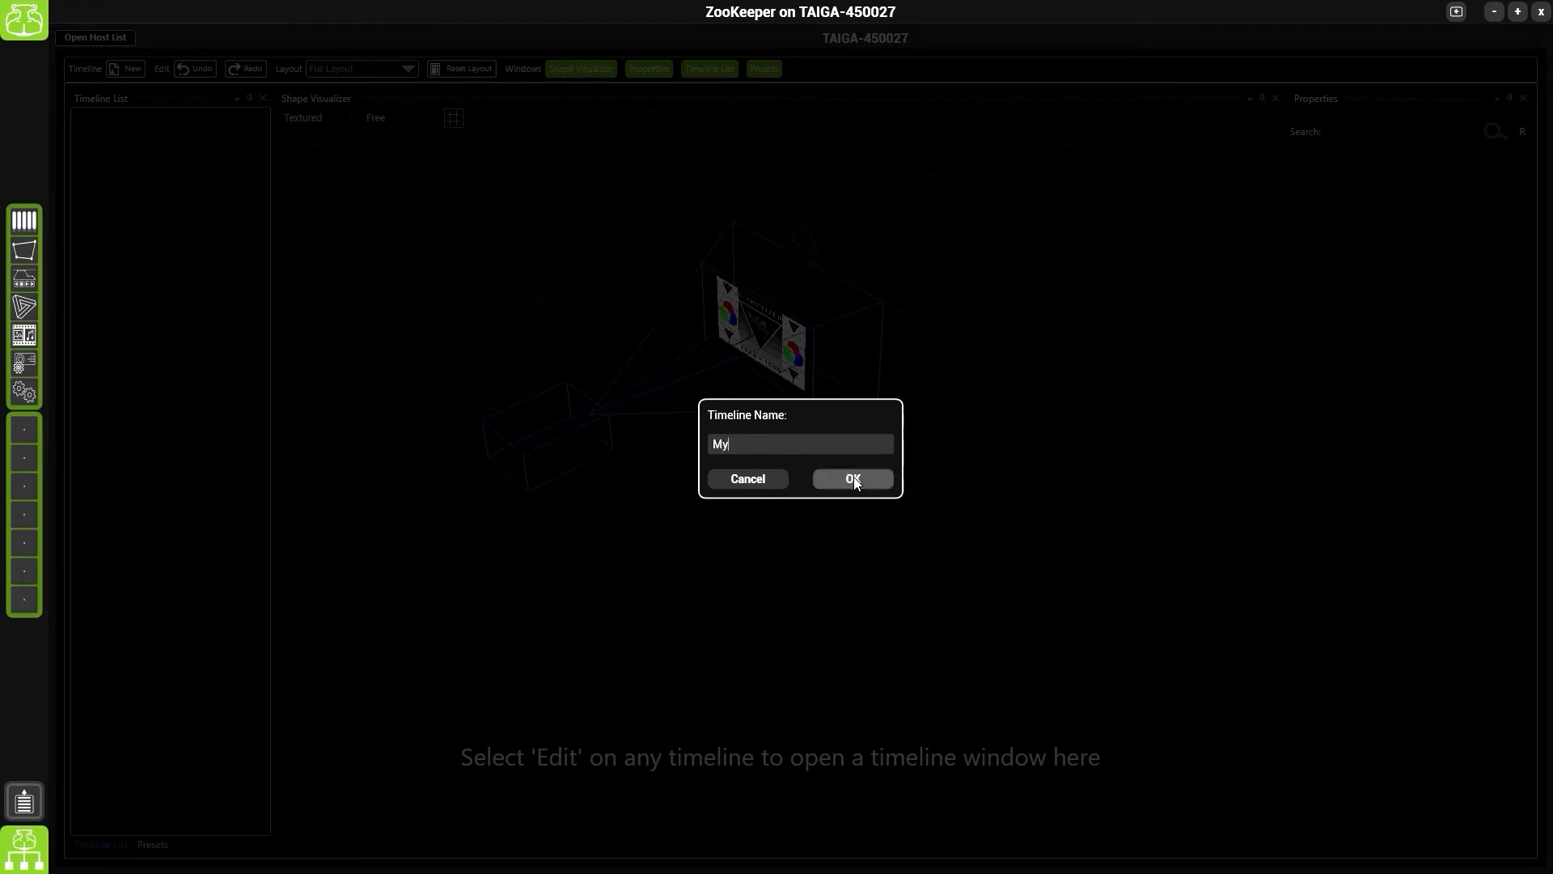
text(First Timeli)
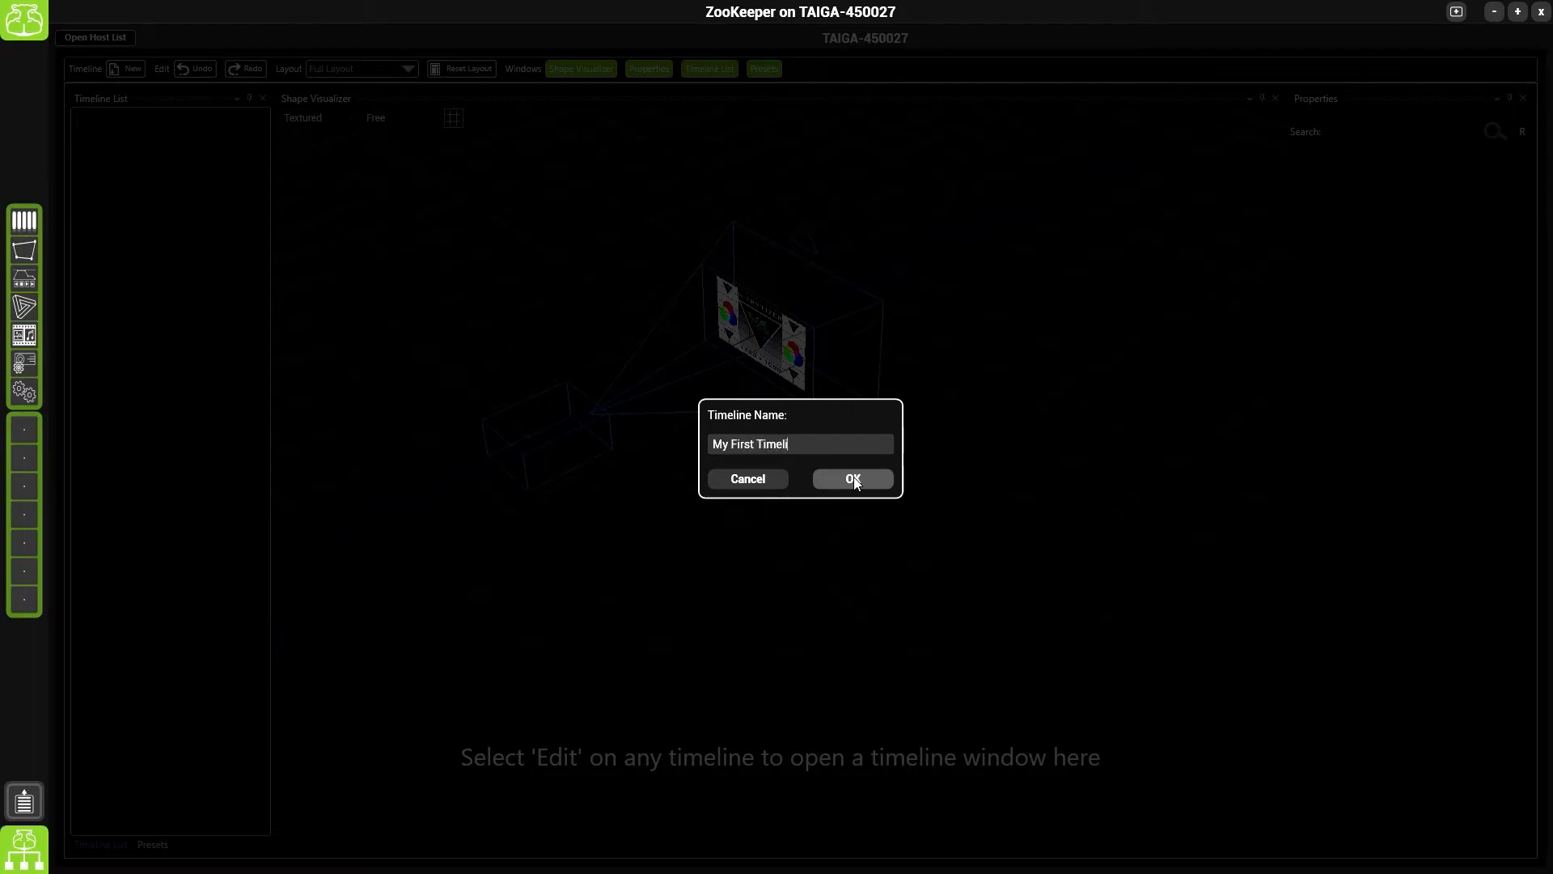
click(851, 479)
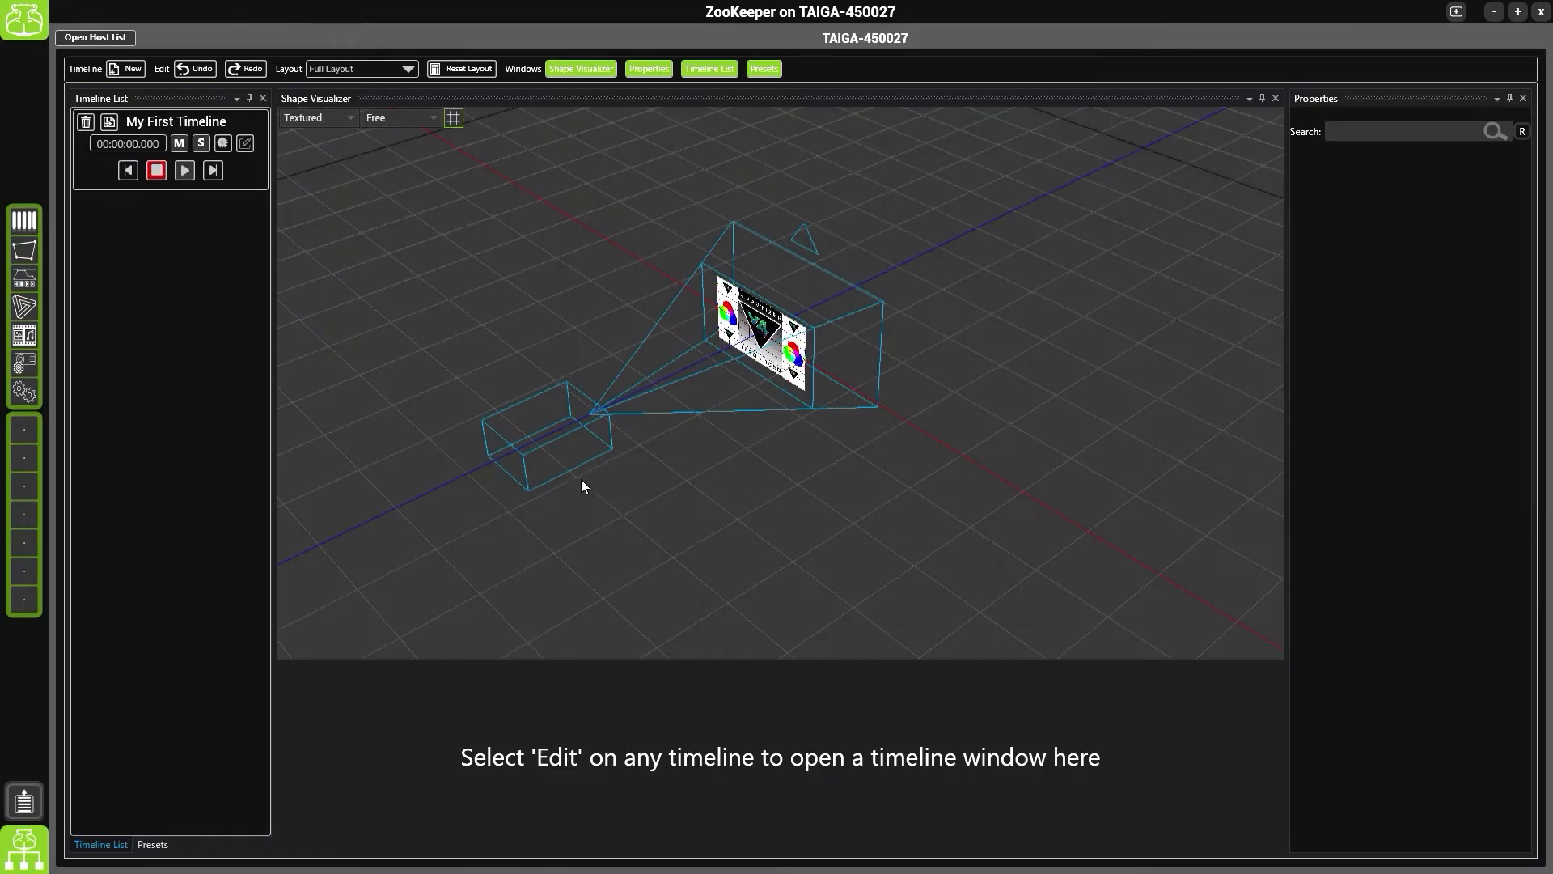
mouse_move(126, 170)
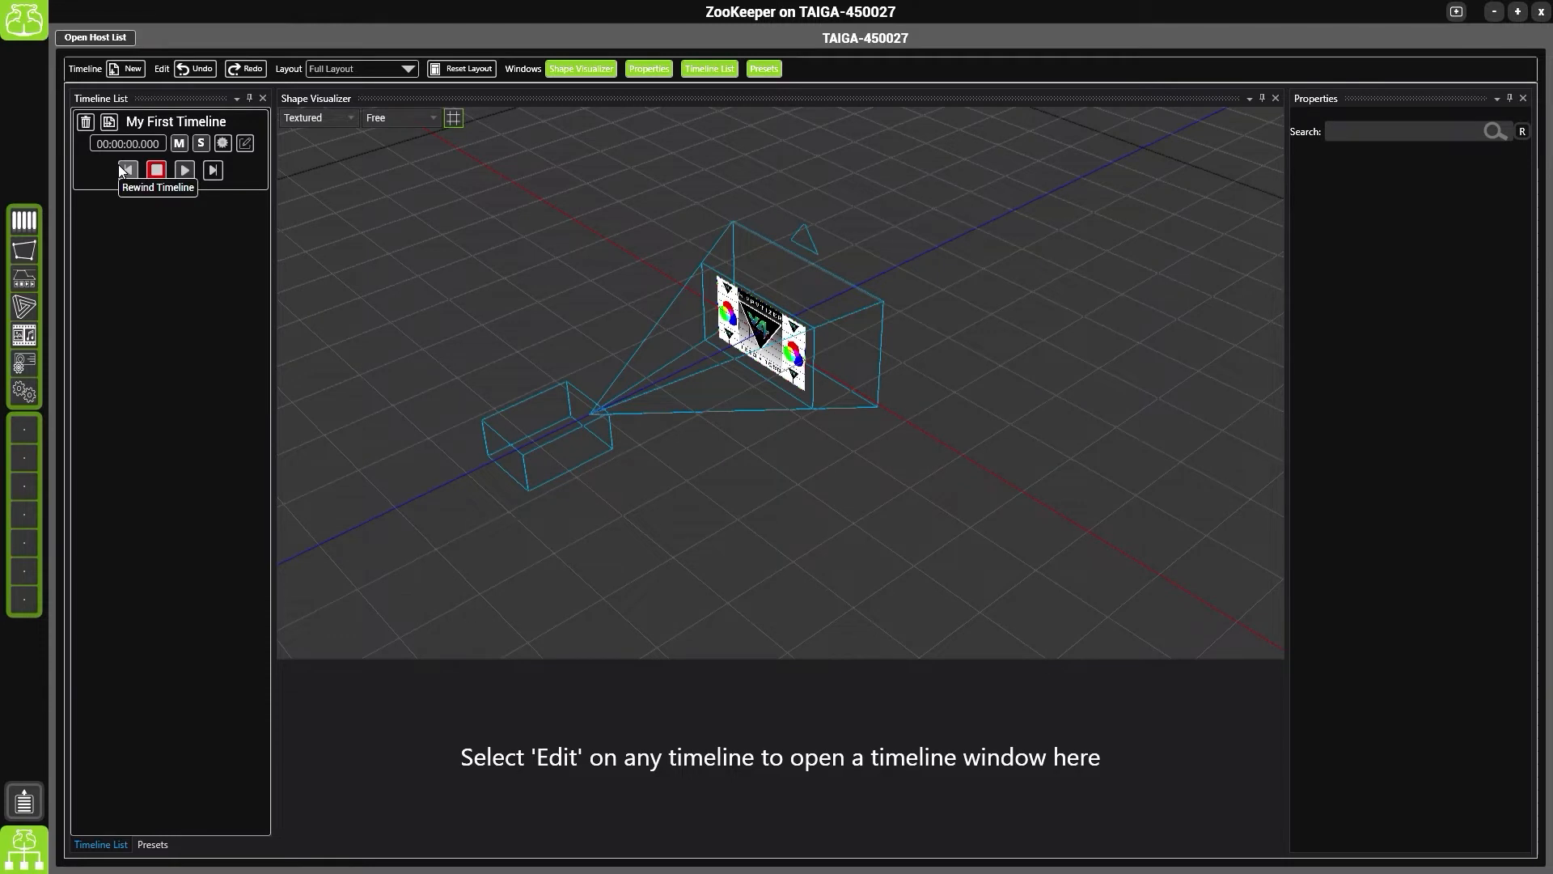
mouse_move(126, 170)
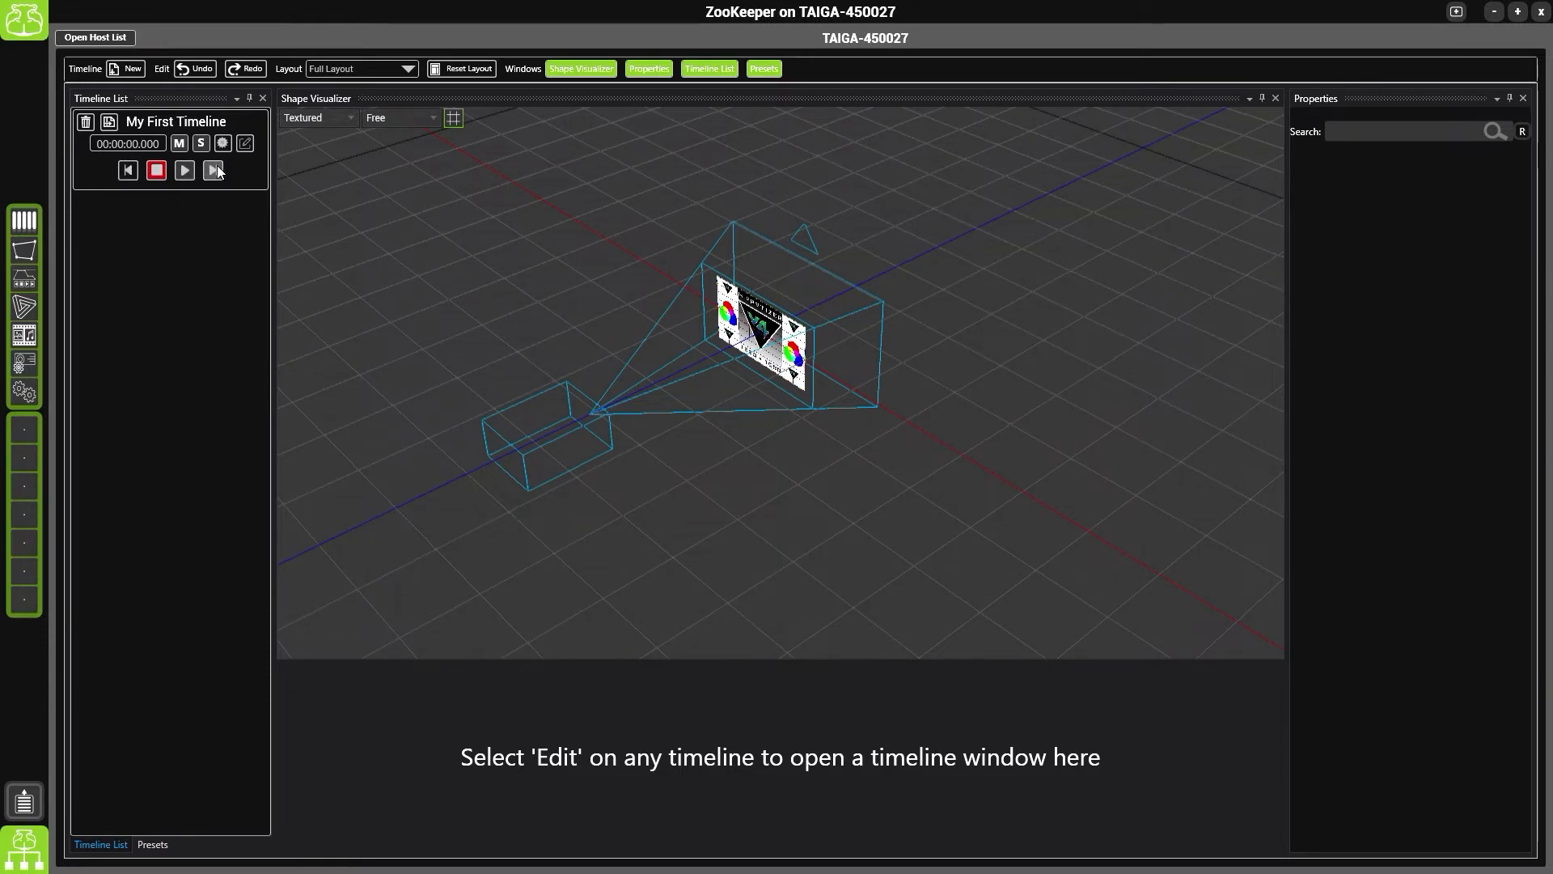
mouse_move(178, 142)
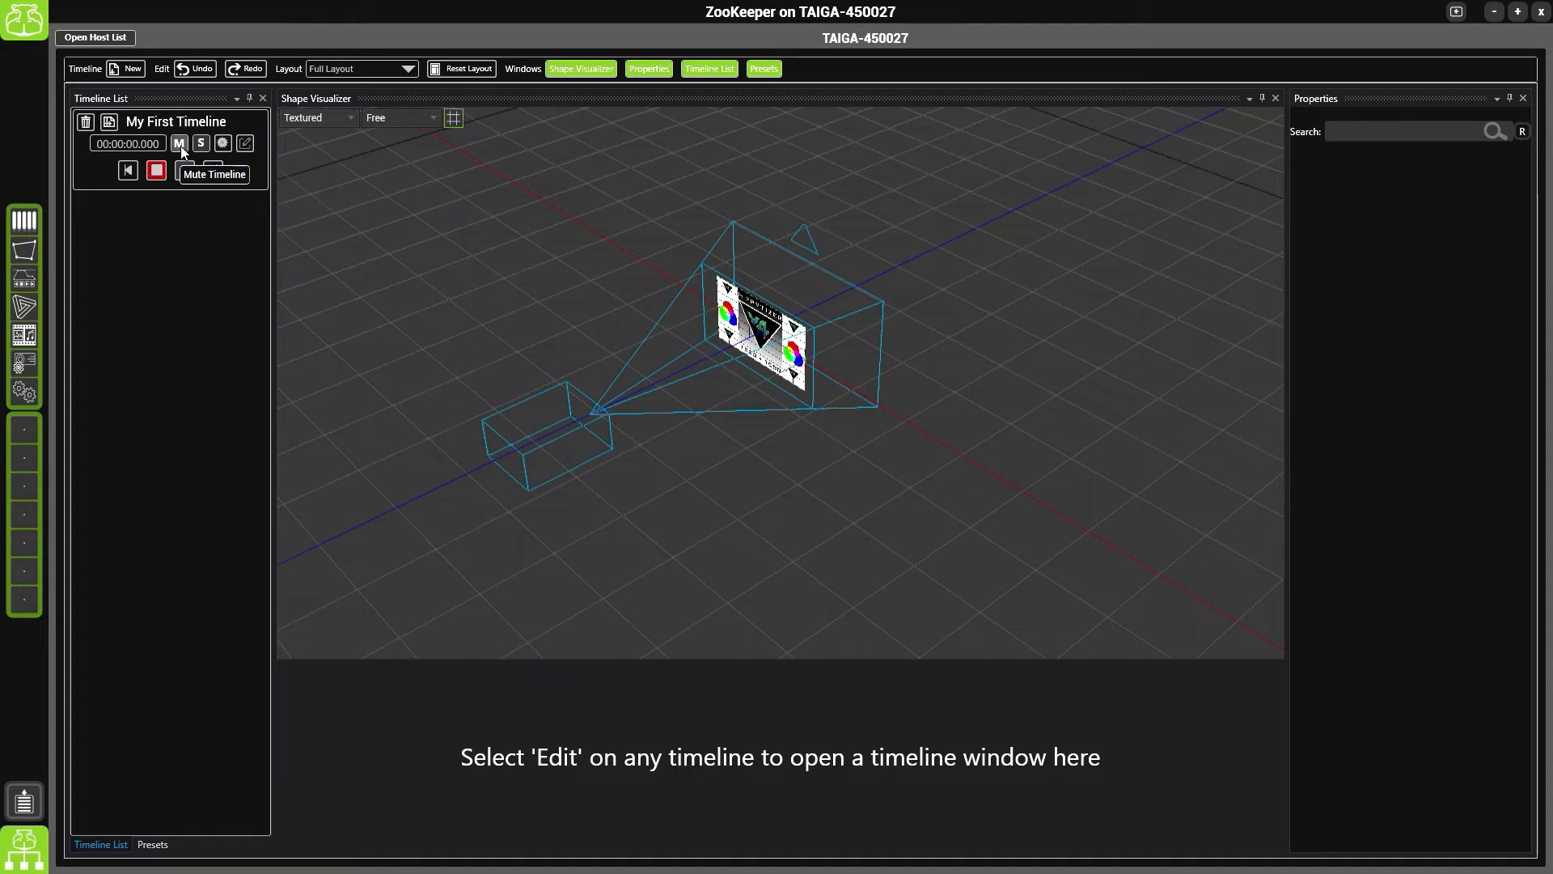
mouse_move(201, 144)
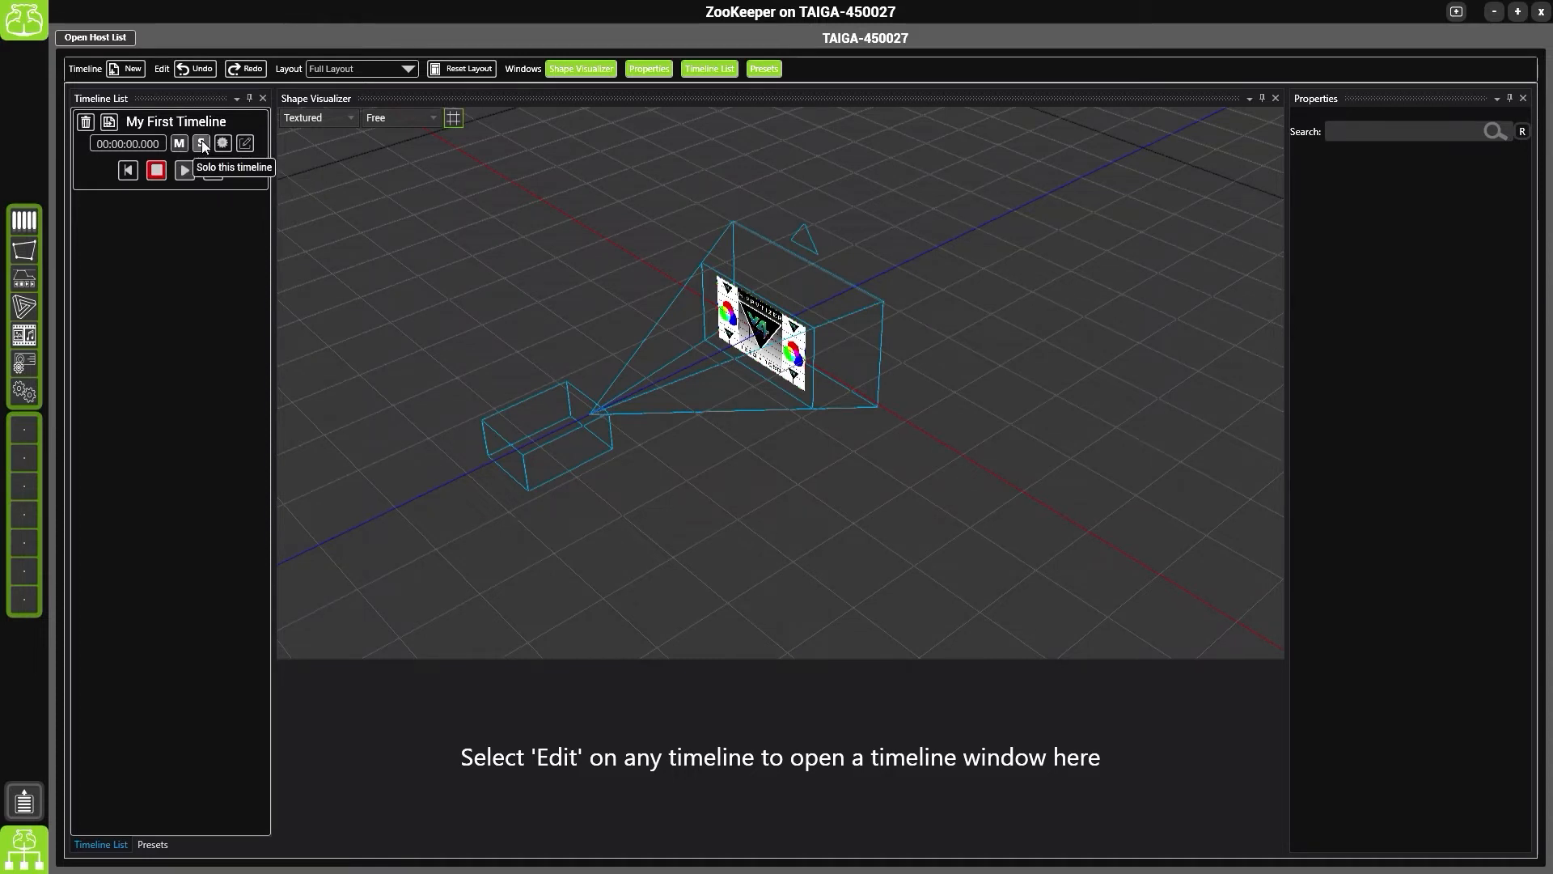
mouse_move(246, 144)
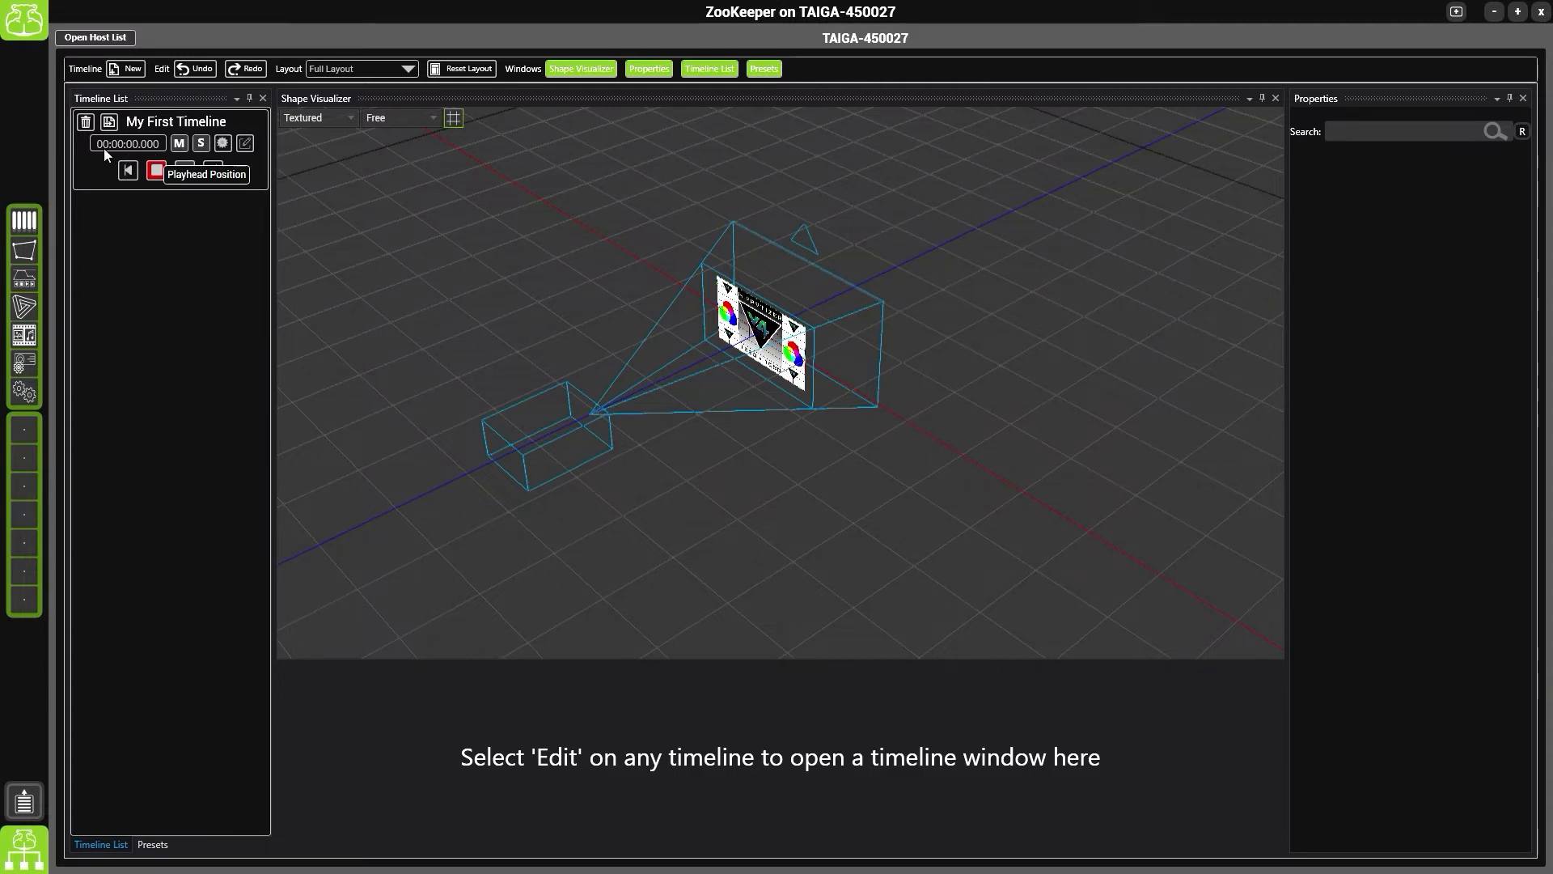
mouse_move(108, 121)
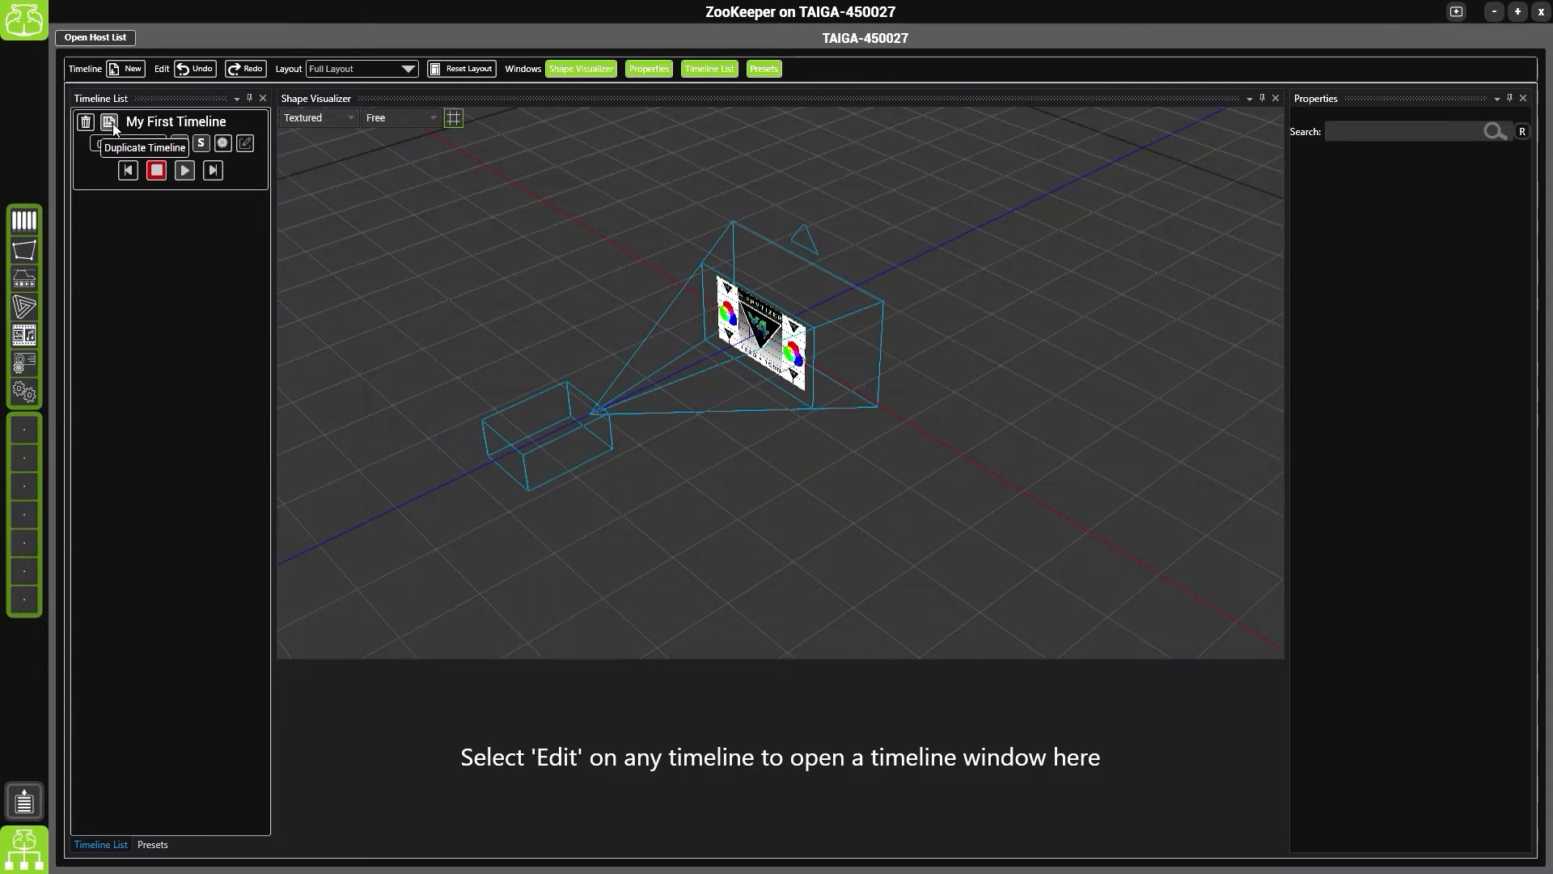
mouse_move(94, 169)
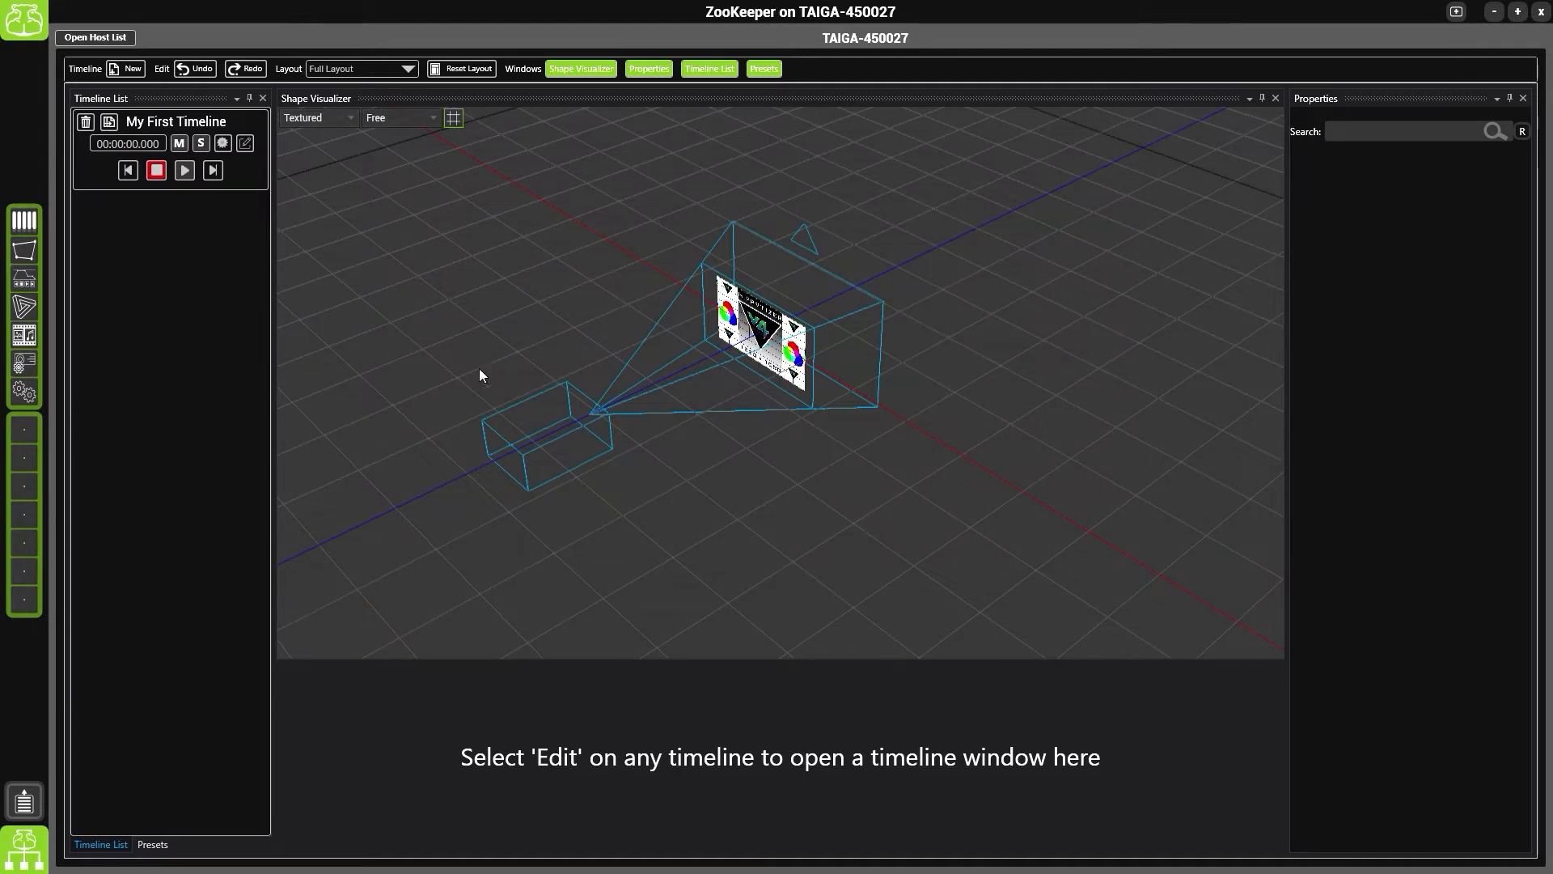
mouse_move(577, 403)
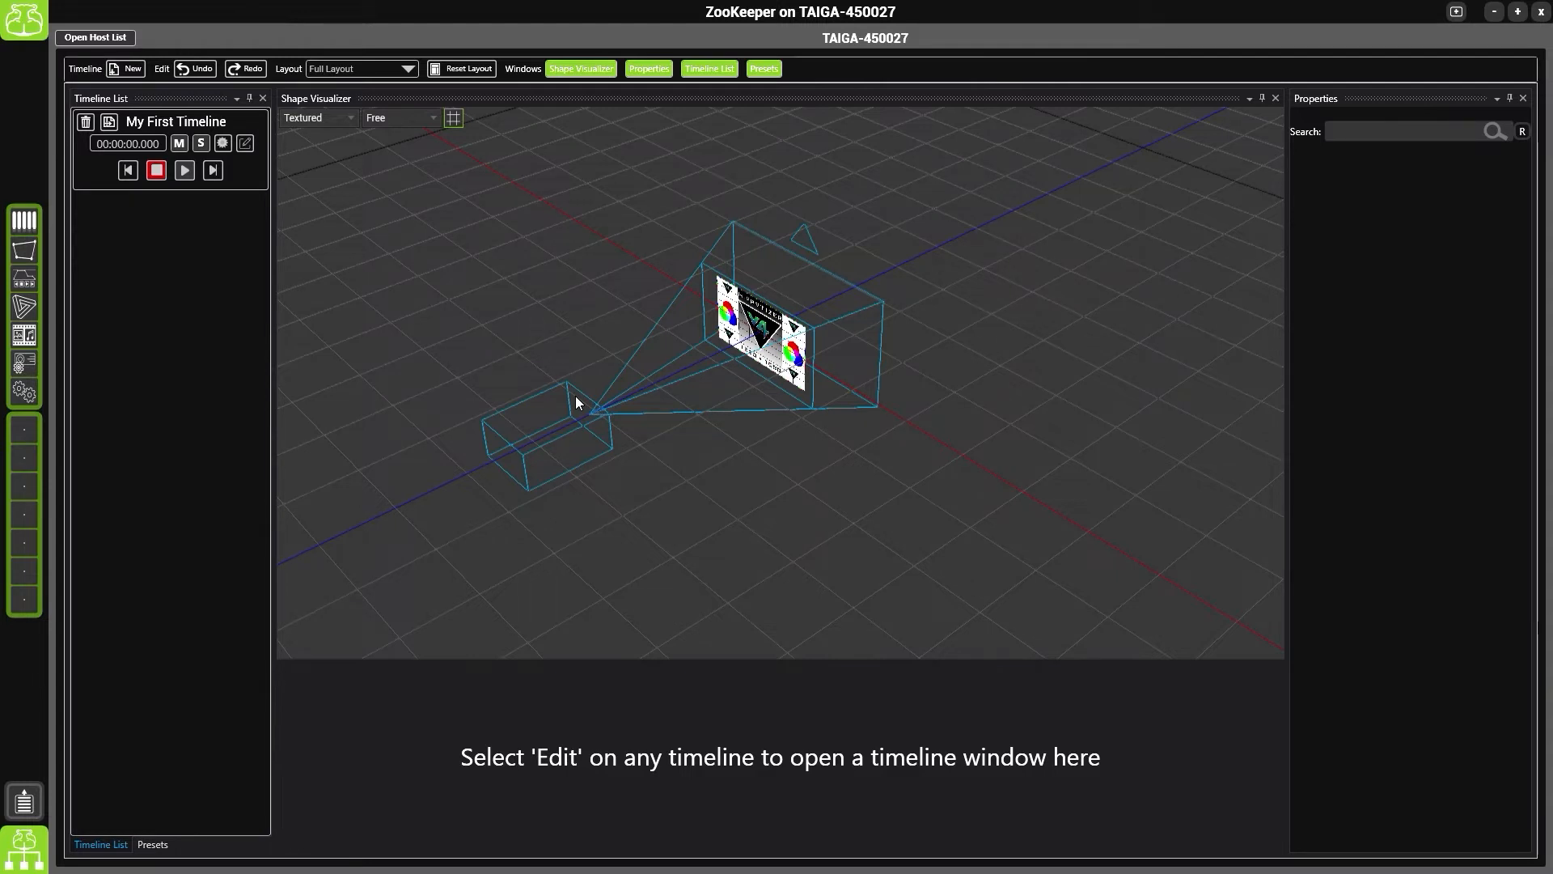
mouse_move(480, 341)
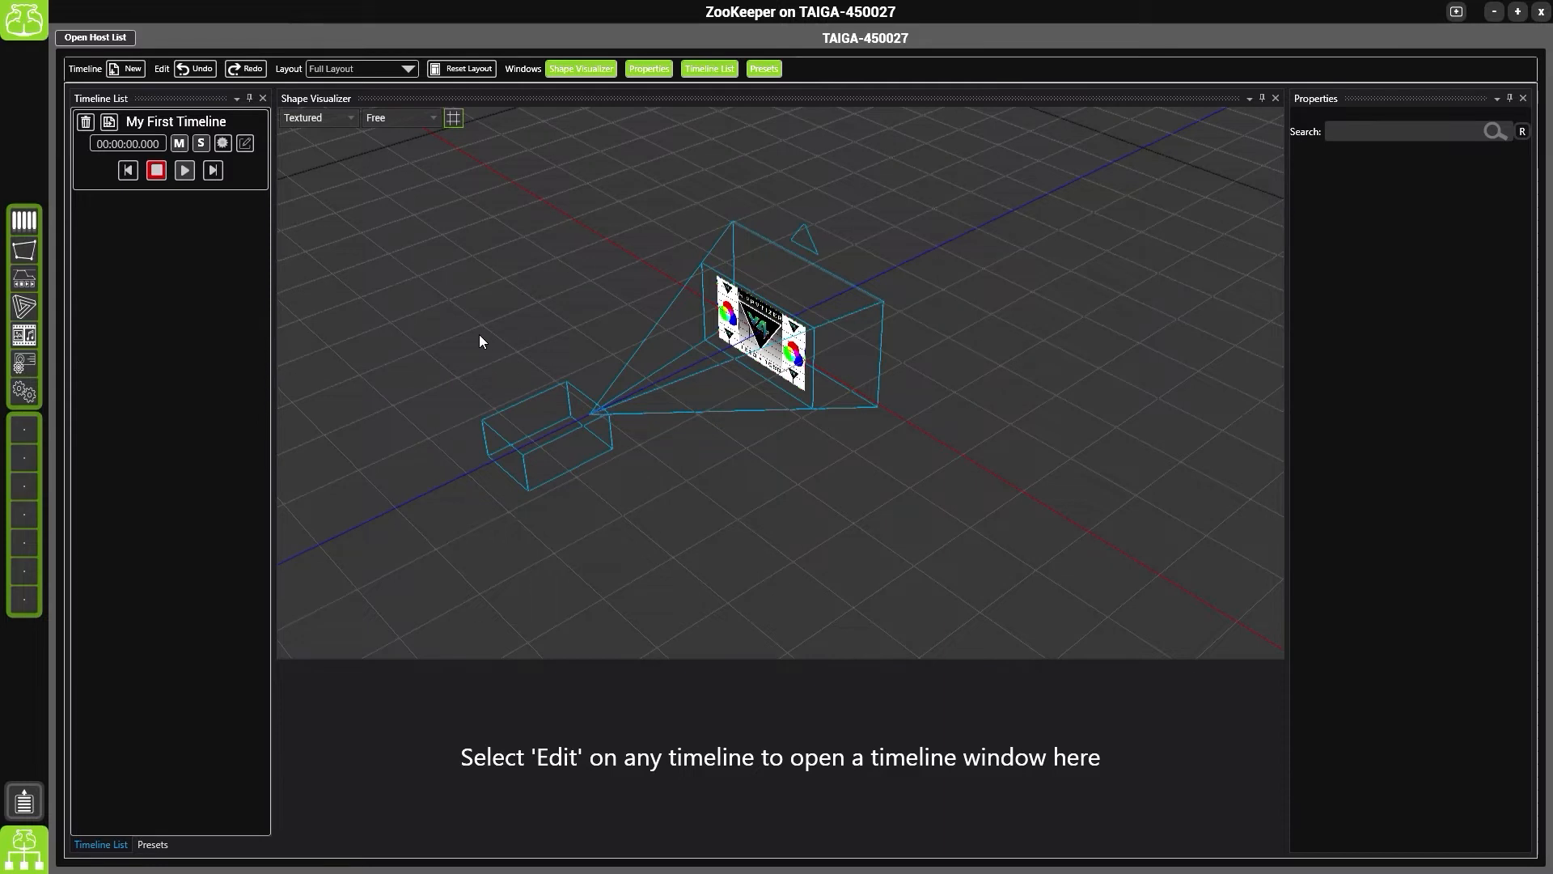
mouse_move(444, 235)
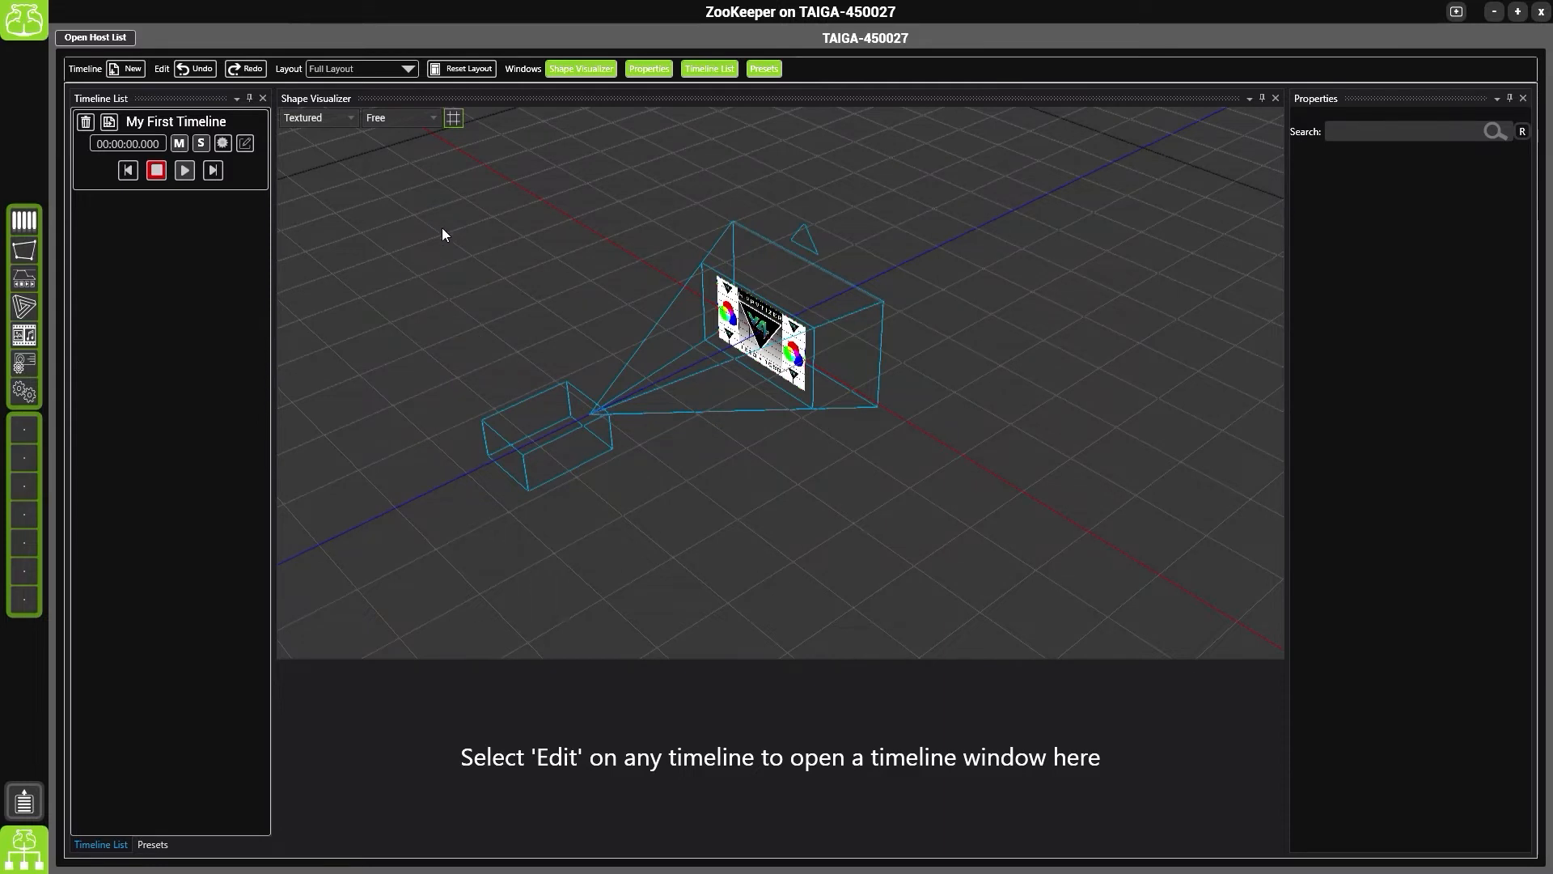
mouse_move(487, 218)
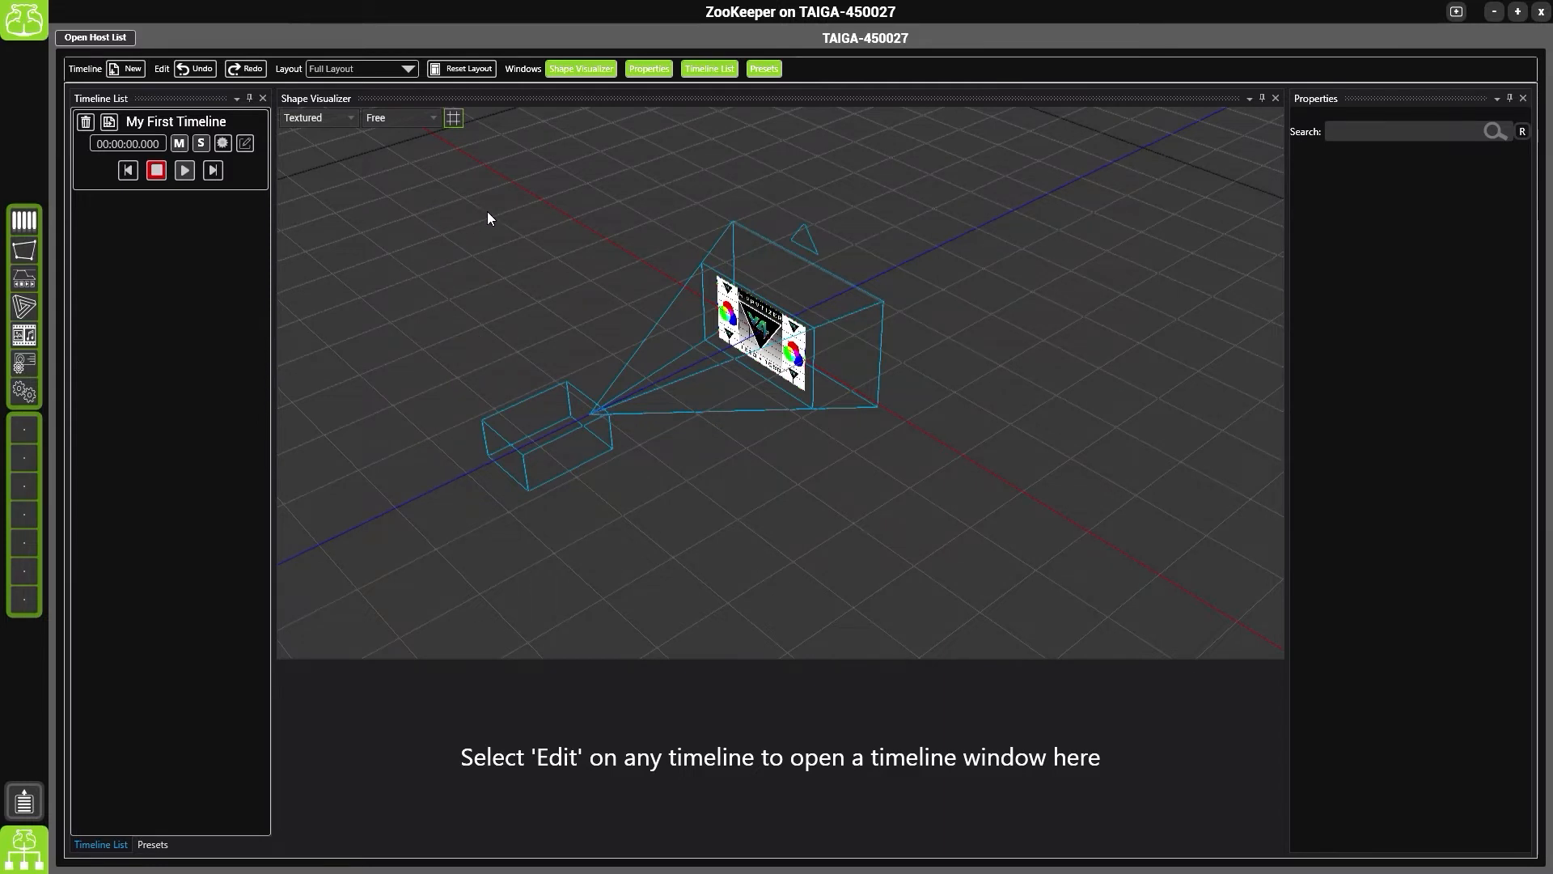
mouse_move(398, 135)
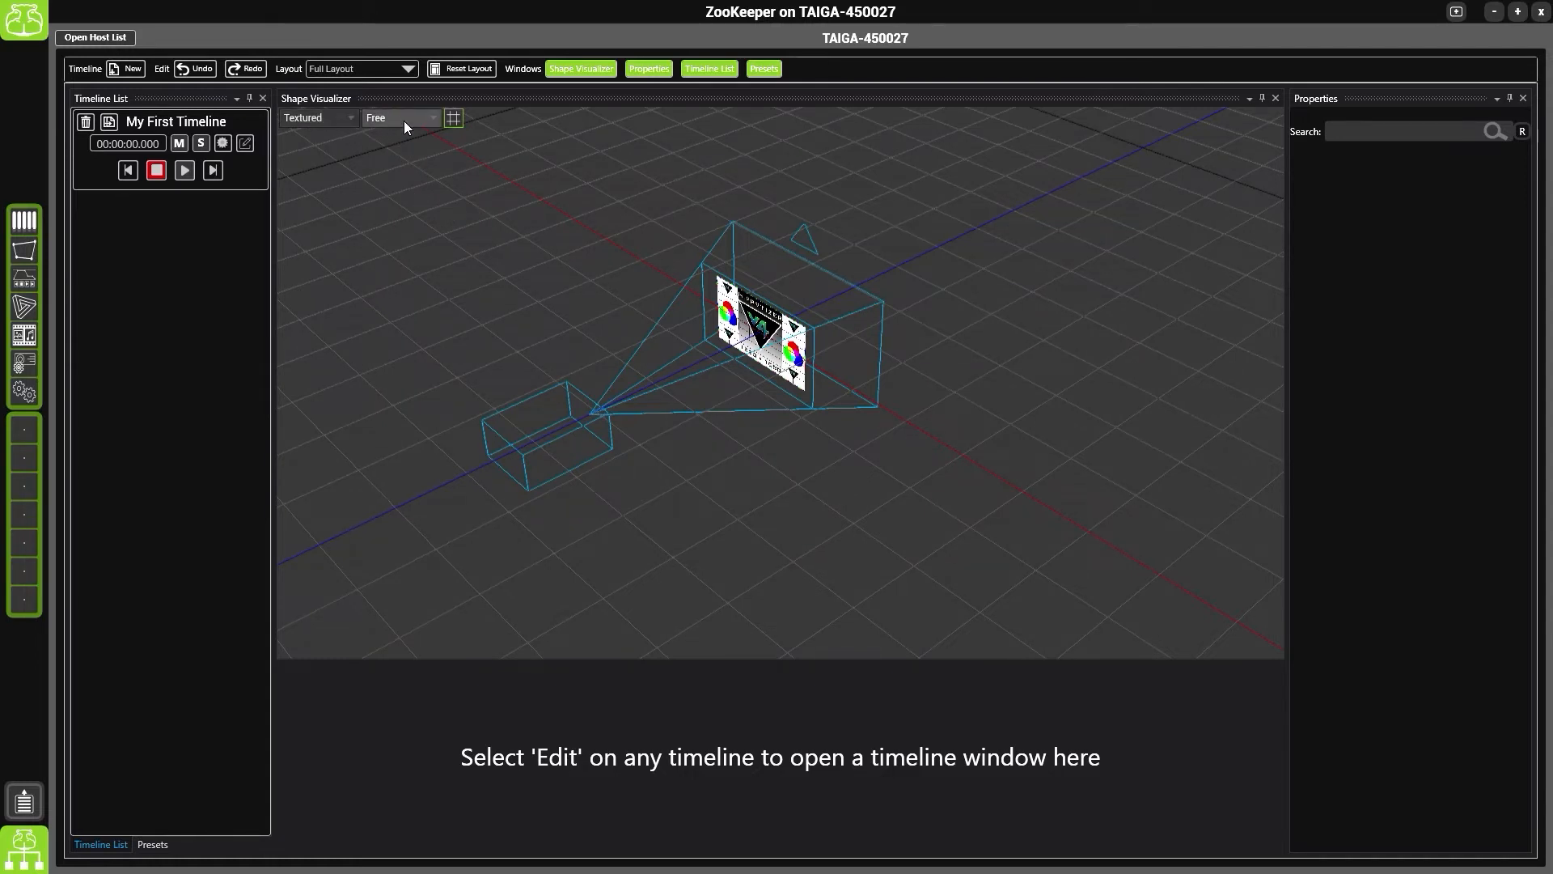
Browse the Shape Visualizer camera views, leaving the Free camera view in place
click(399, 117)
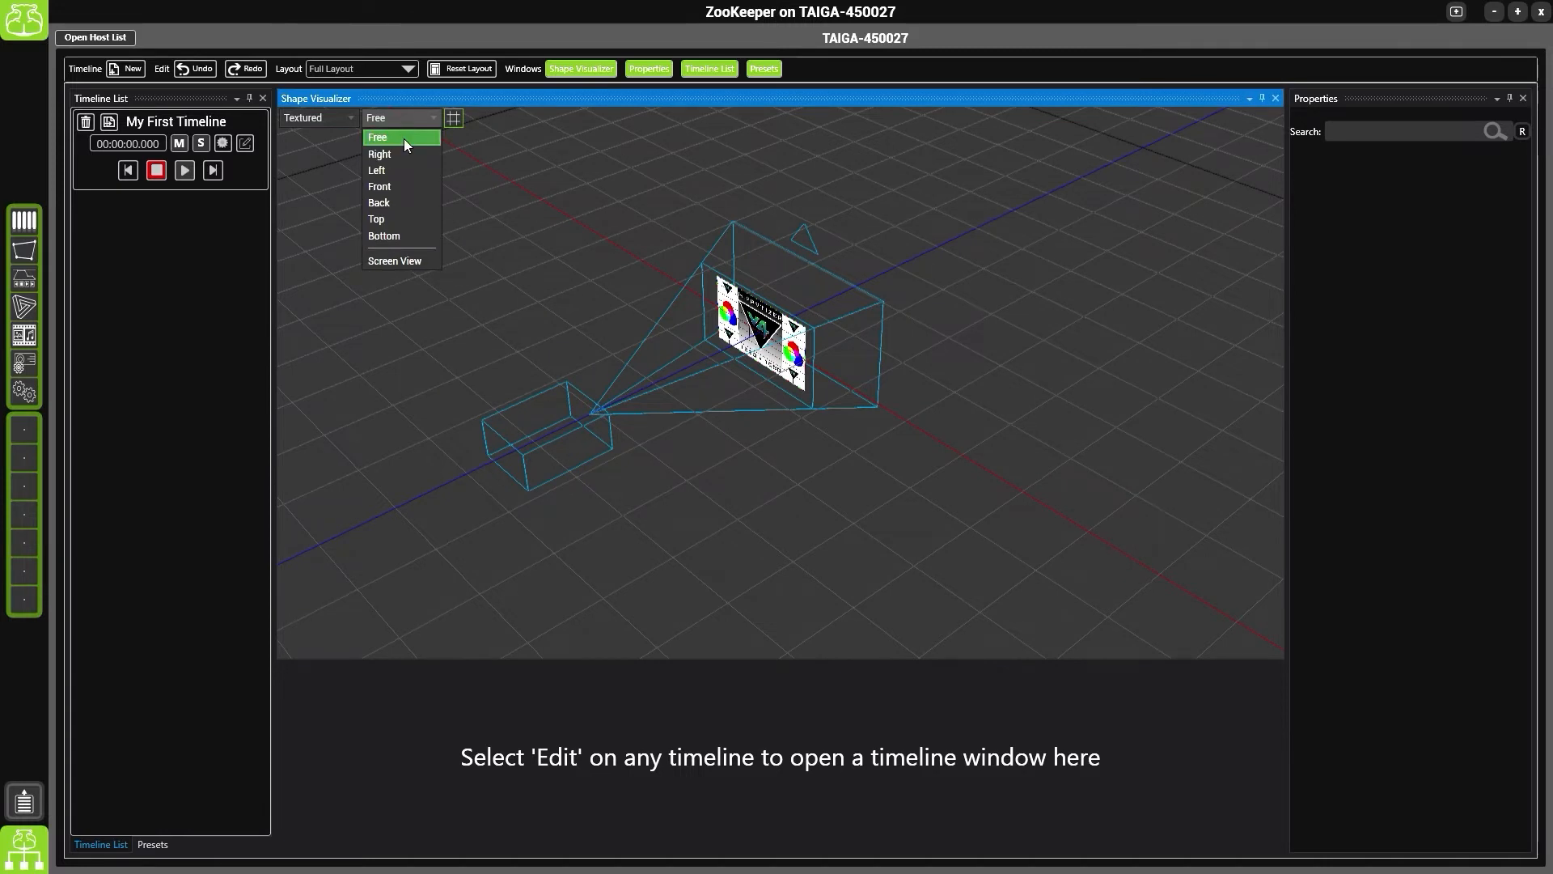
click(377, 136)
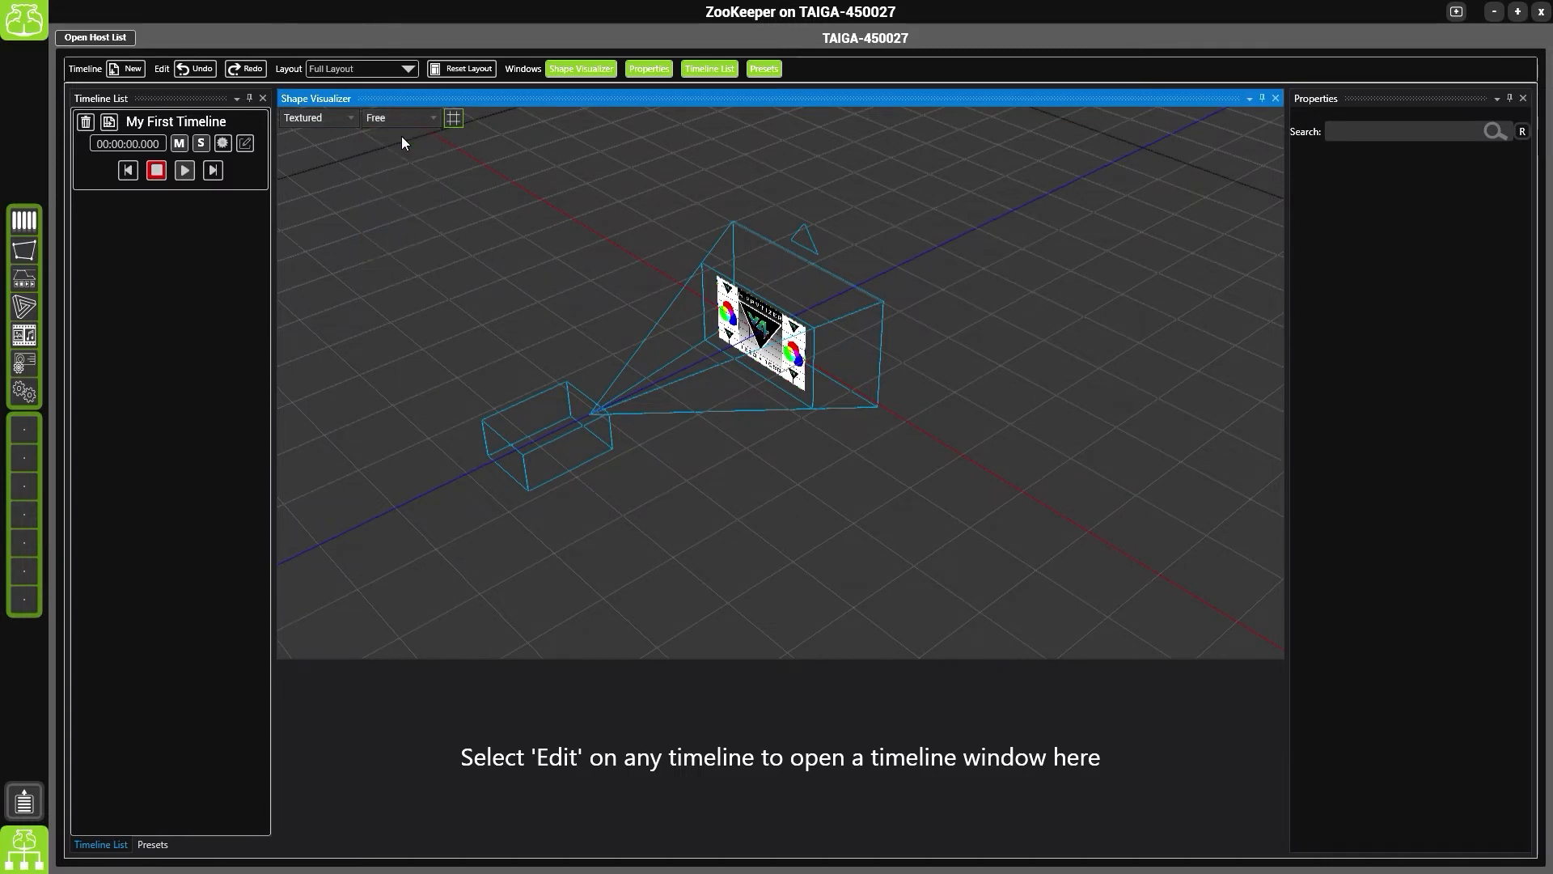
mouse_move(558, 301)
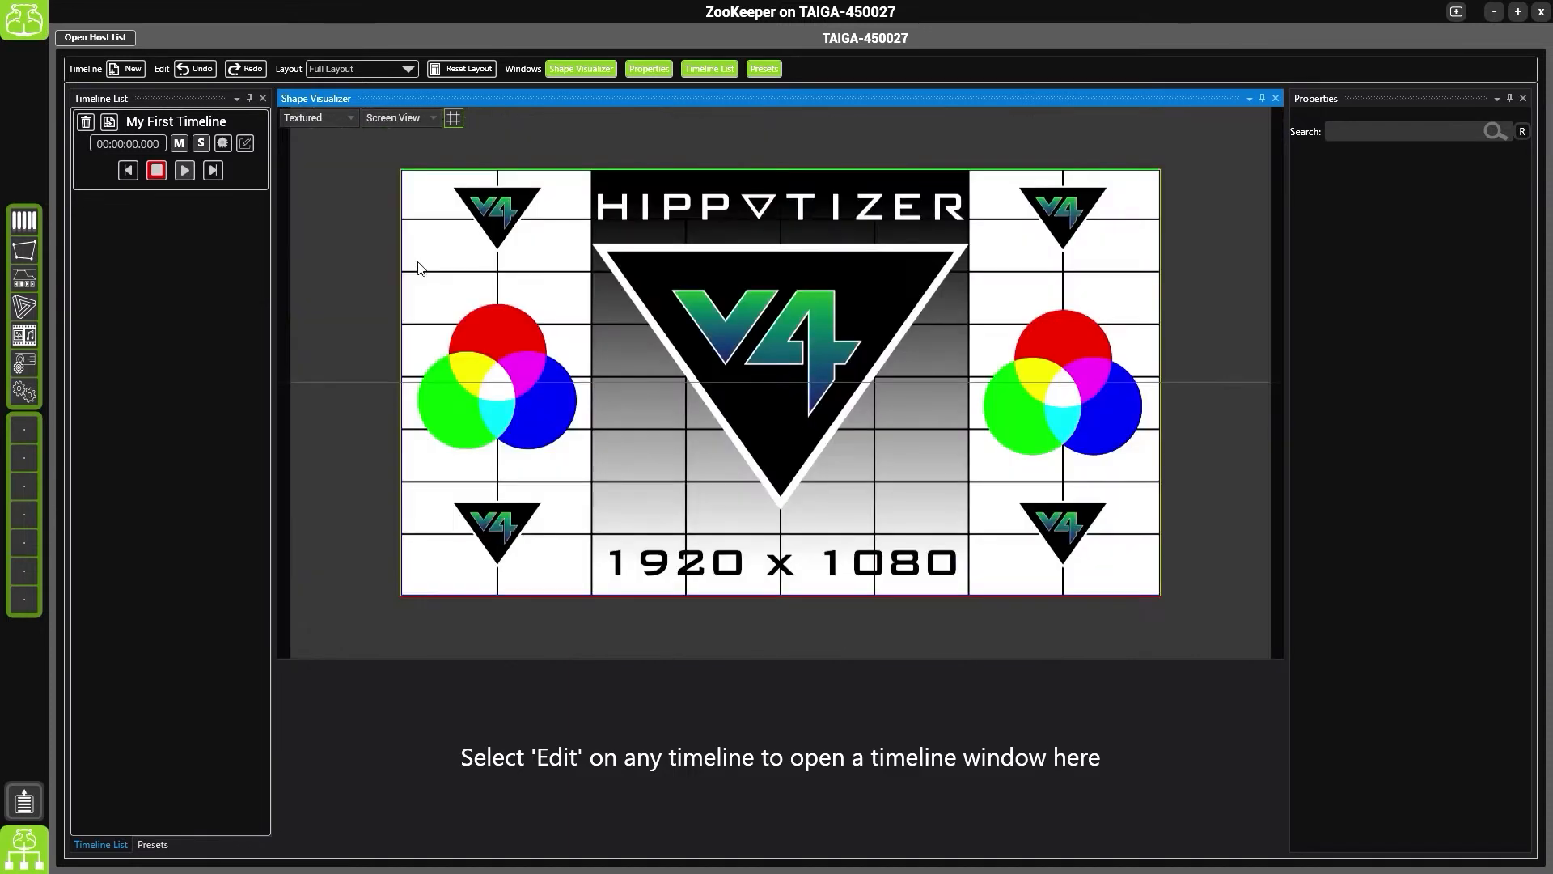
mouse_move(665, 414)
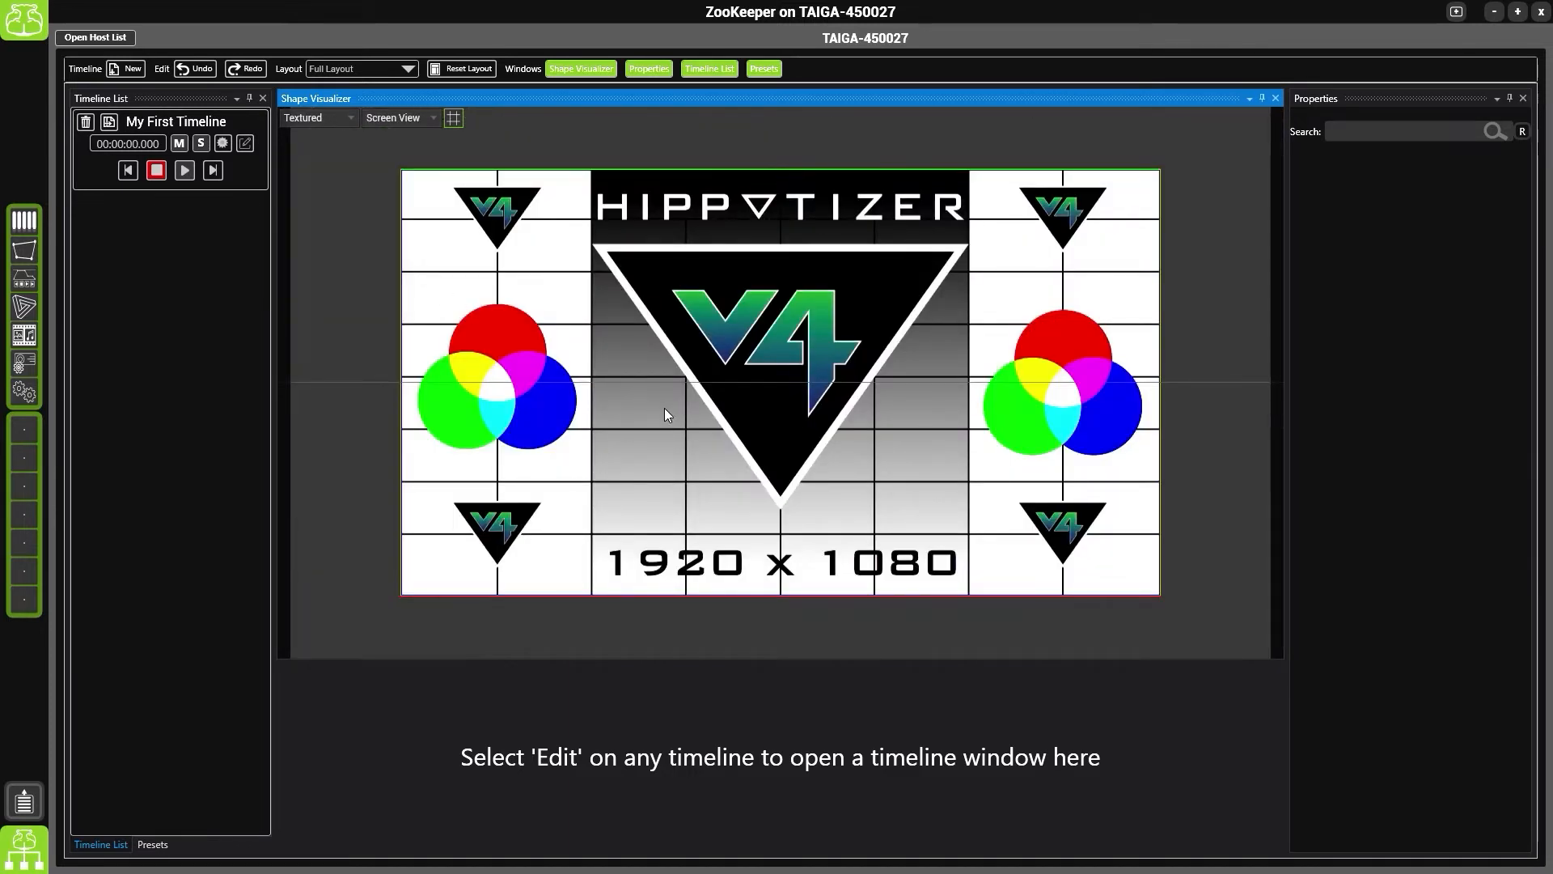
mouse_move(453, 817)
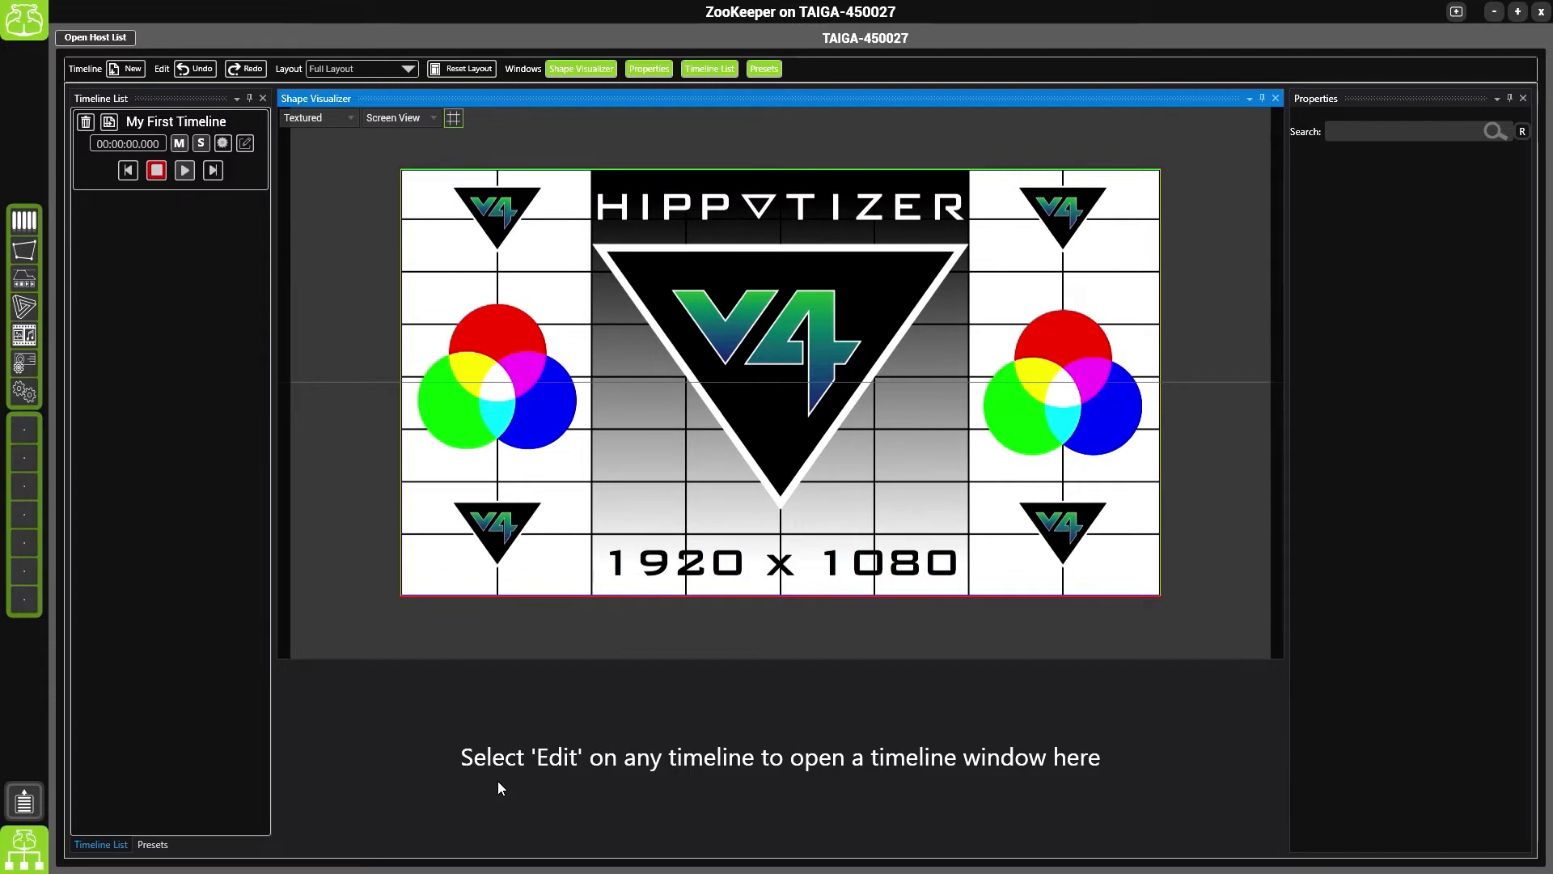
mouse_move(457, 779)
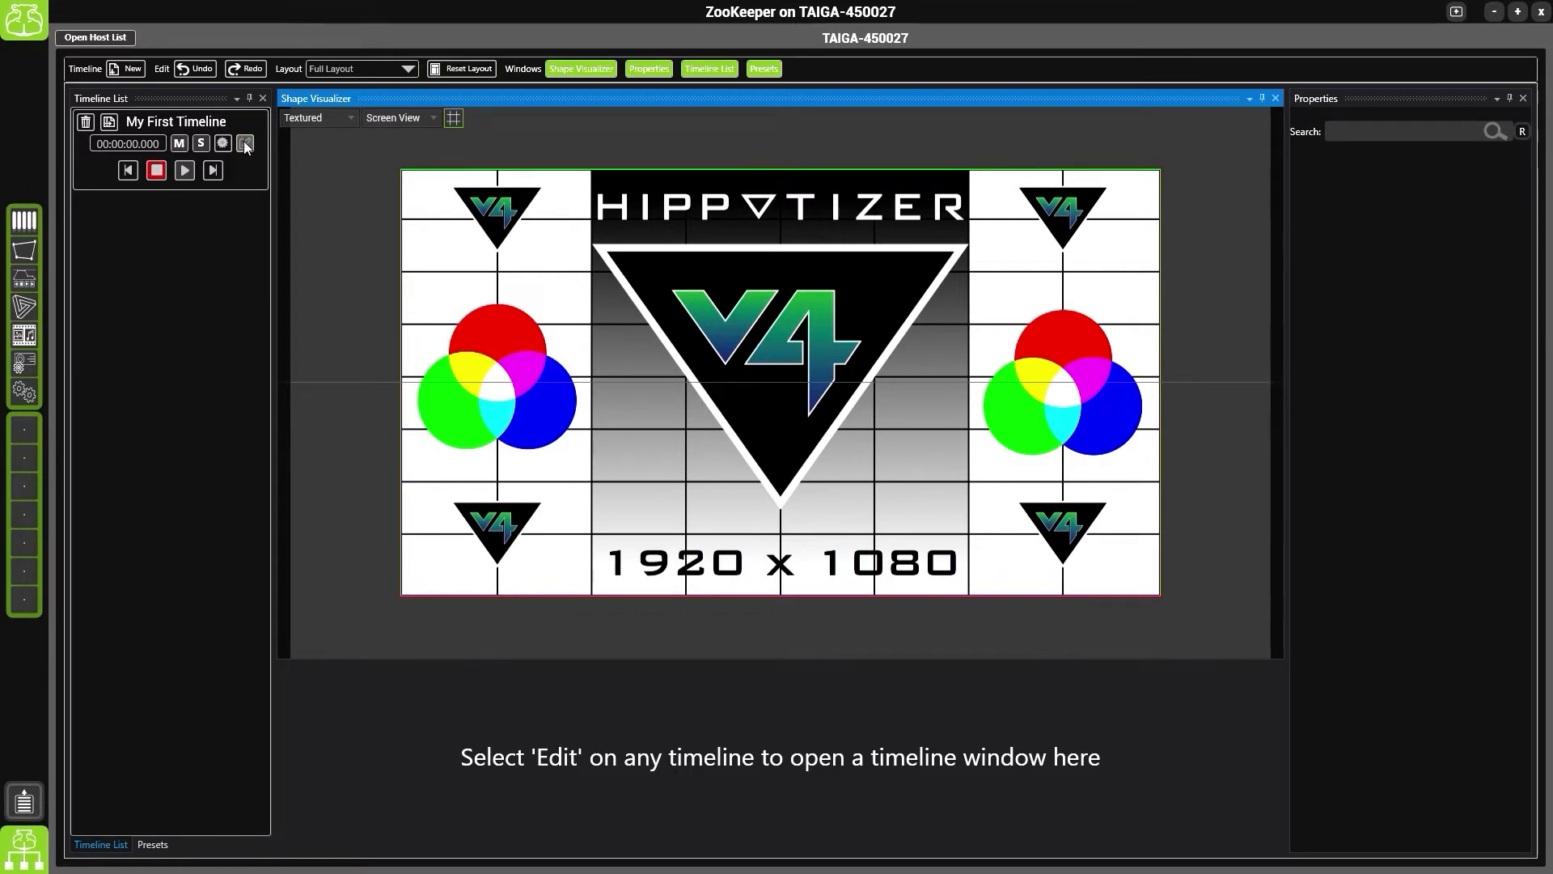
Bring My First Timeline into the timeline editor via its Edit button
click(244, 144)
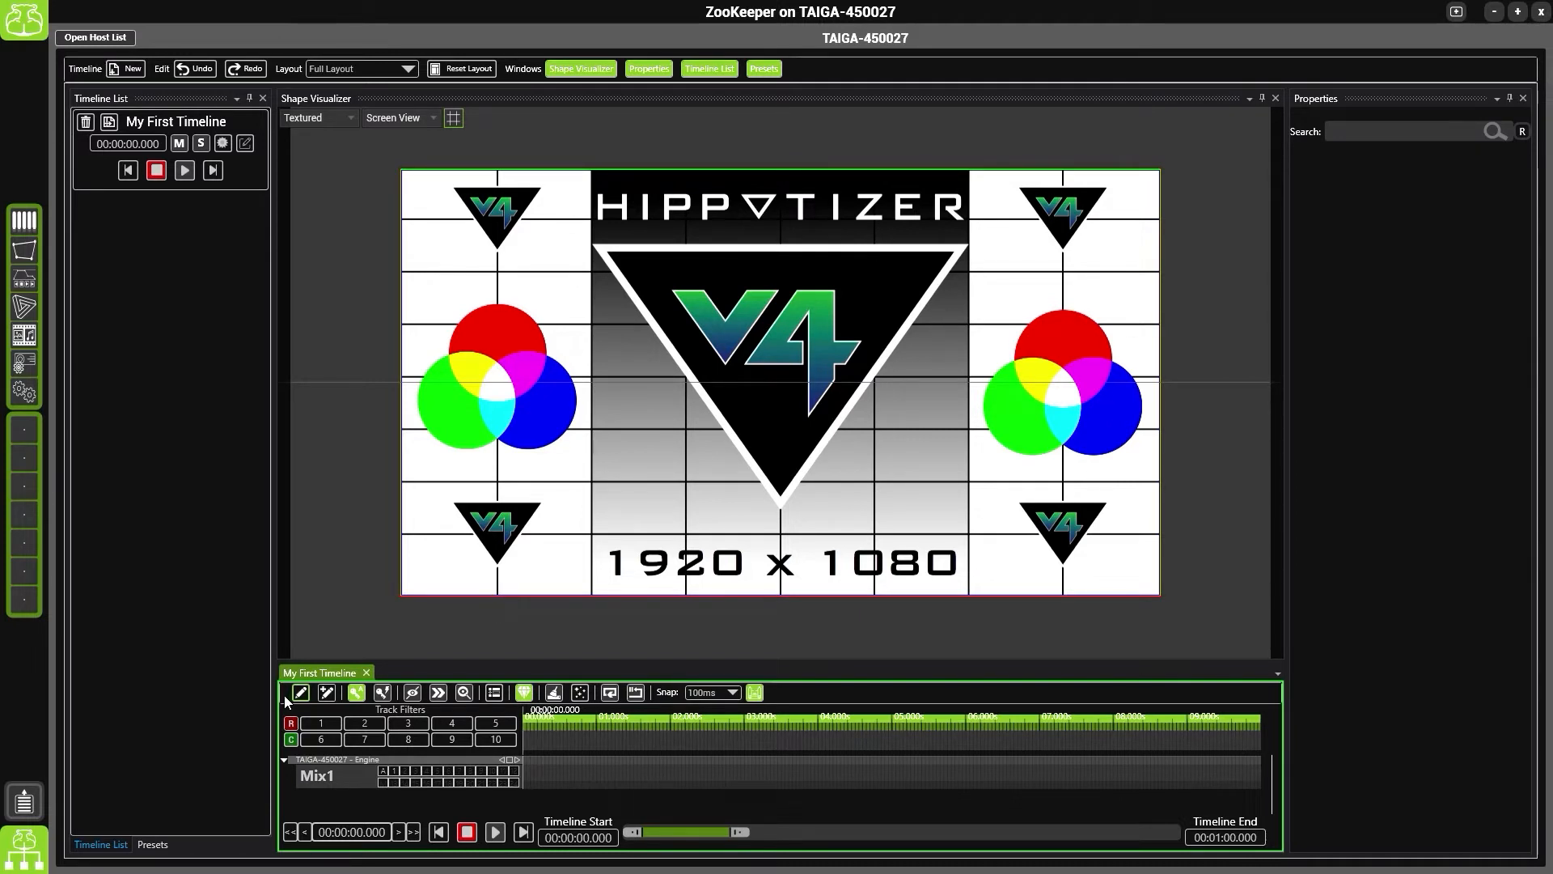
mouse_move(300, 693)
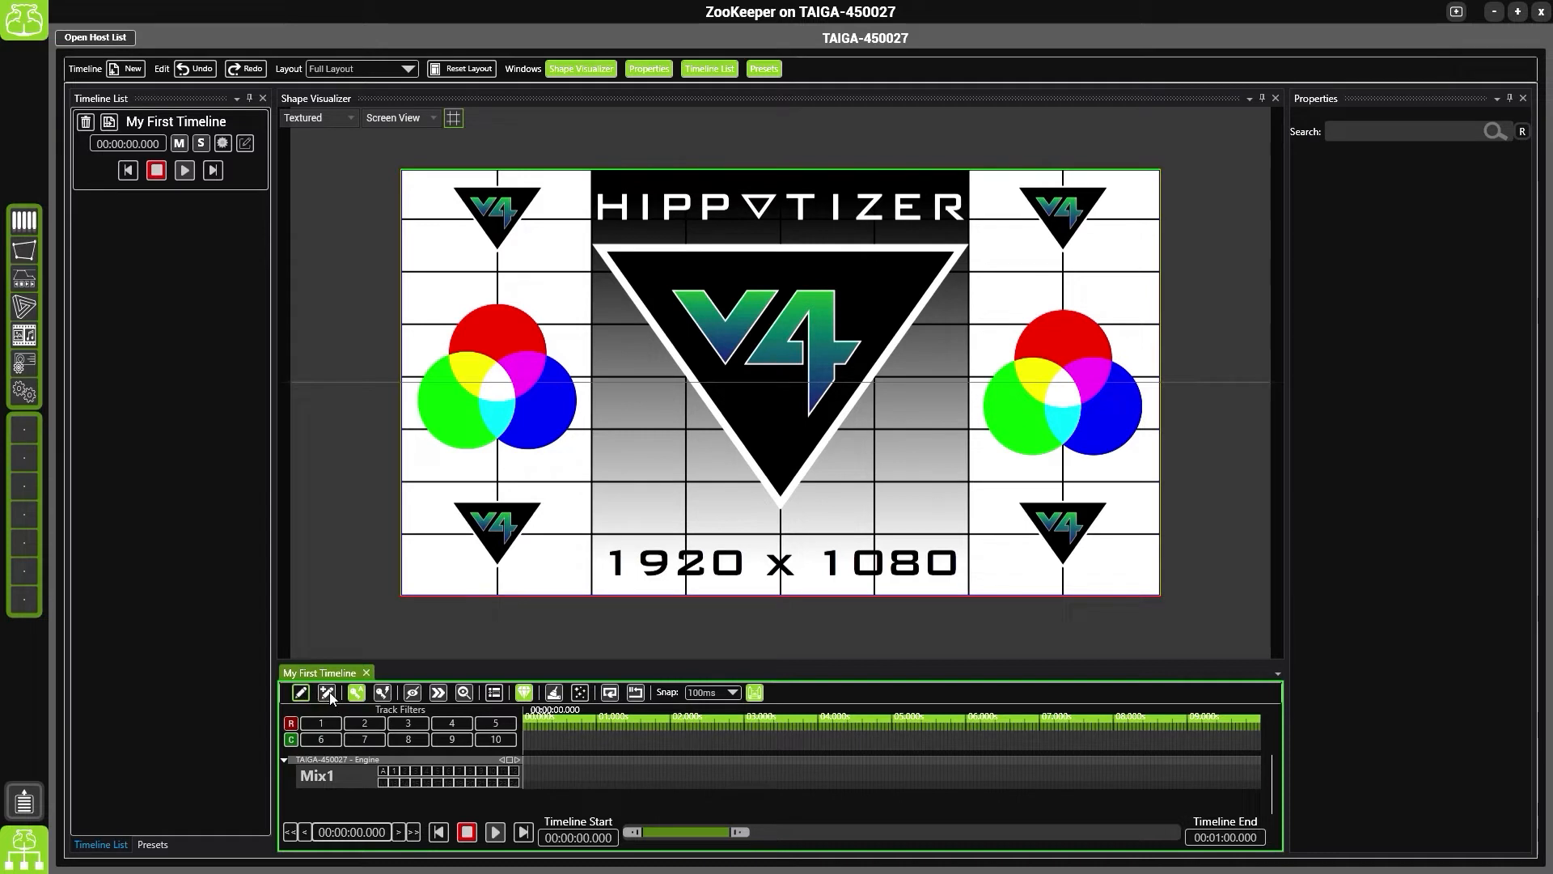
mouse_move(354, 691)
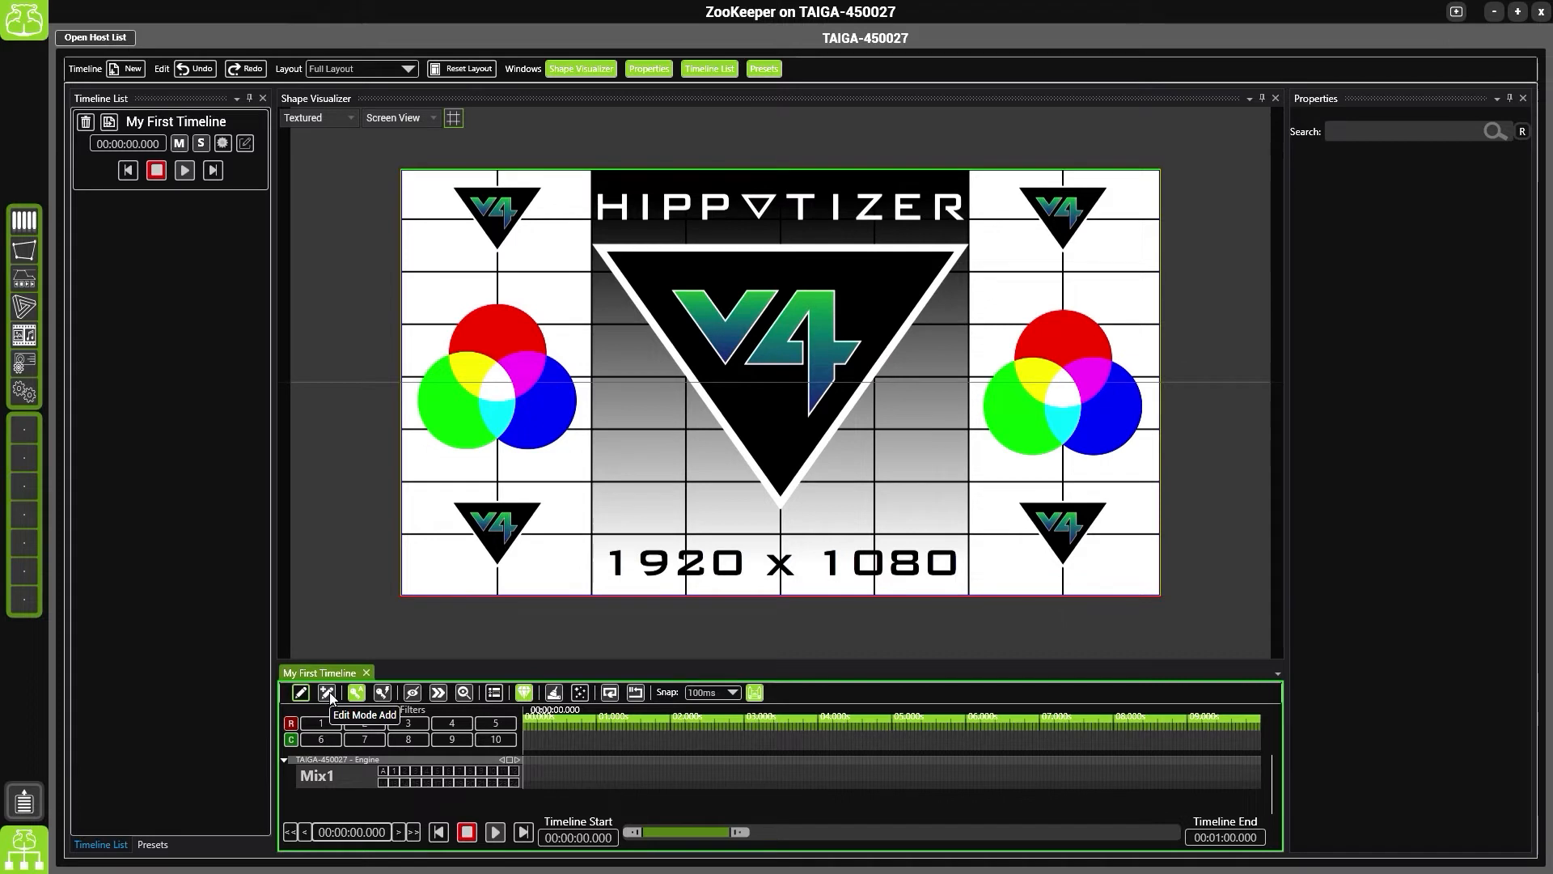
mouse_move(356, 692)
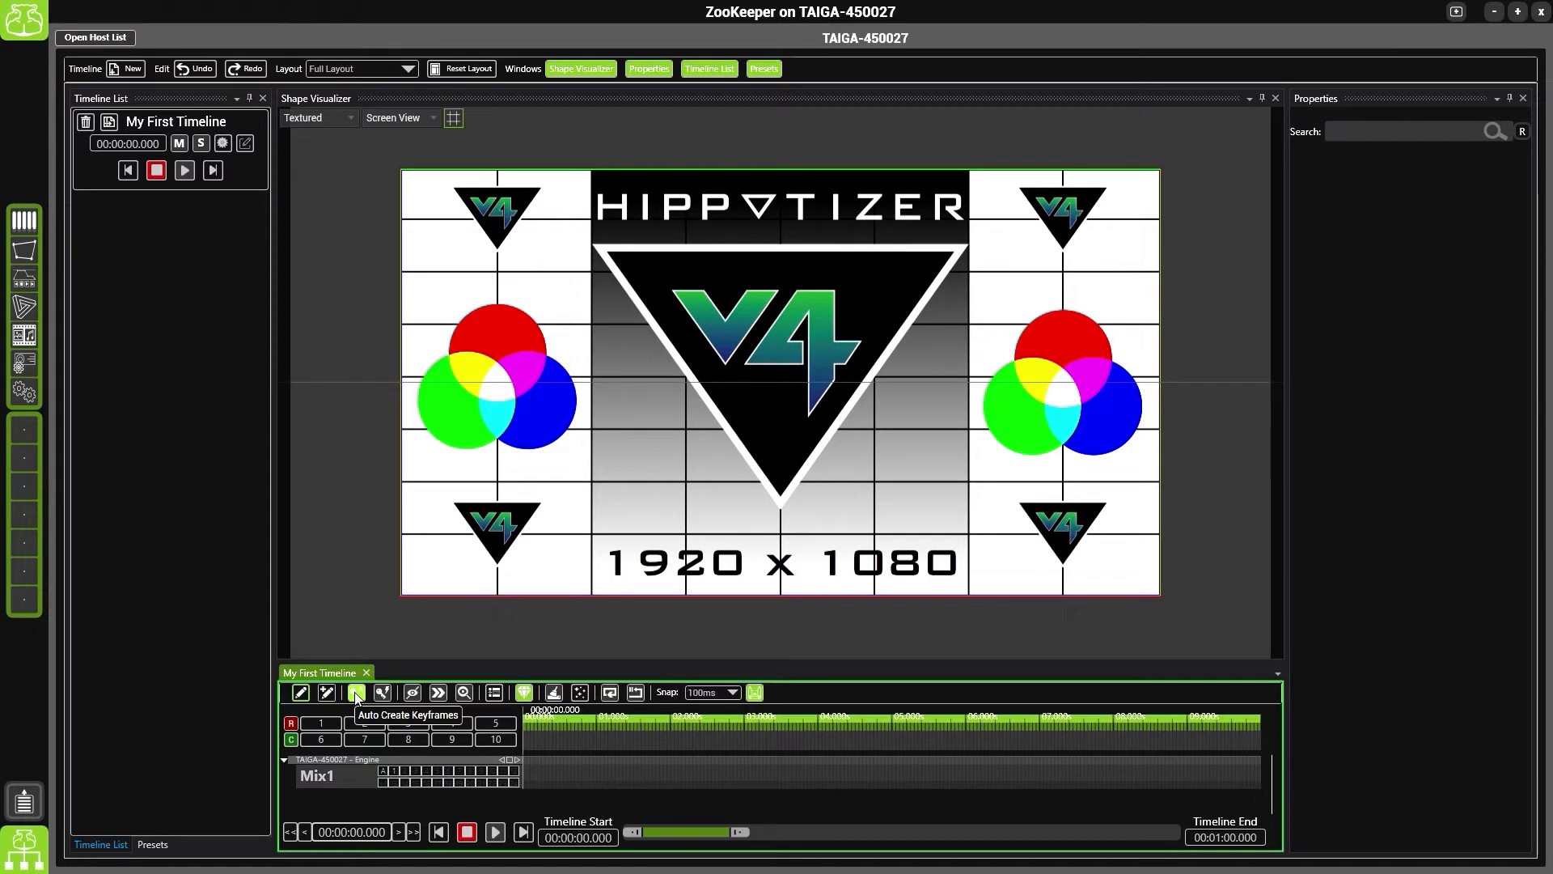
mouse_move(356, 698)
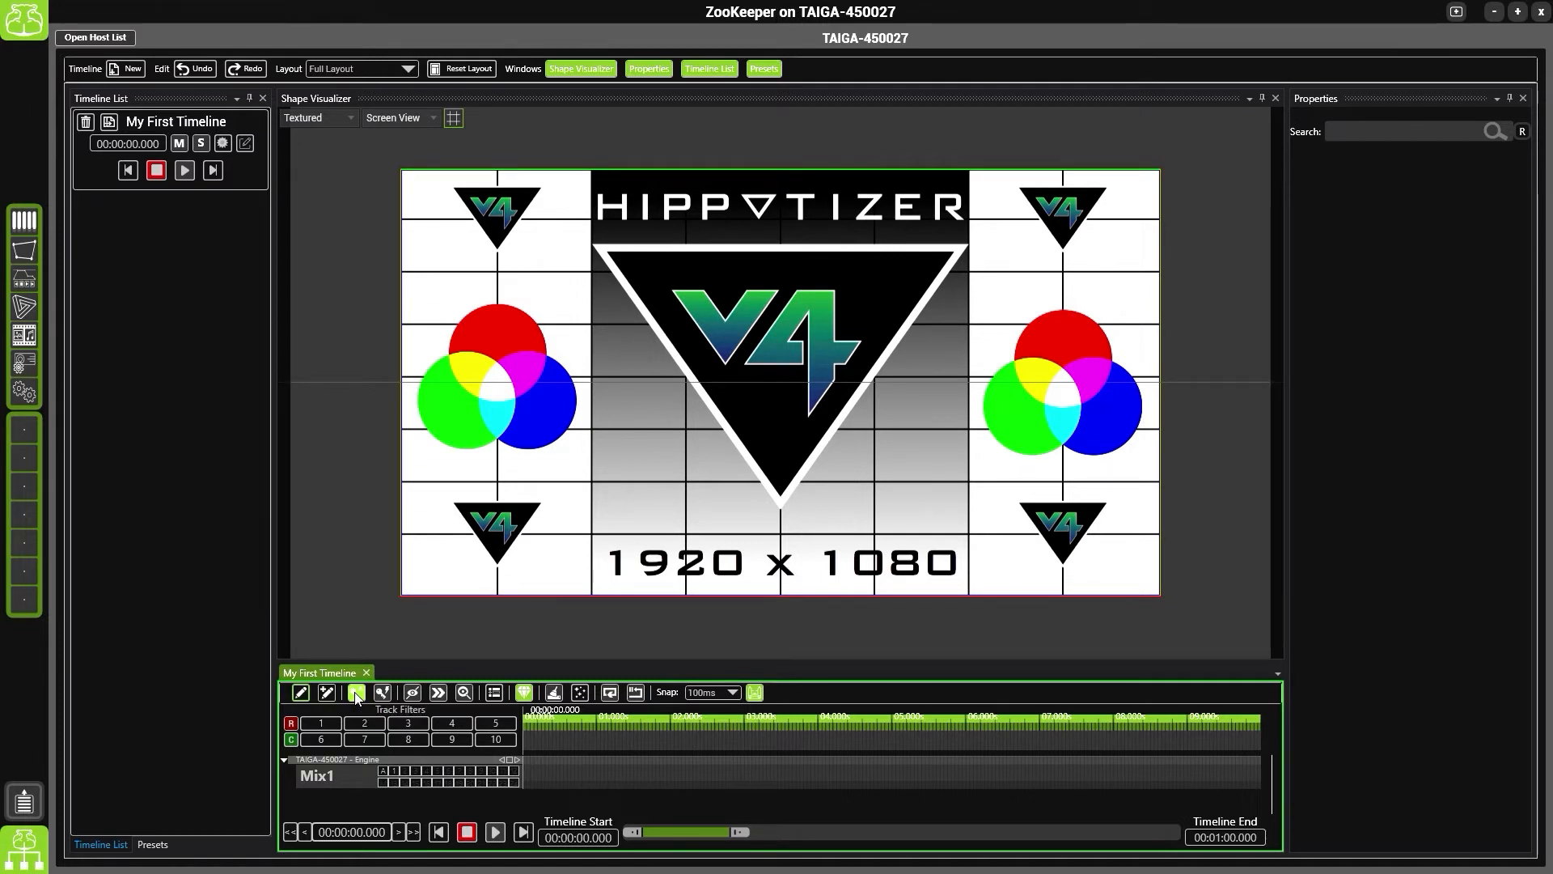
mouse_move(382, 691)
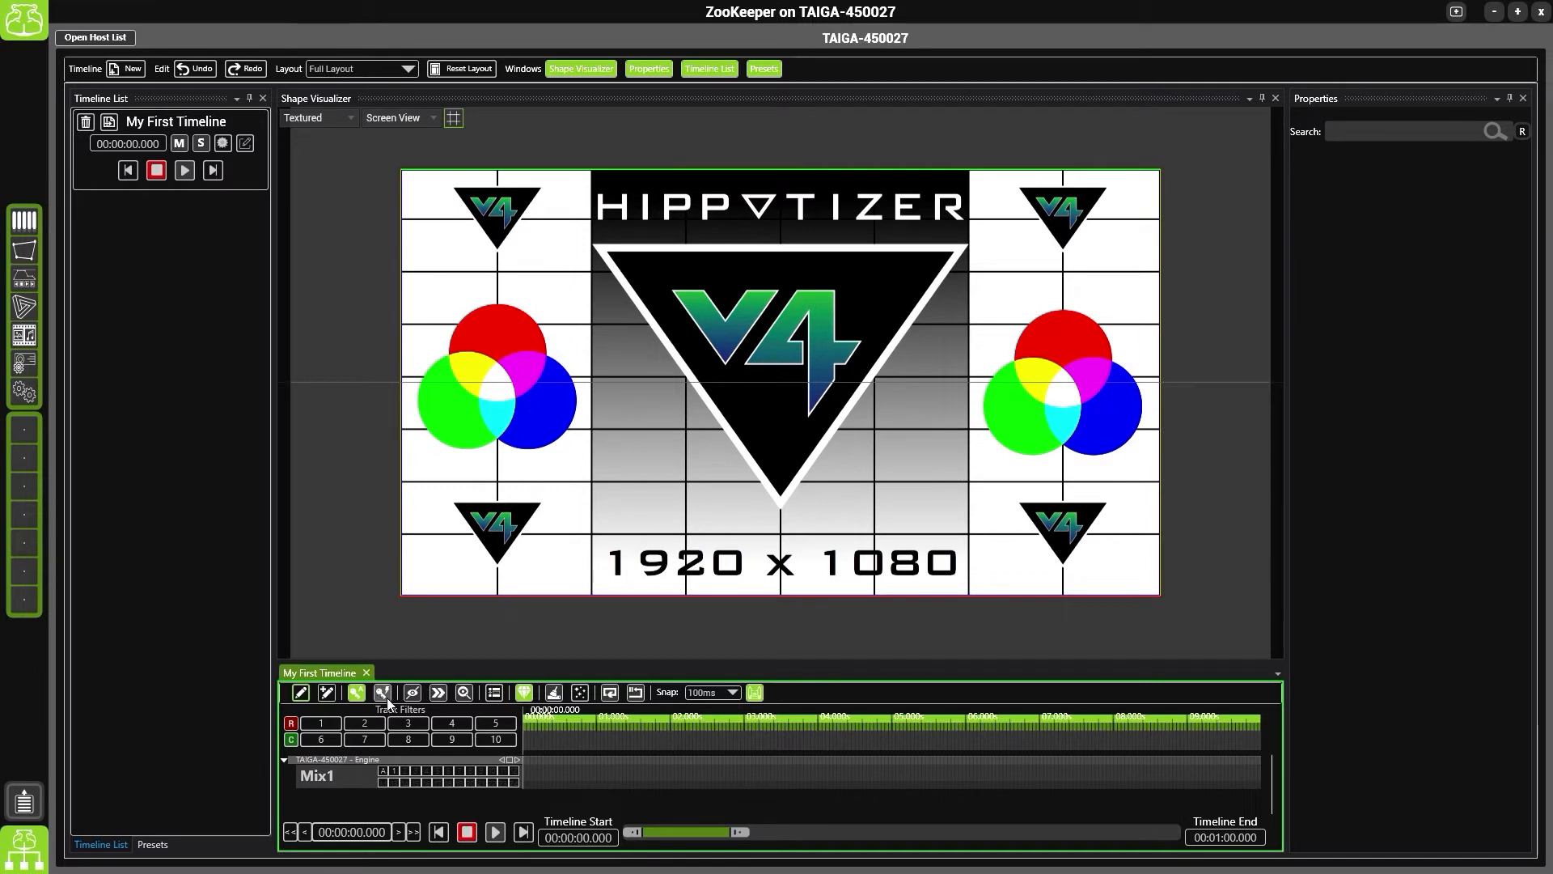
mouse_move(413, 691)
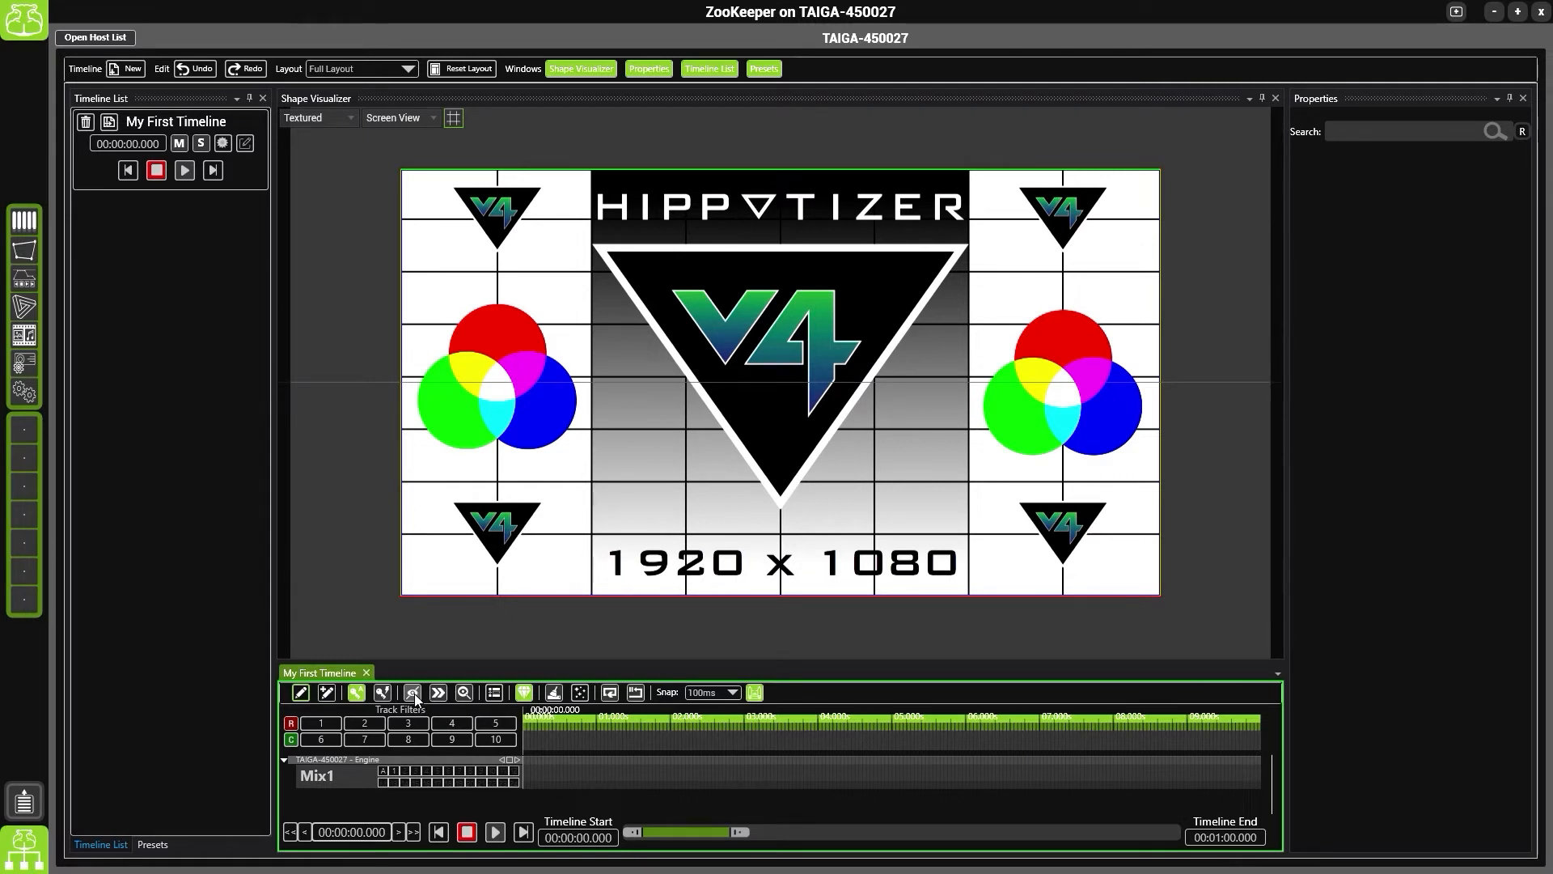
mouse_move(438, 693)
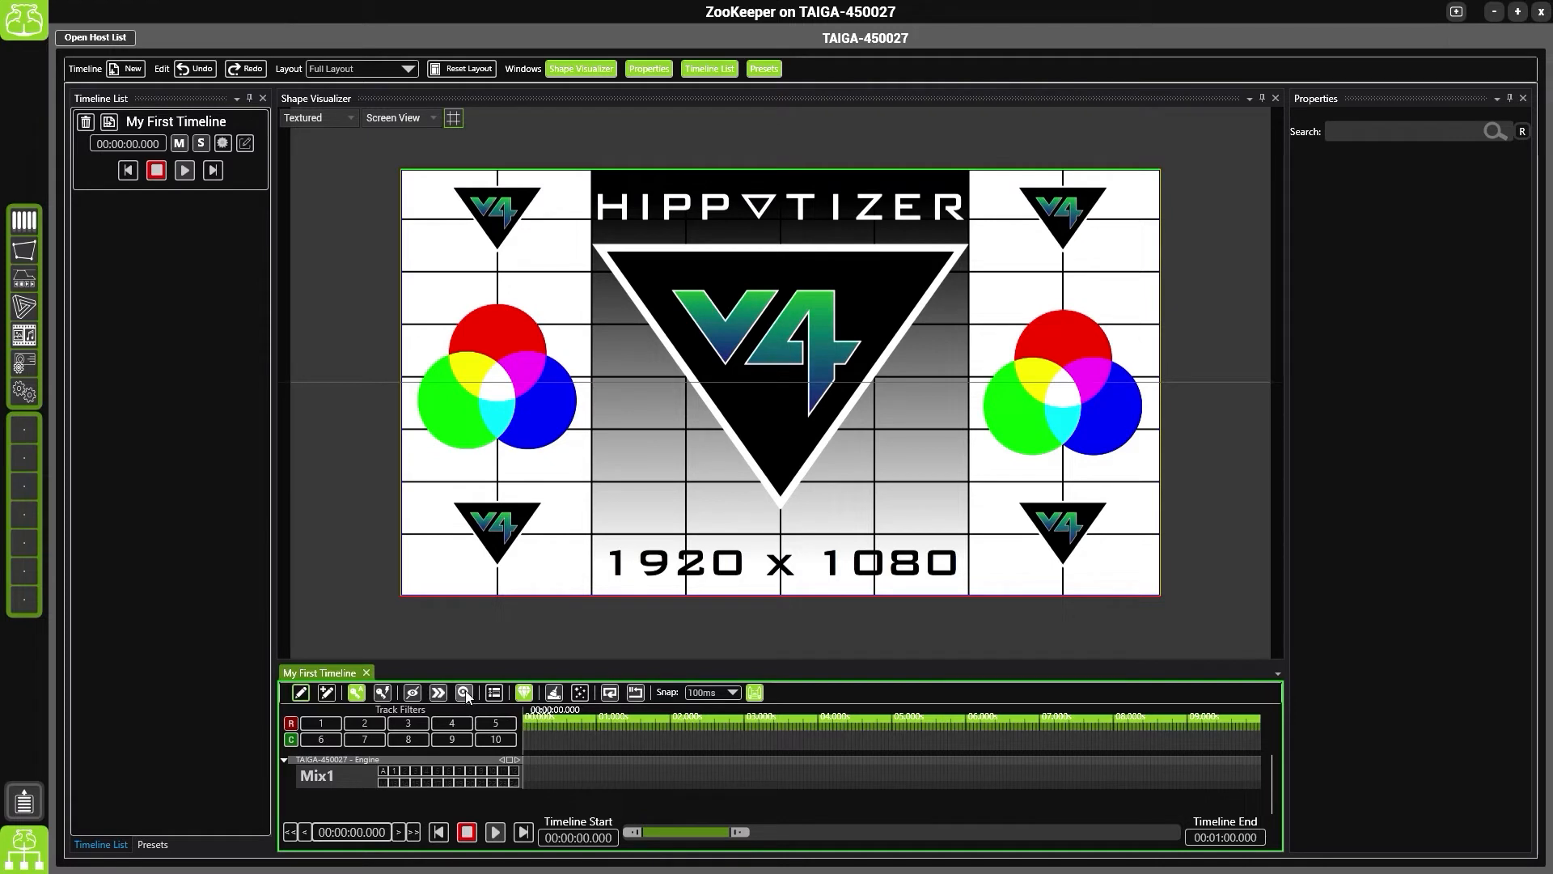
mouse_move(464, 691)
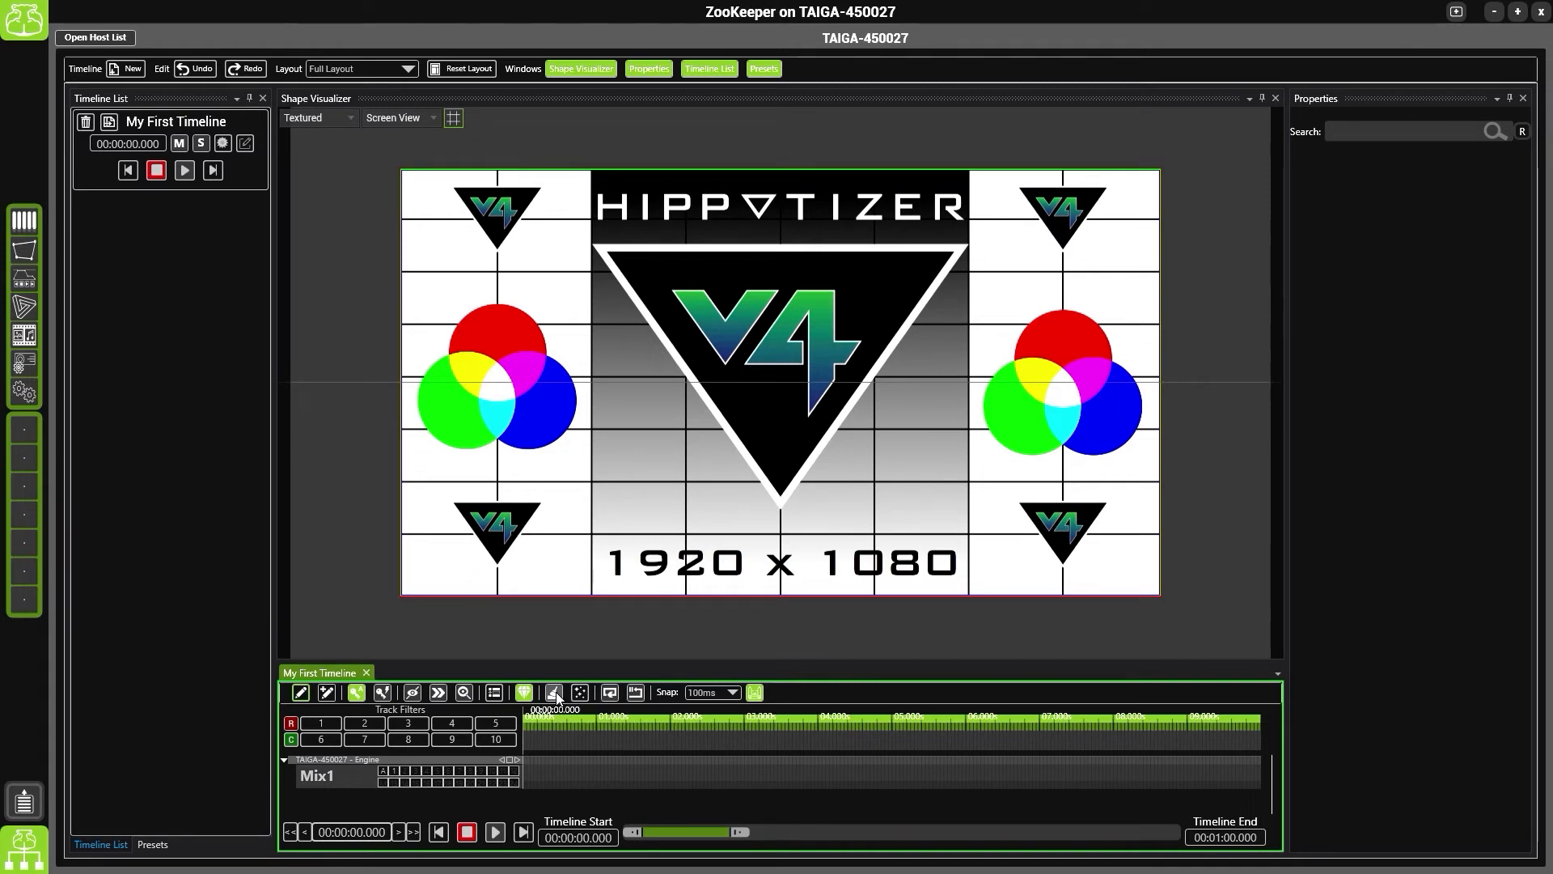
mouse_move(580, 690)
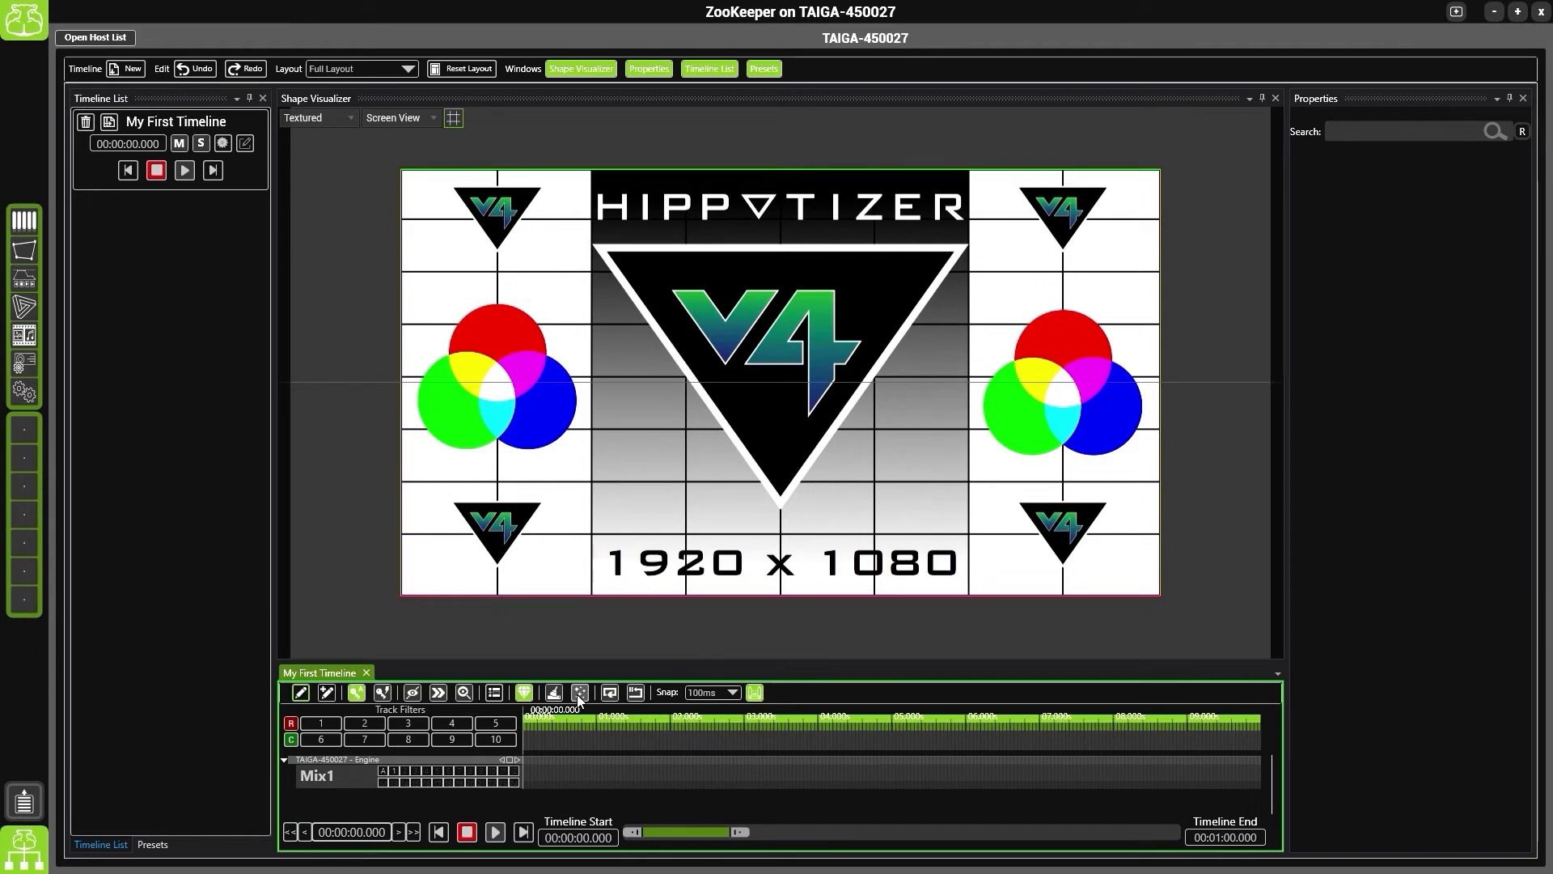
mouse_move(610, 691)
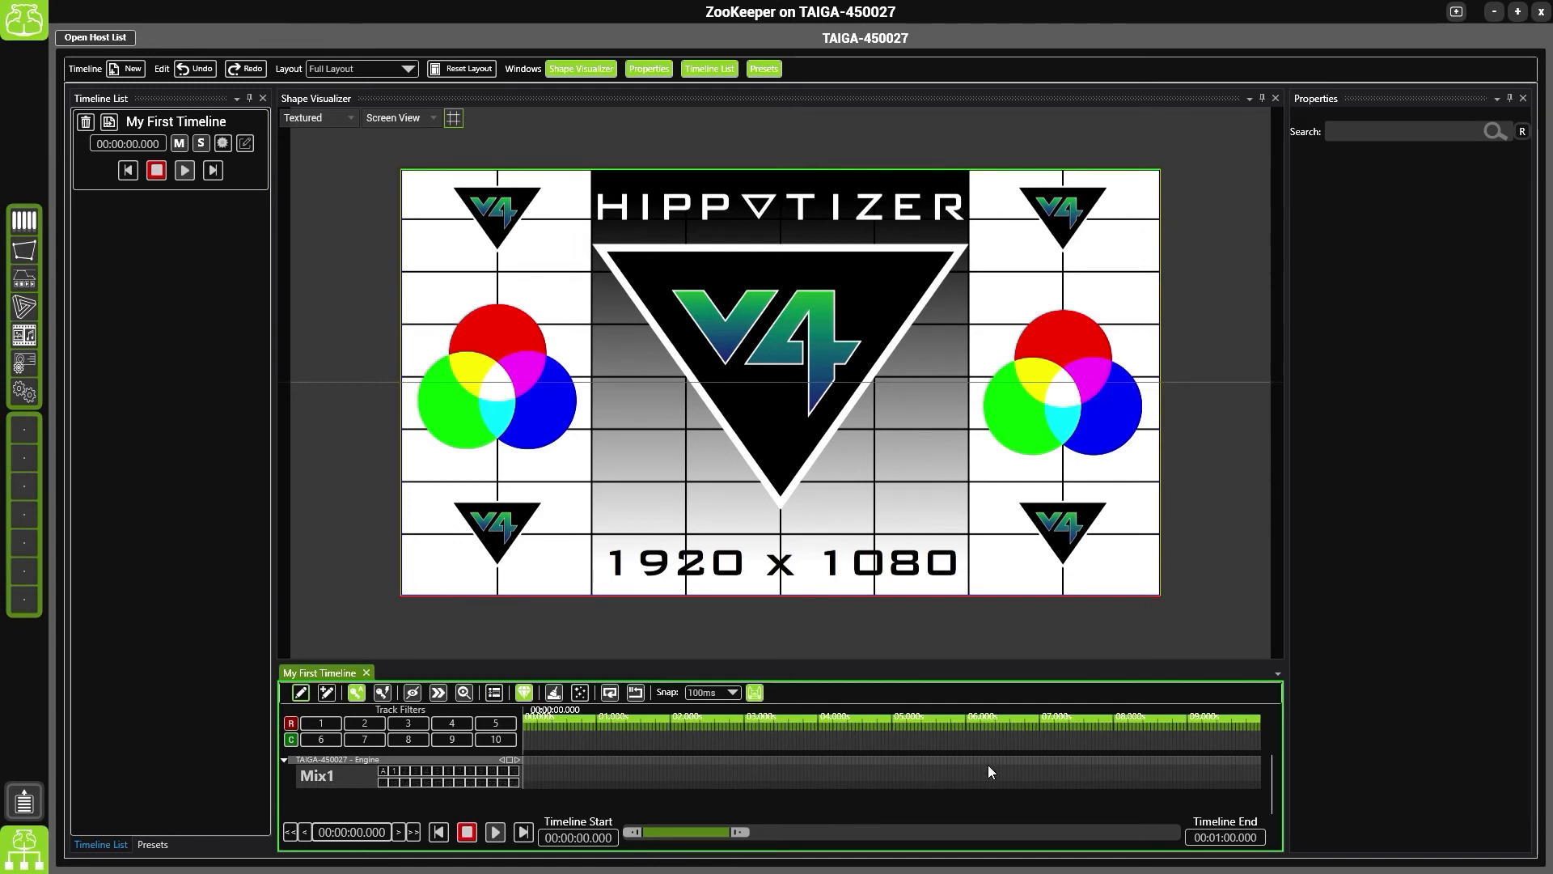
mouse_move(1273, 791)
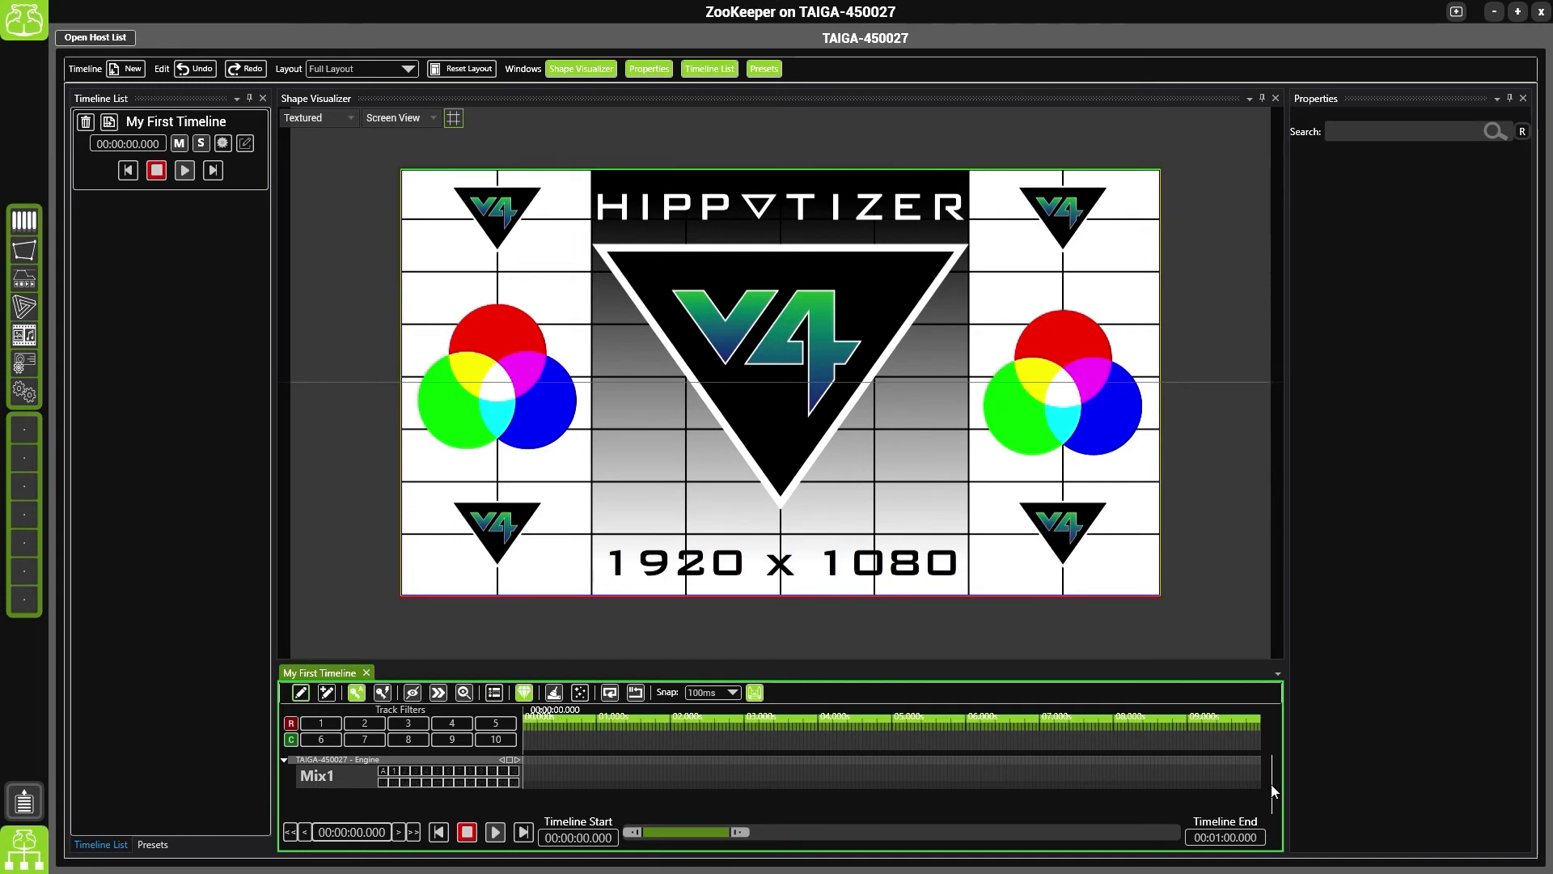
mouse_move(1275, 777)
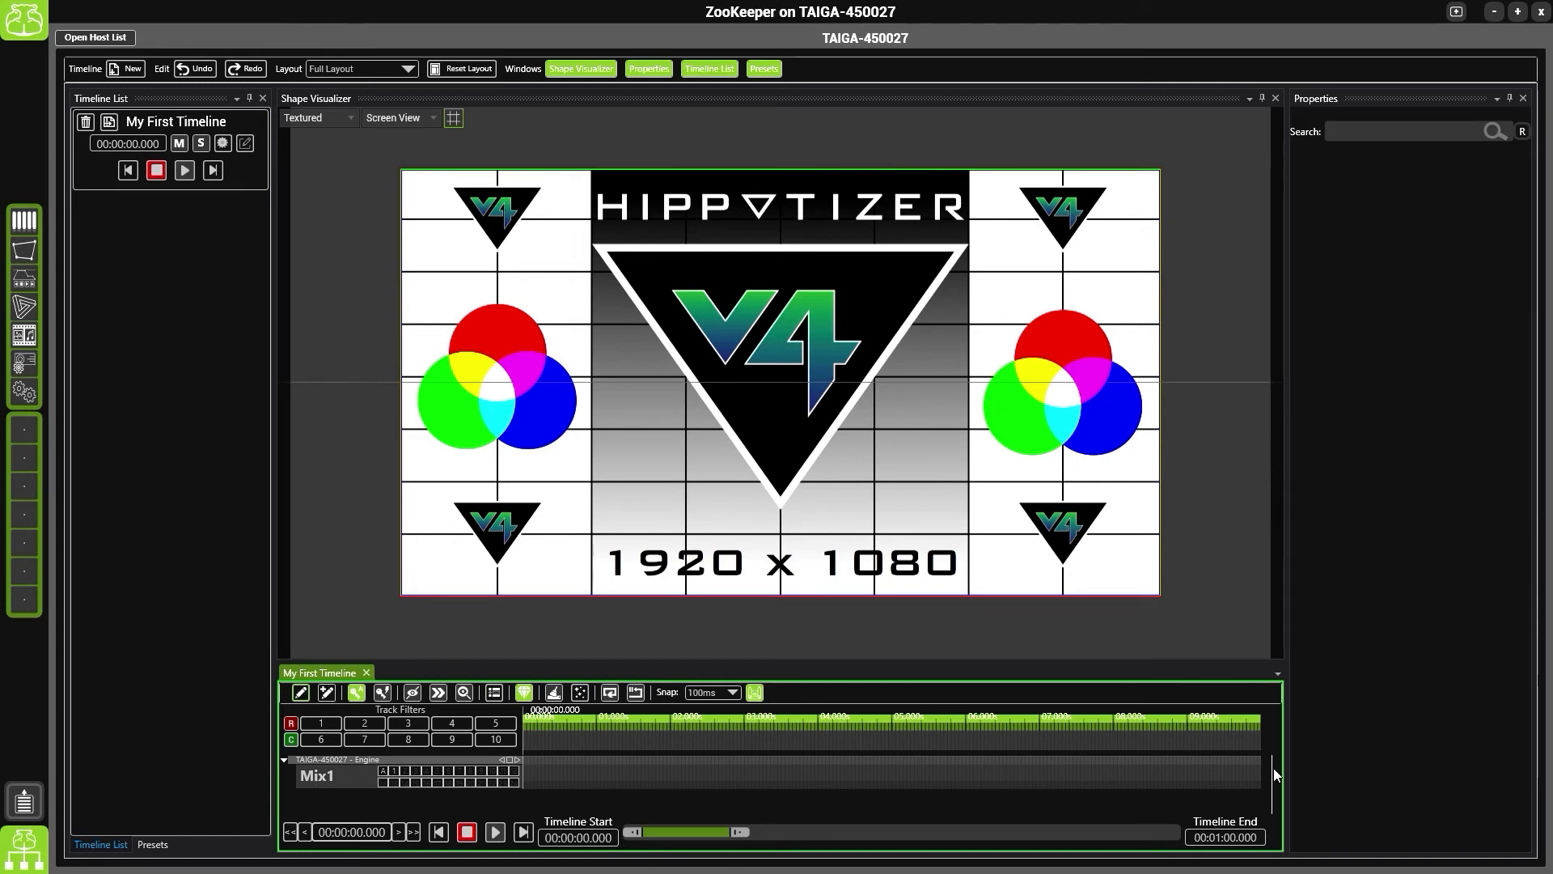
mouse_move(1272, 807)
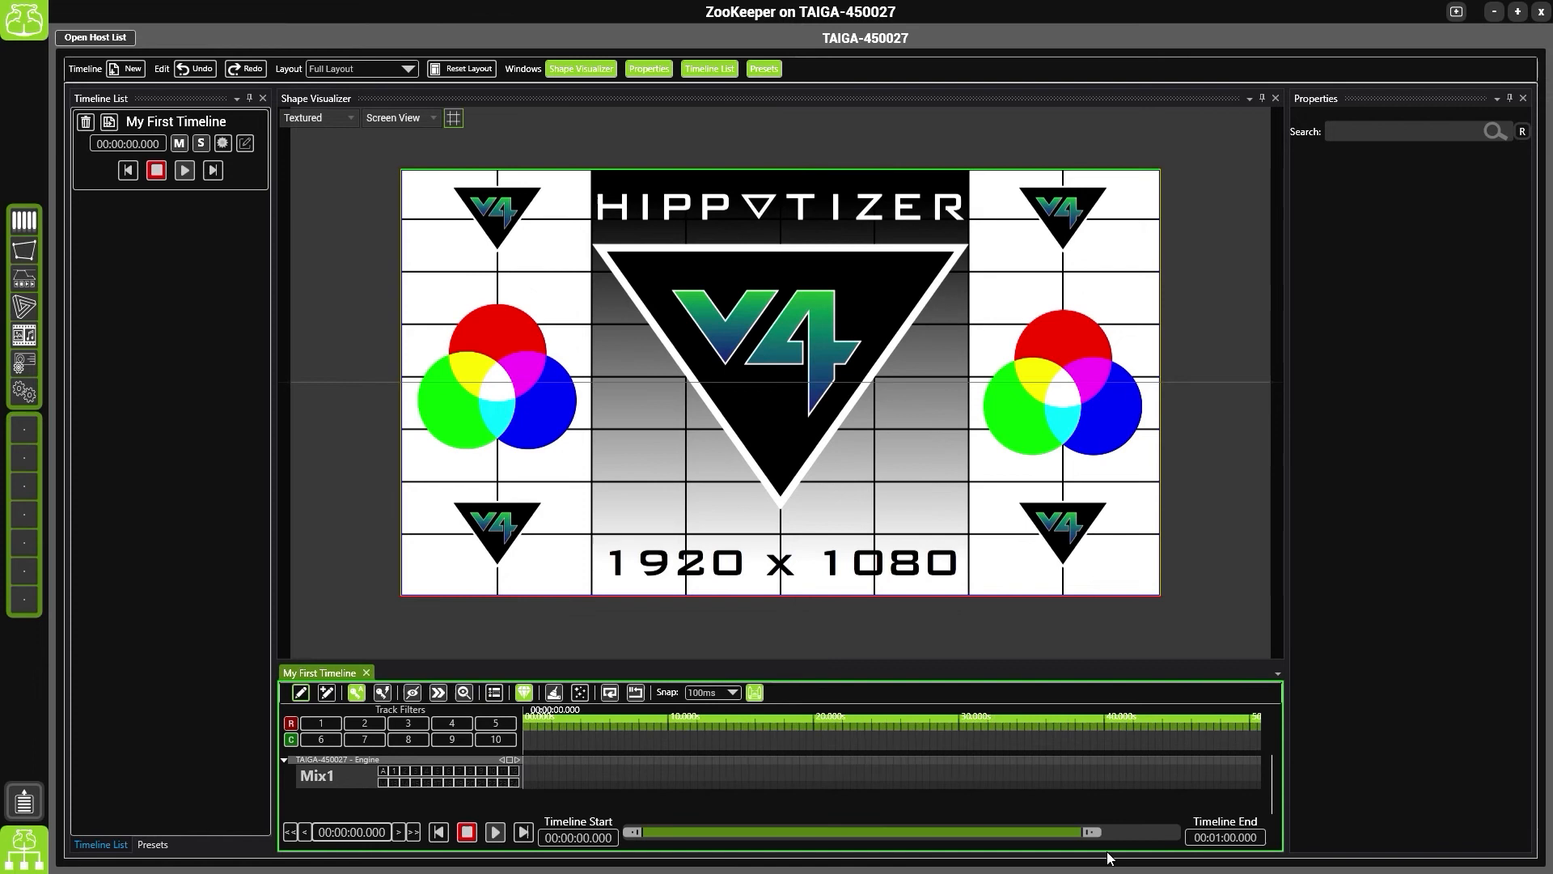
Narrow the visible time span with the range bar so seconds spread wider apart
drag(1088, 831, 683, 831)
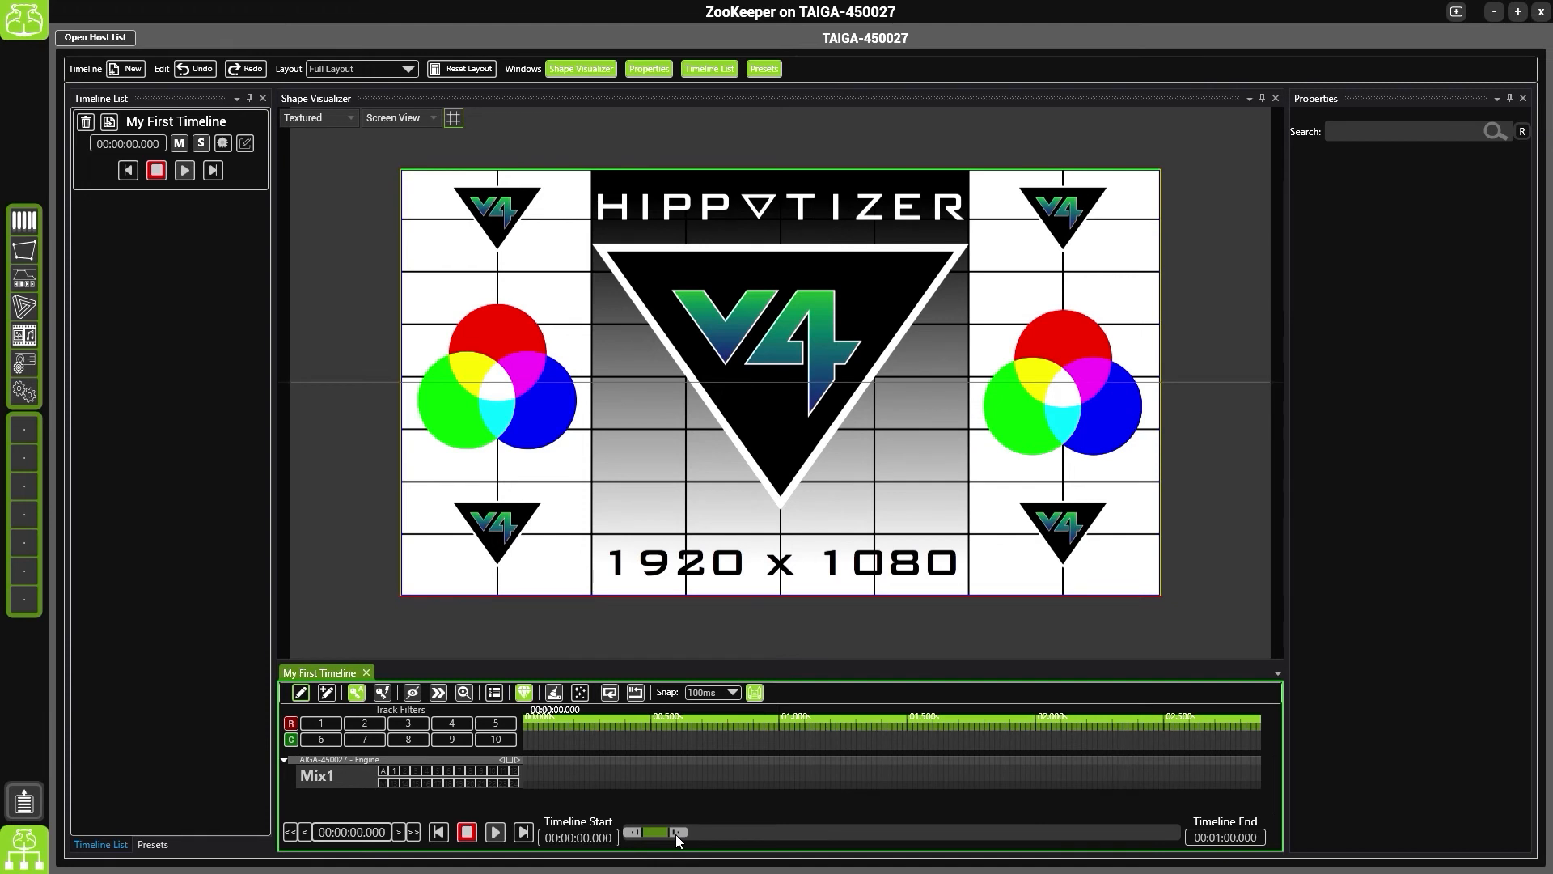
mouse_move(1185, 854)
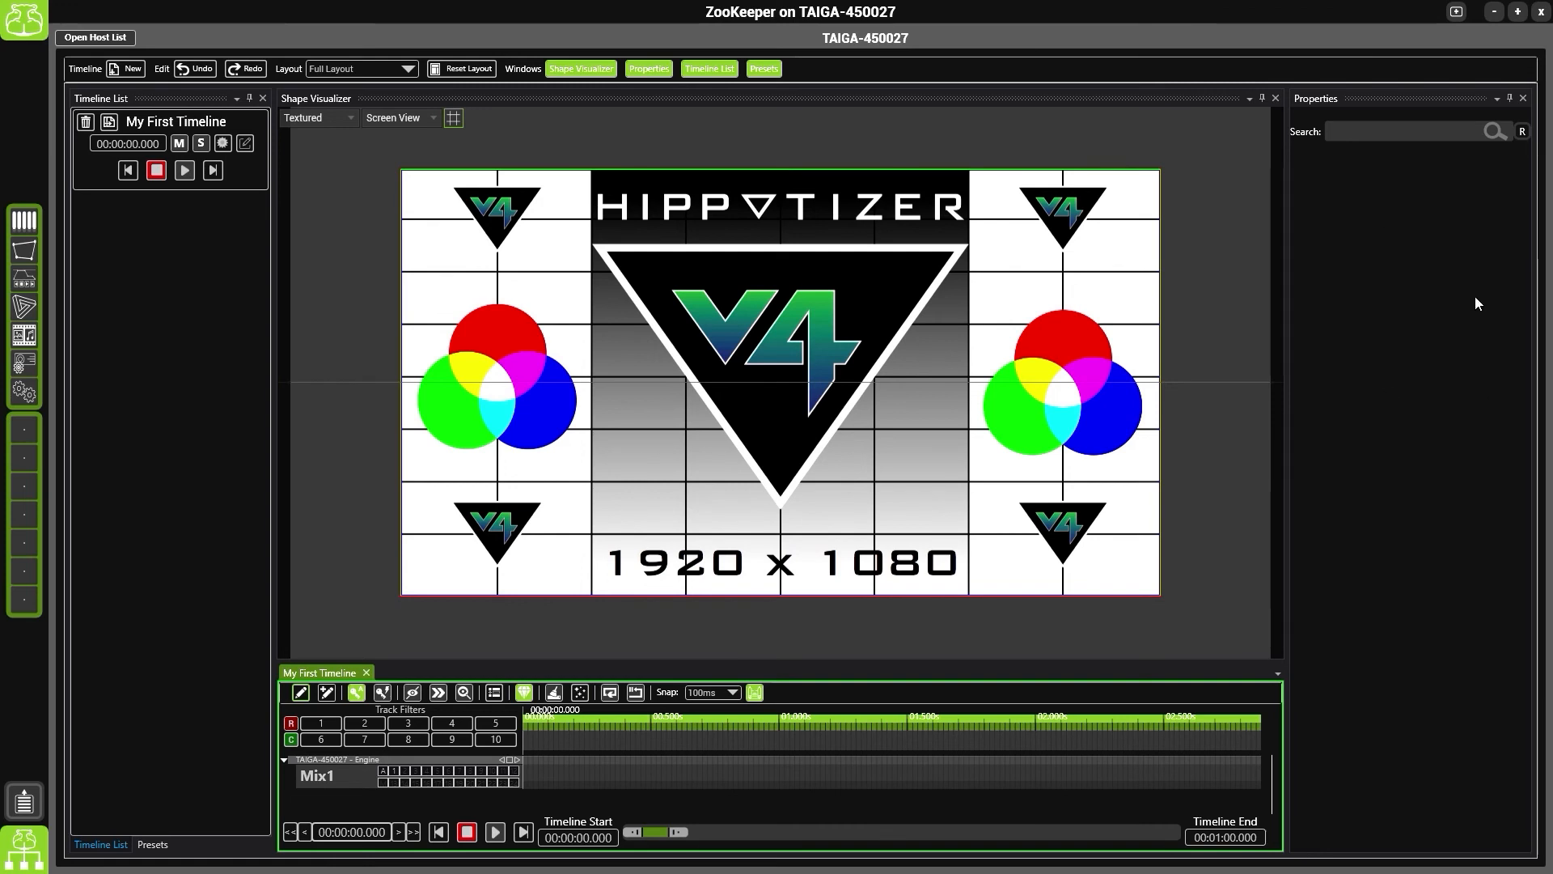
mouse_move(1409, 367)
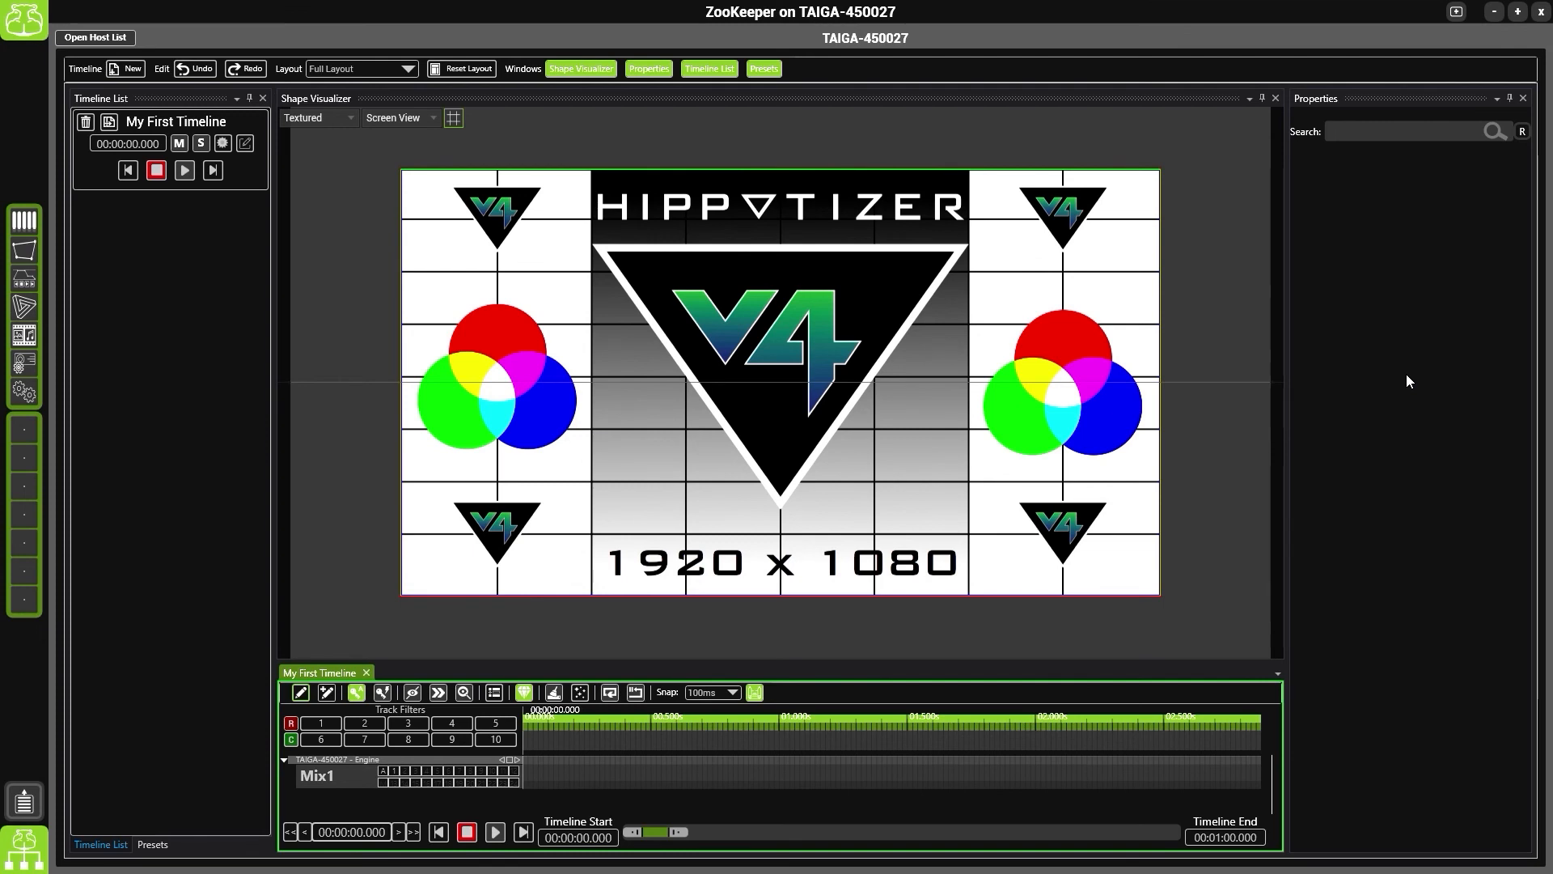
mouse_move(1259, 547)
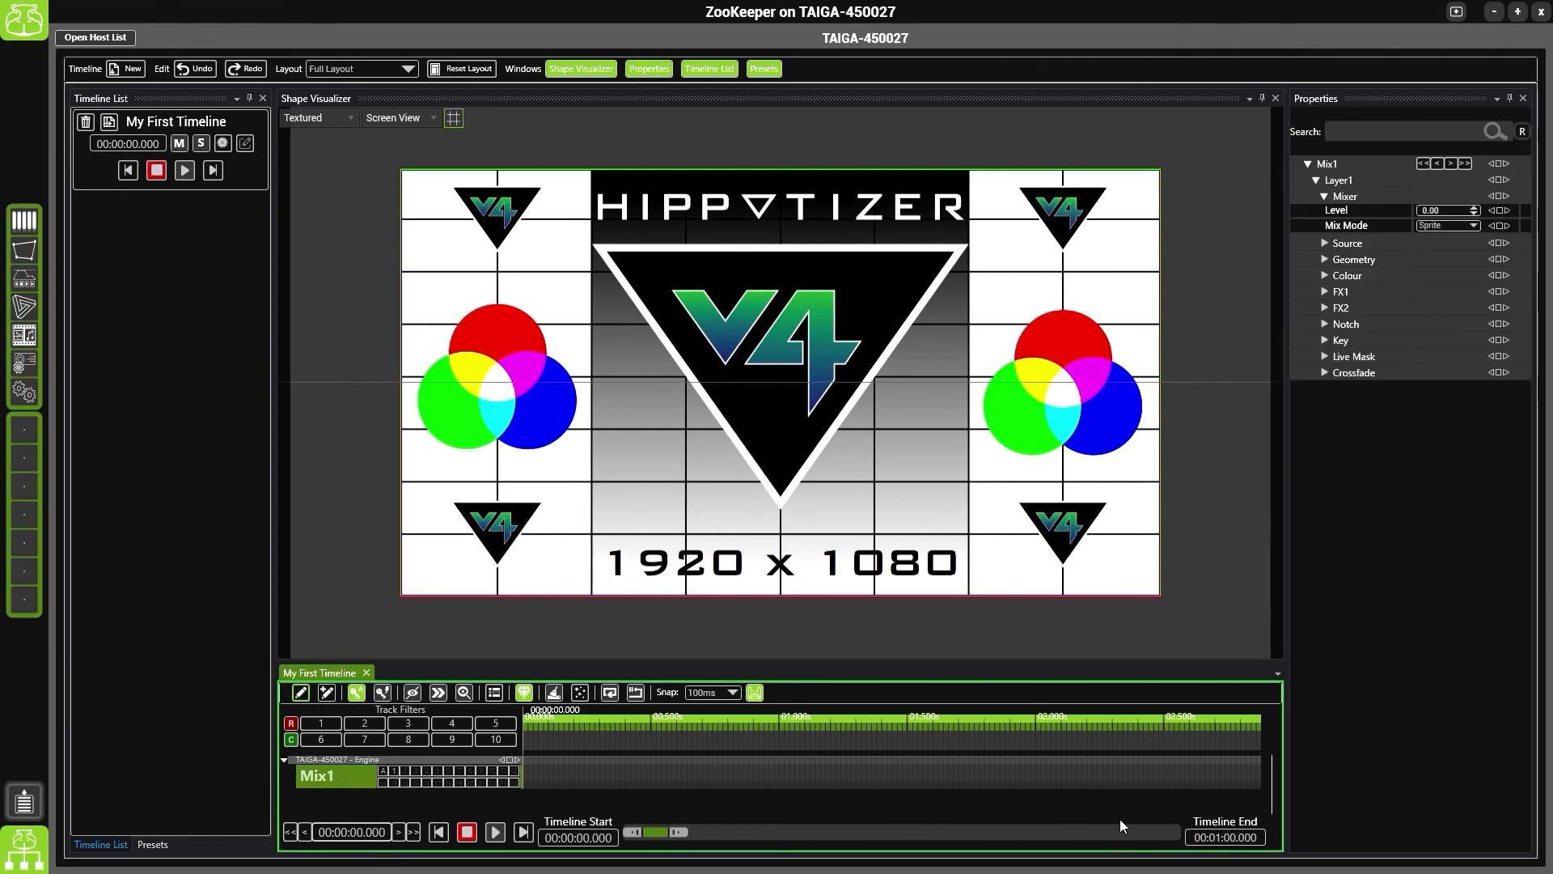
mouse_move(1322, 256)
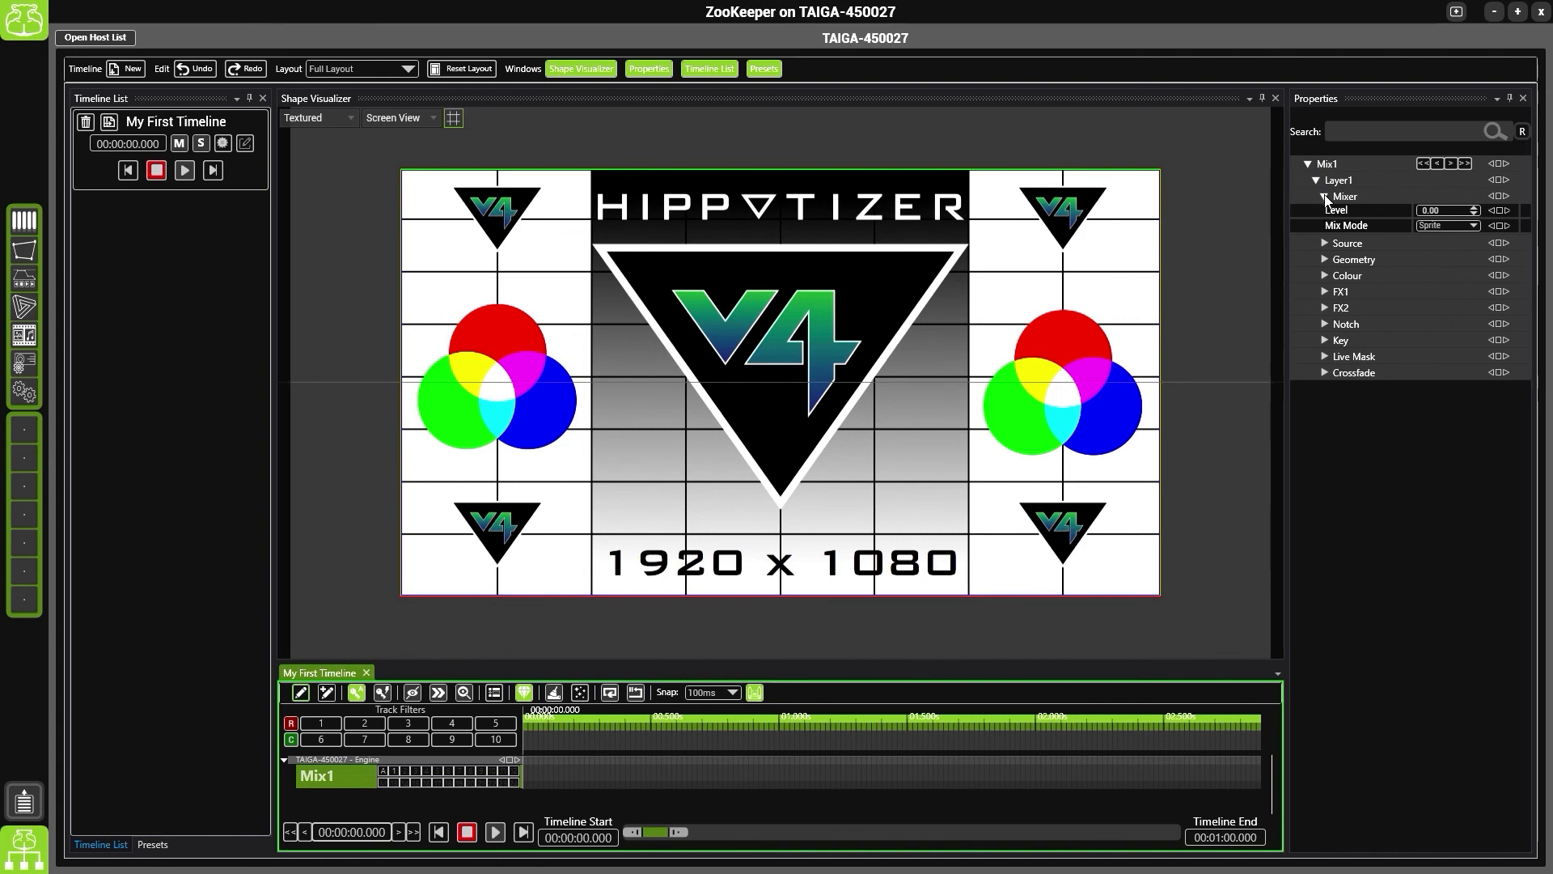
mouse_move(1327, 204)
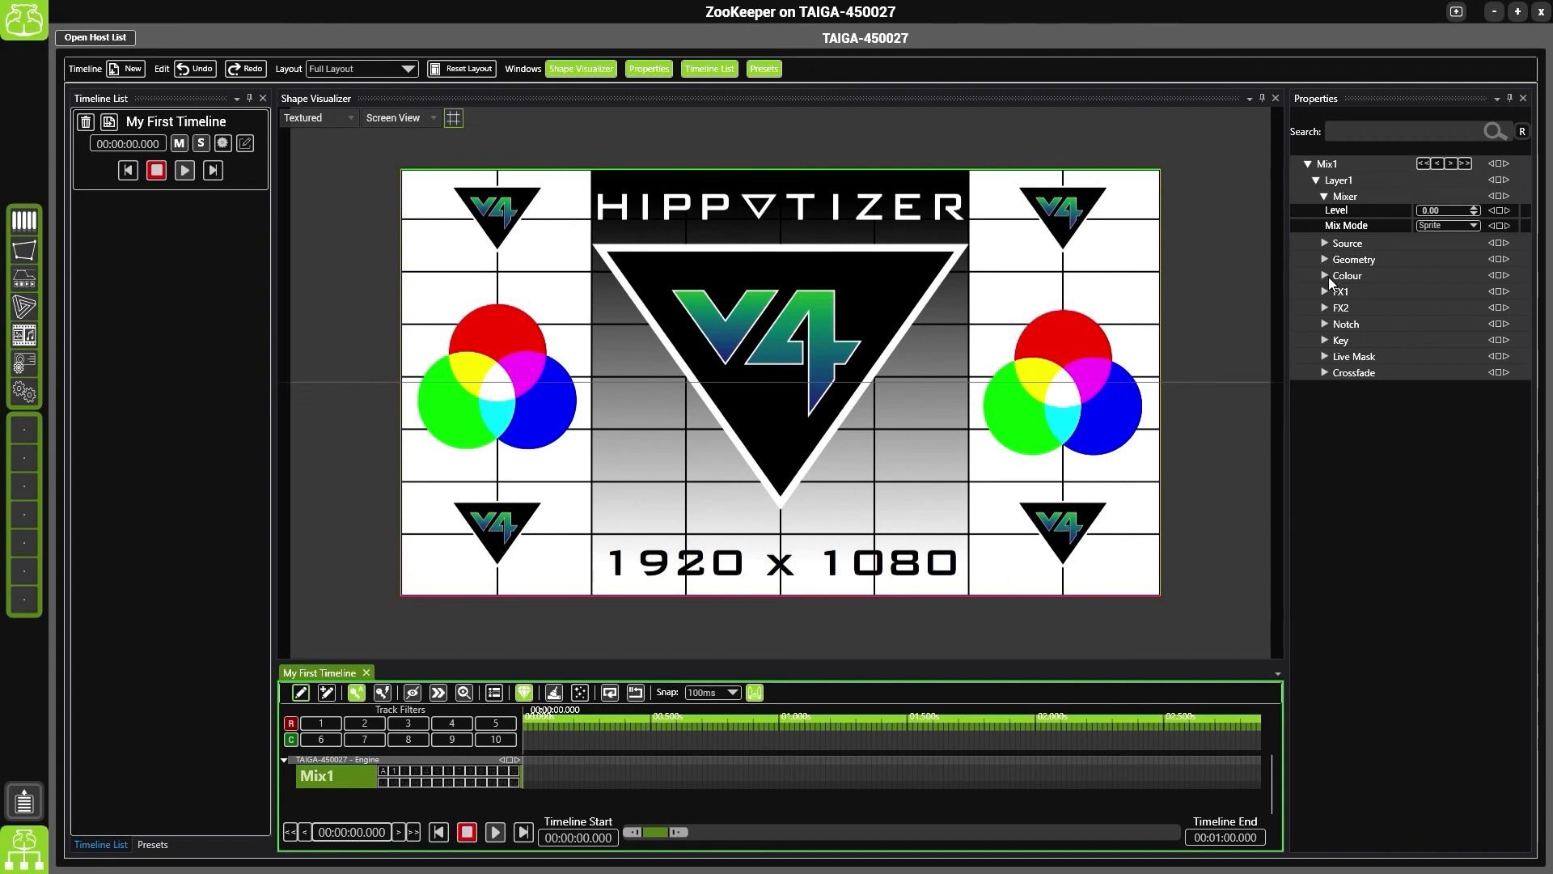
mouse_move(1332, 288)
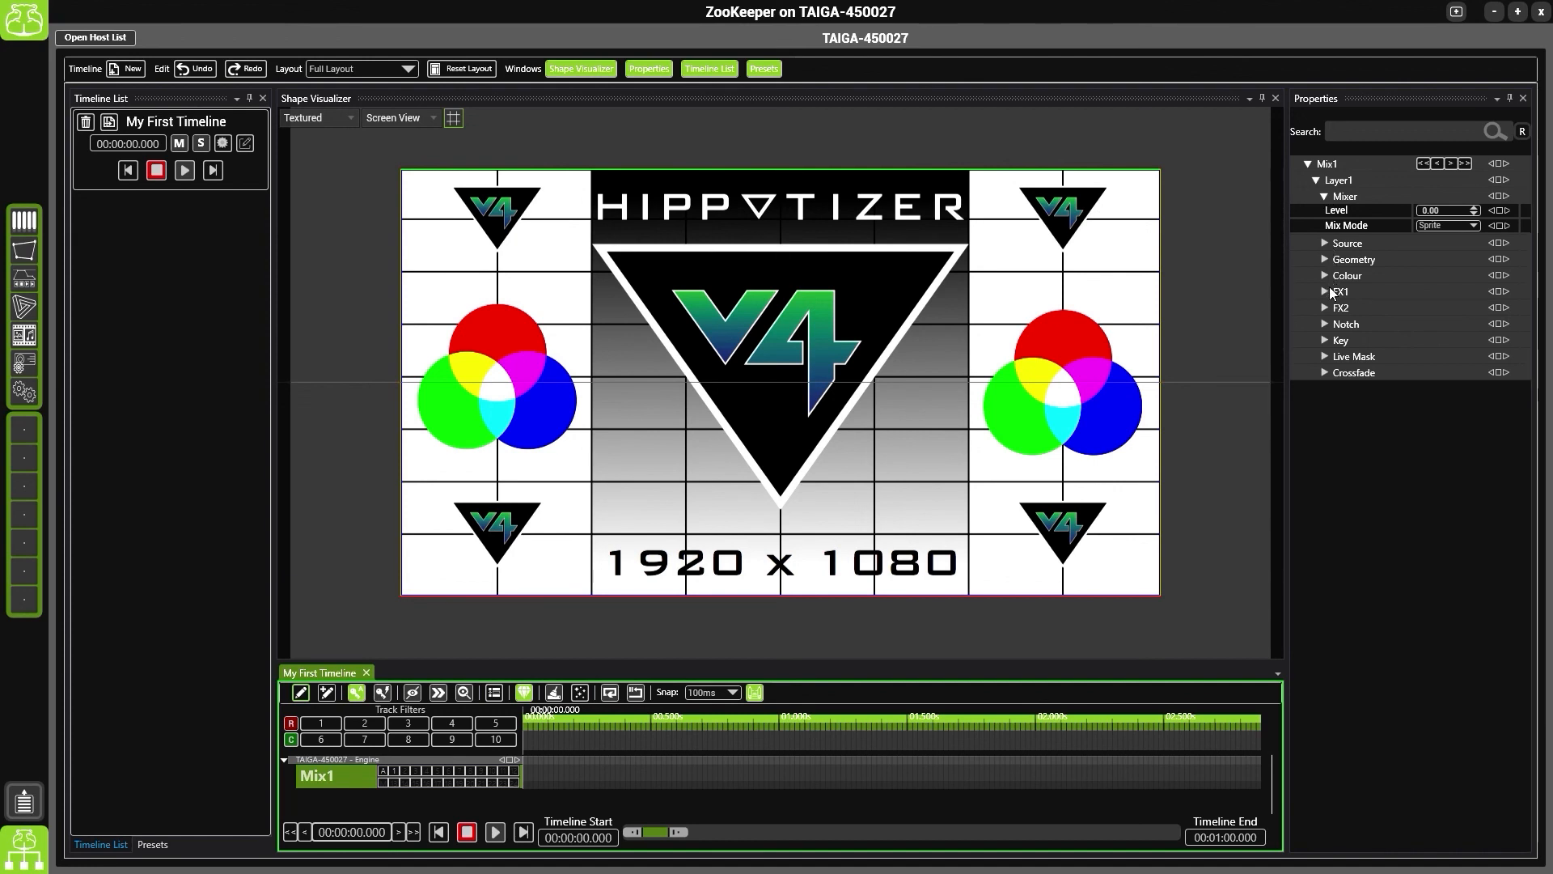